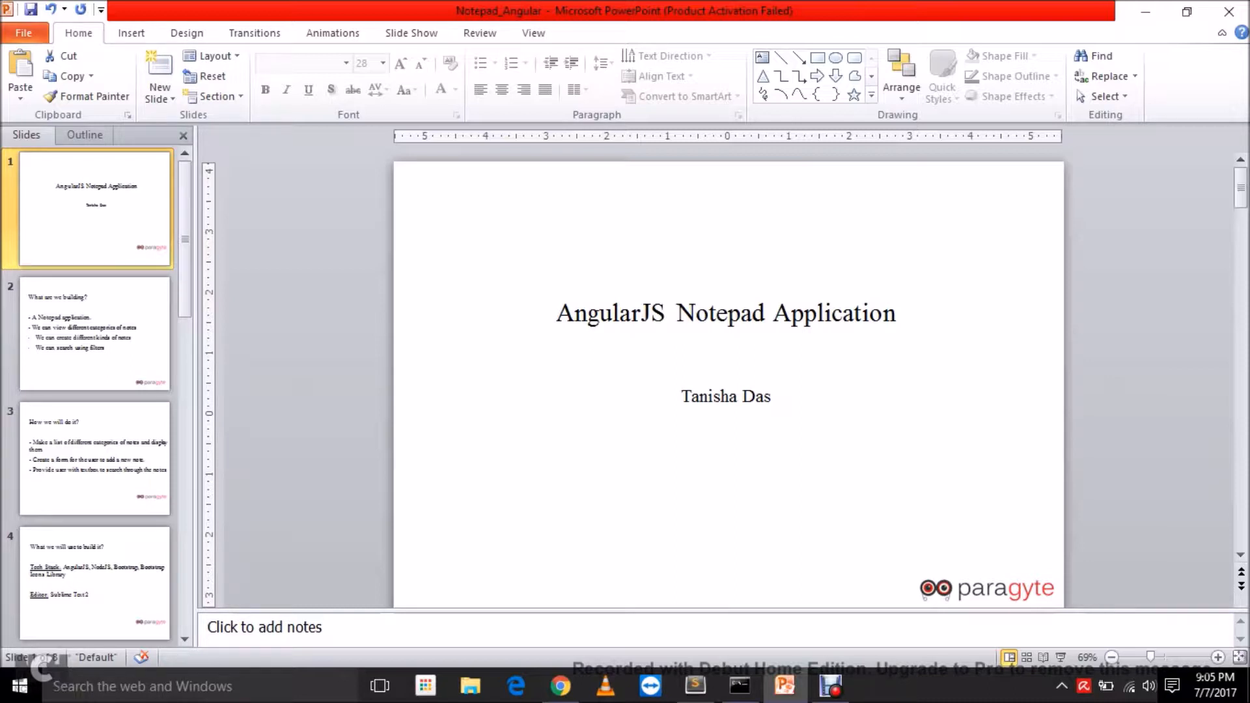
- Step through the 'What are we building?', 'How we will do it?', tools and 'What we have learned?' slides, then switch to the browser
click(94, 333)
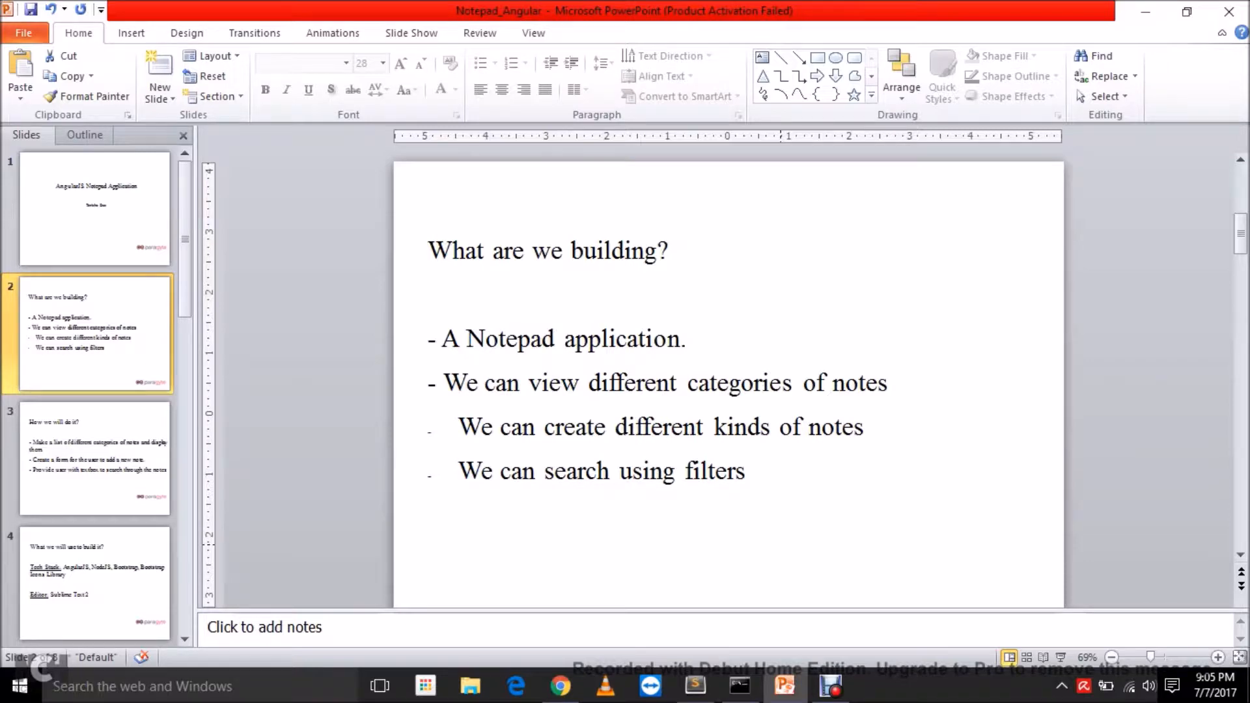
click(94, 458)
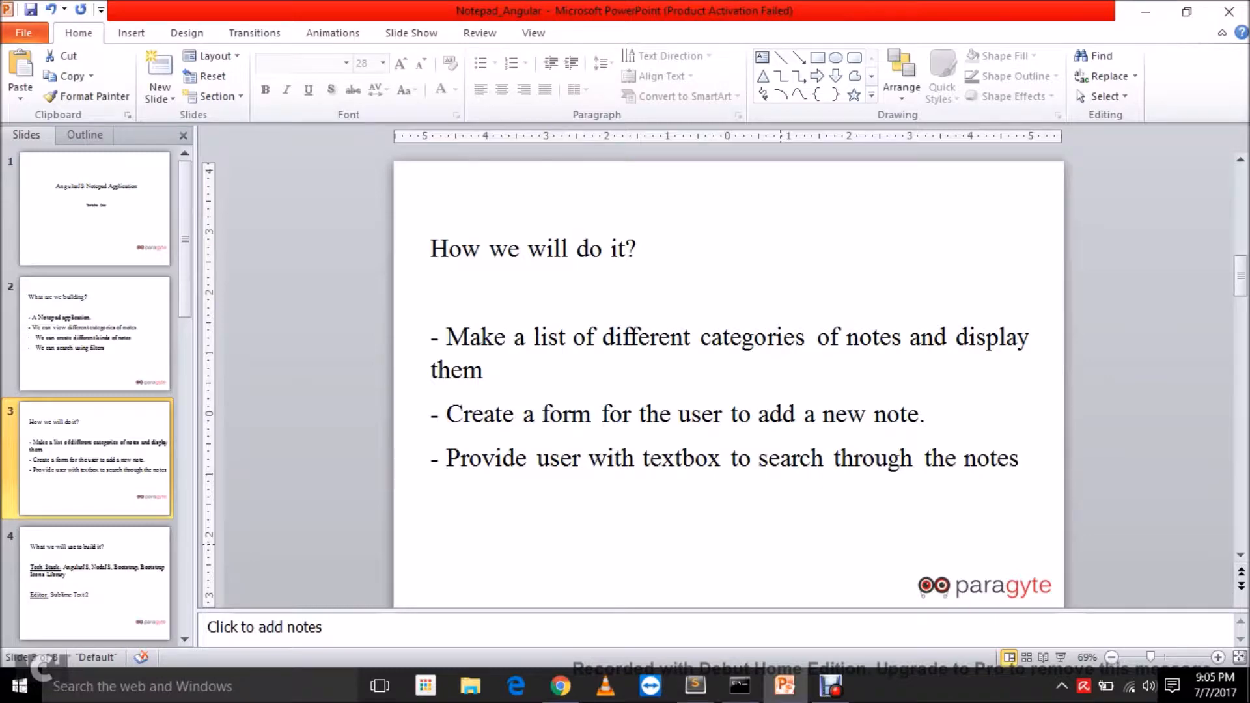
click(93, 583)
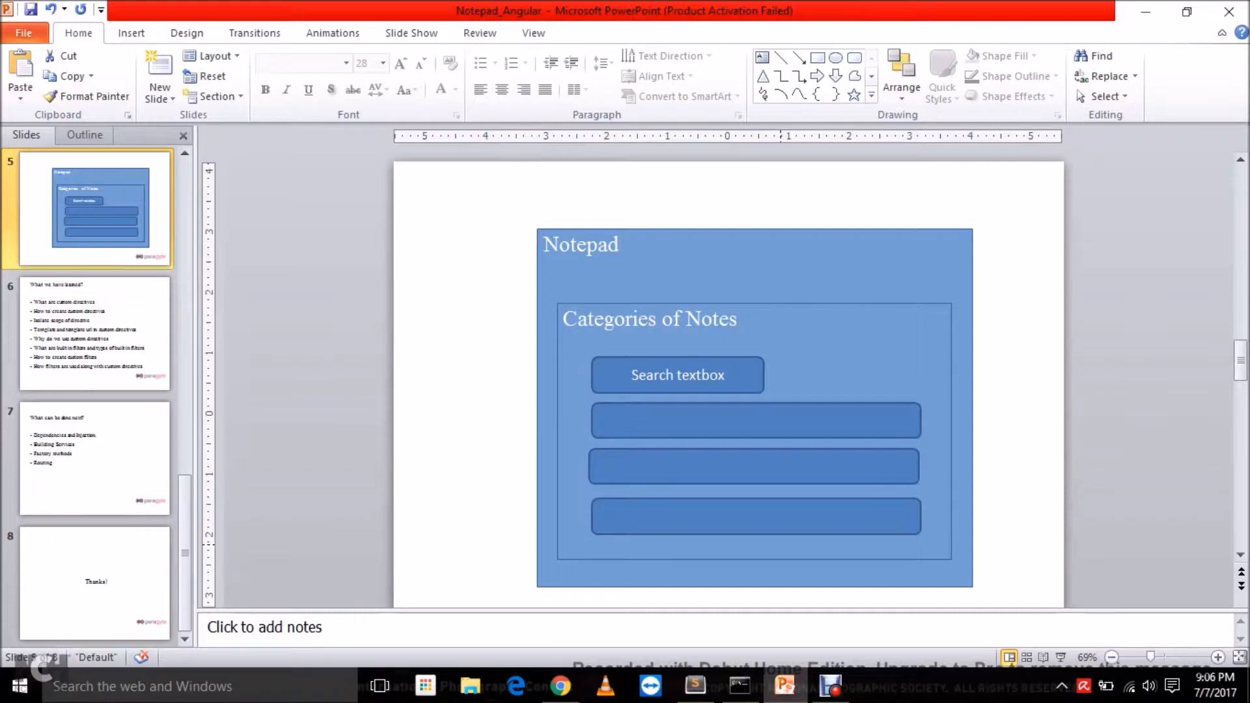
click(99, 333)
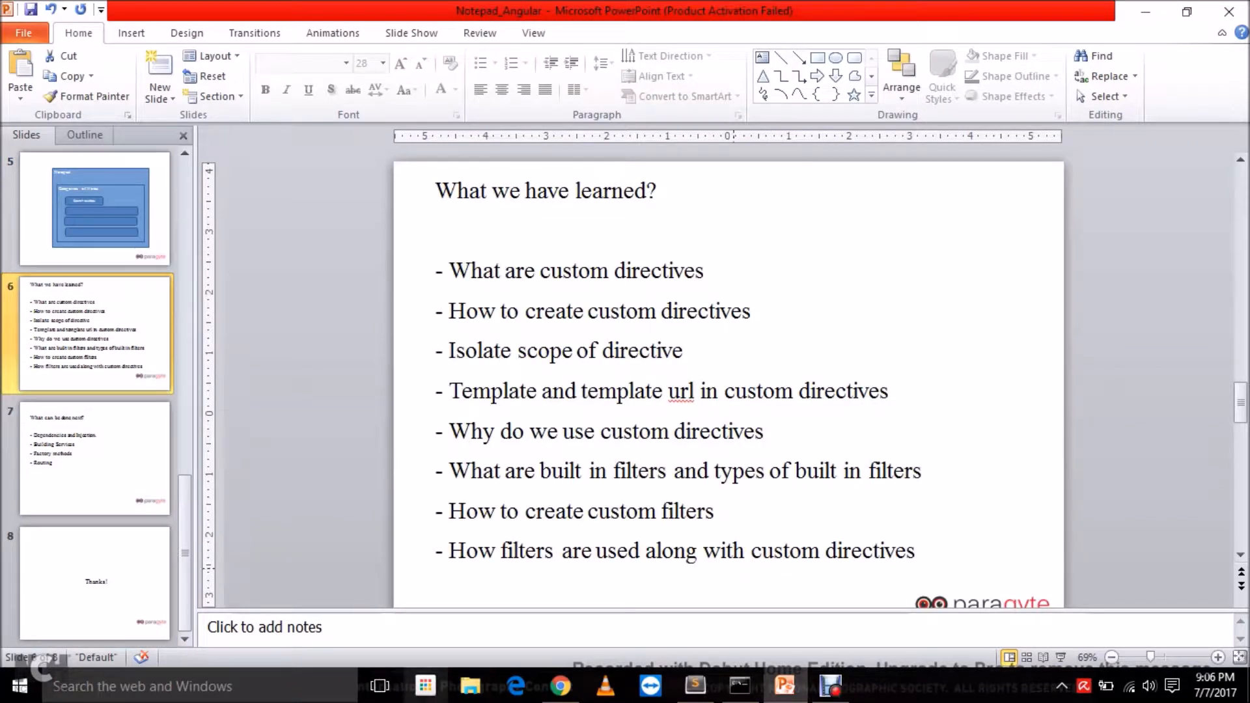
click(561, 686)
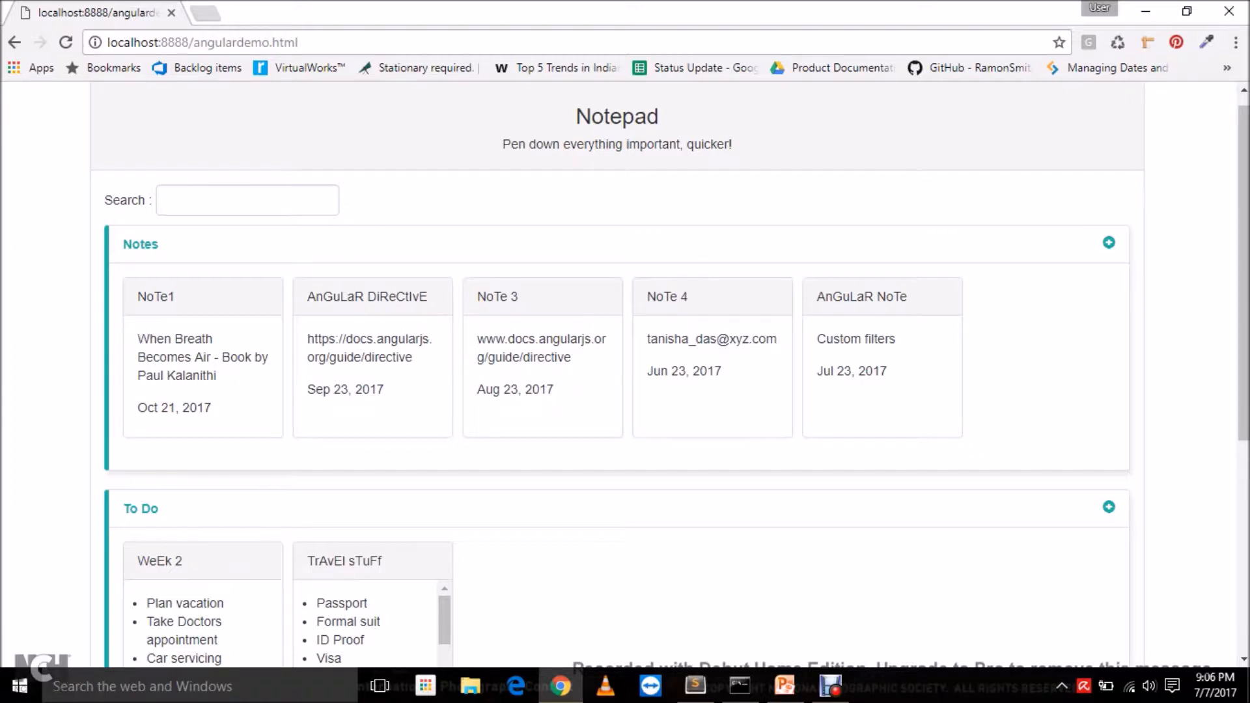
- Scroll through the Notes, To Do and Checklist sections of the Notepad app and focus the Search box
scroll(down, 3)
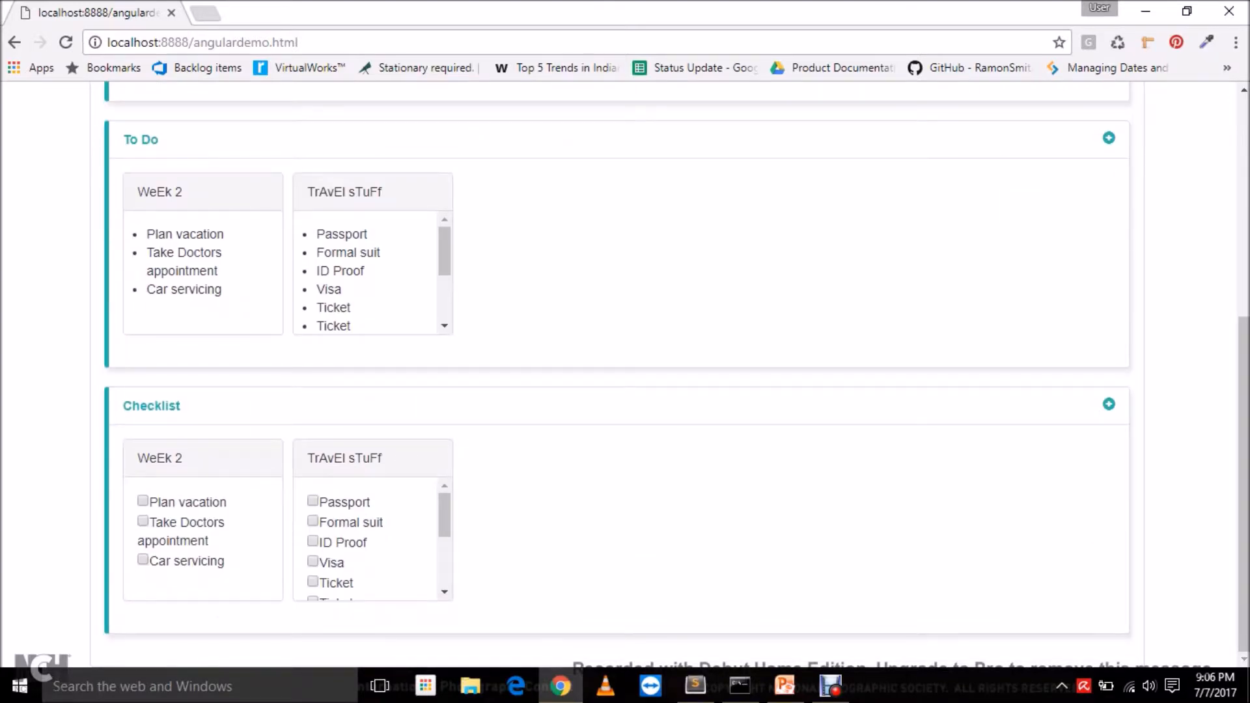
scroll(up, 3)
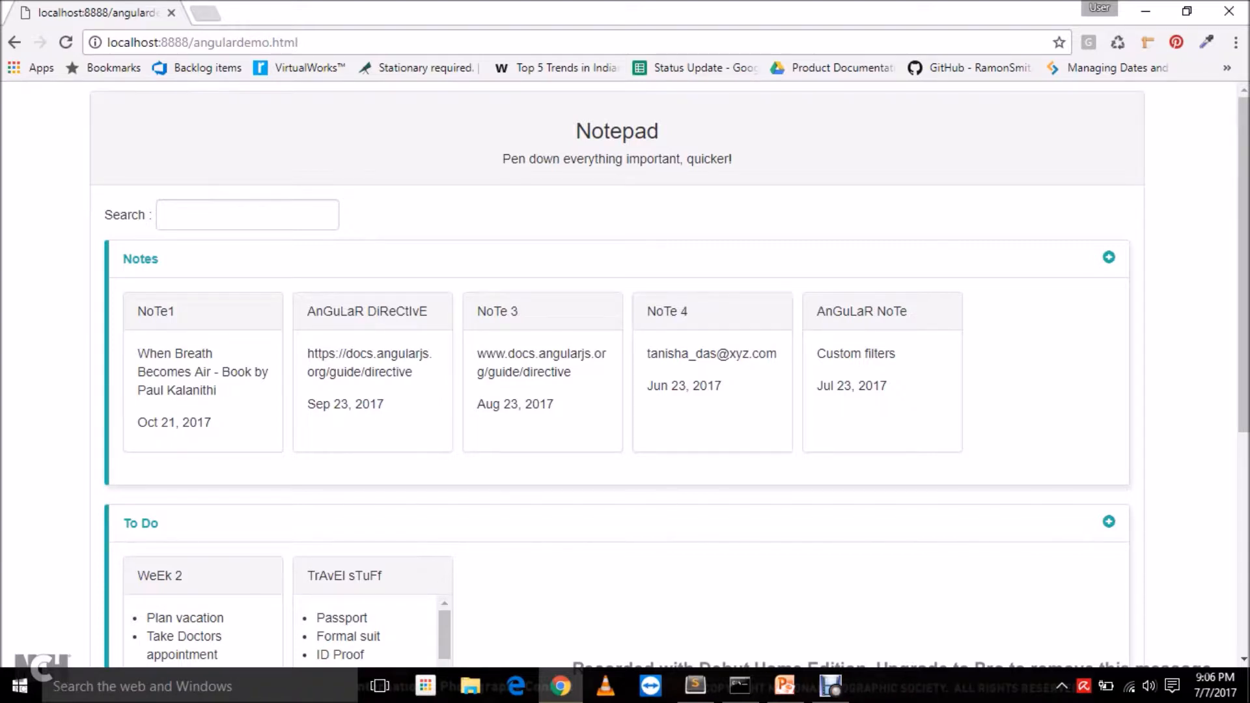
click(246, 214)
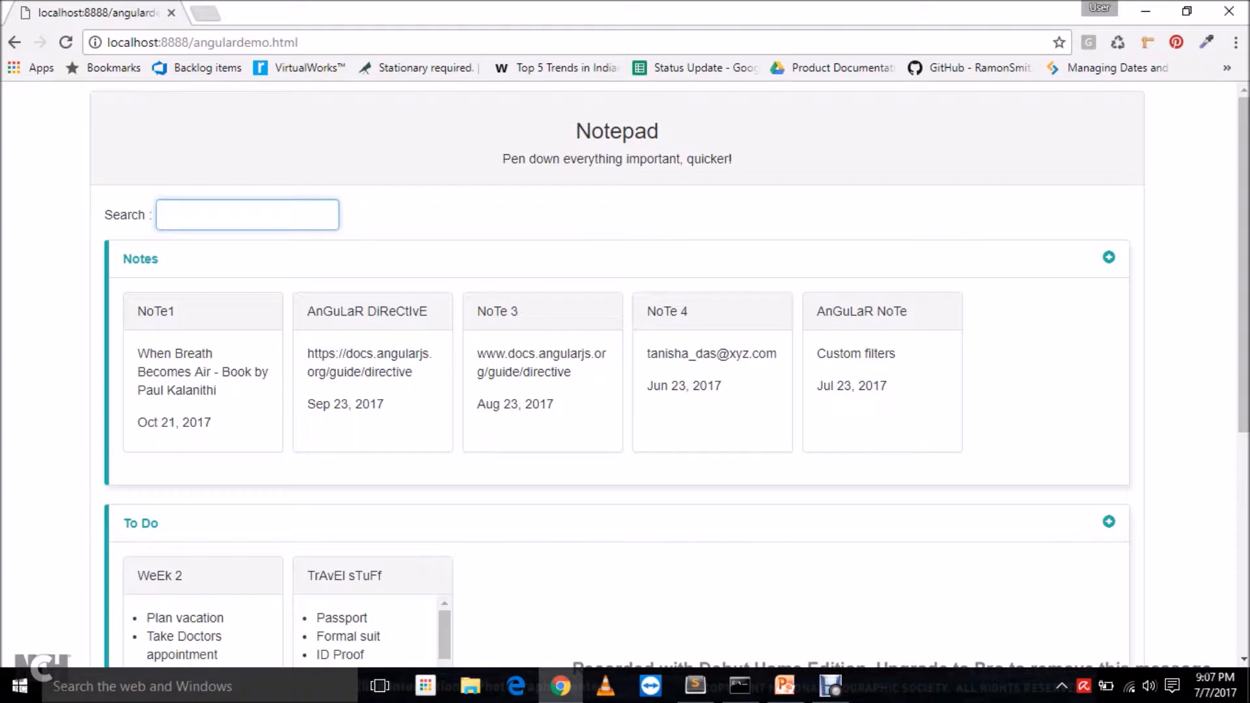
- Search the notes for 'note' (four matches), then 'note3' which empties the Notes section
click(248, 214)
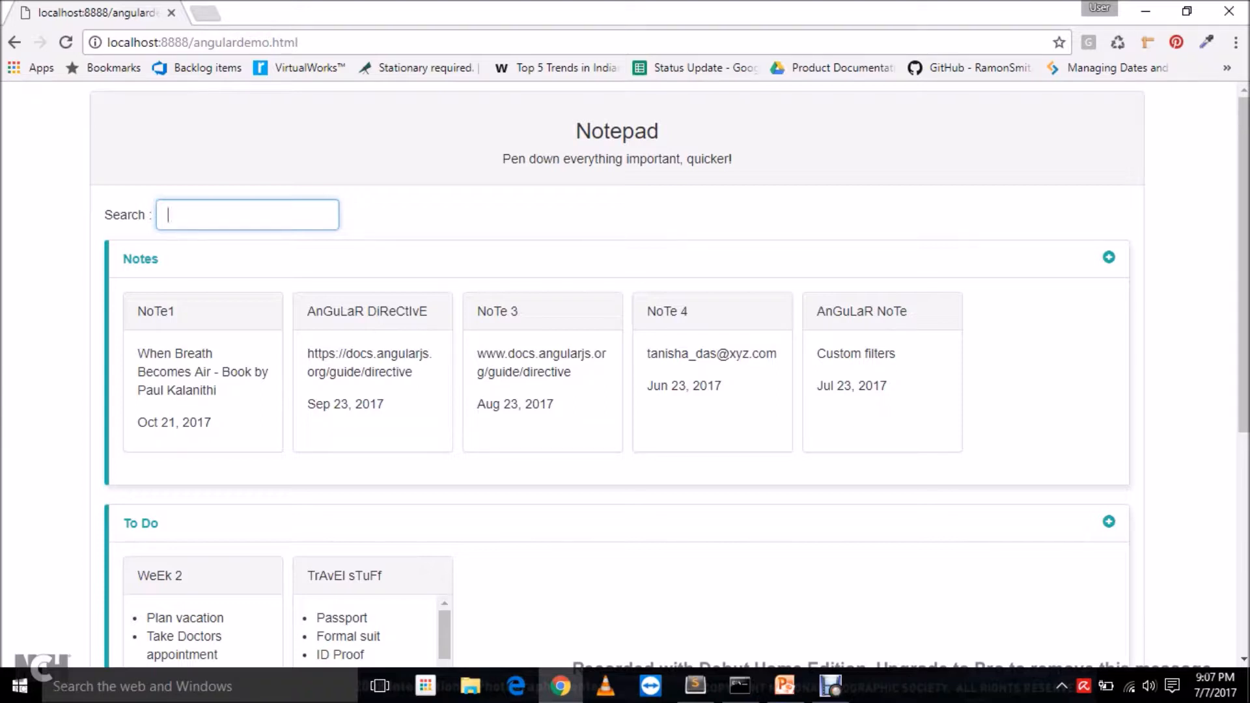
text(21)
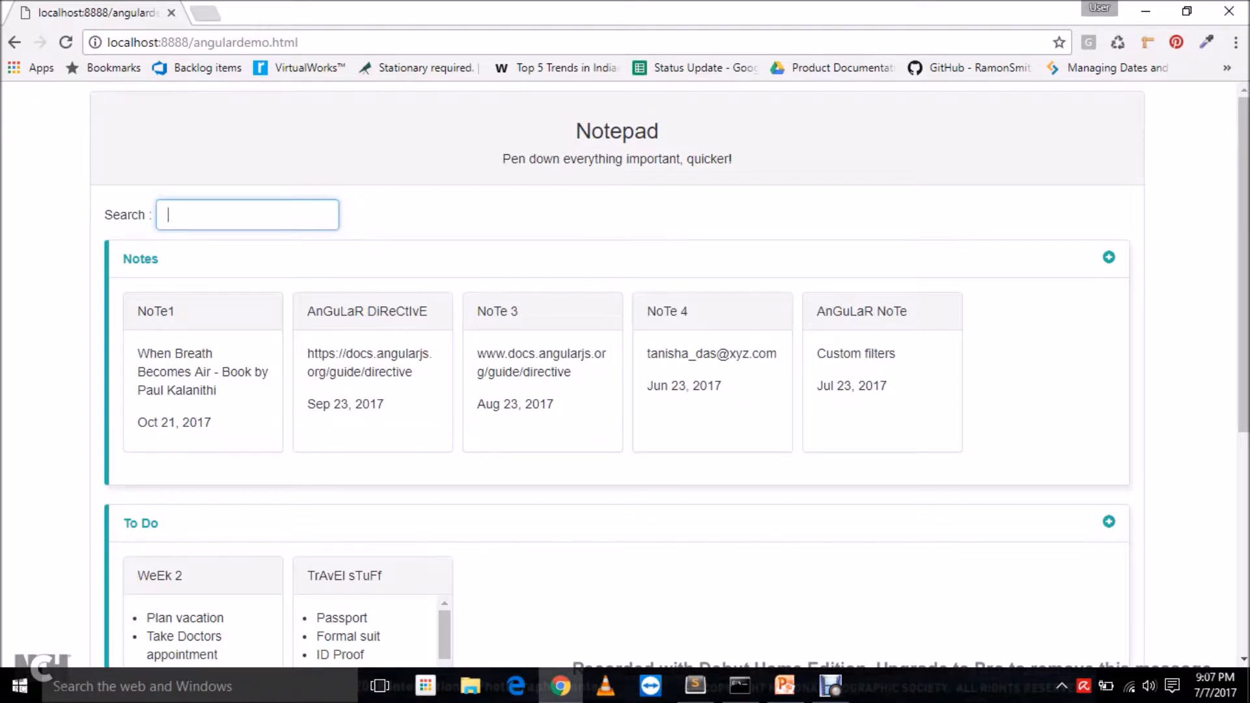
text(not)
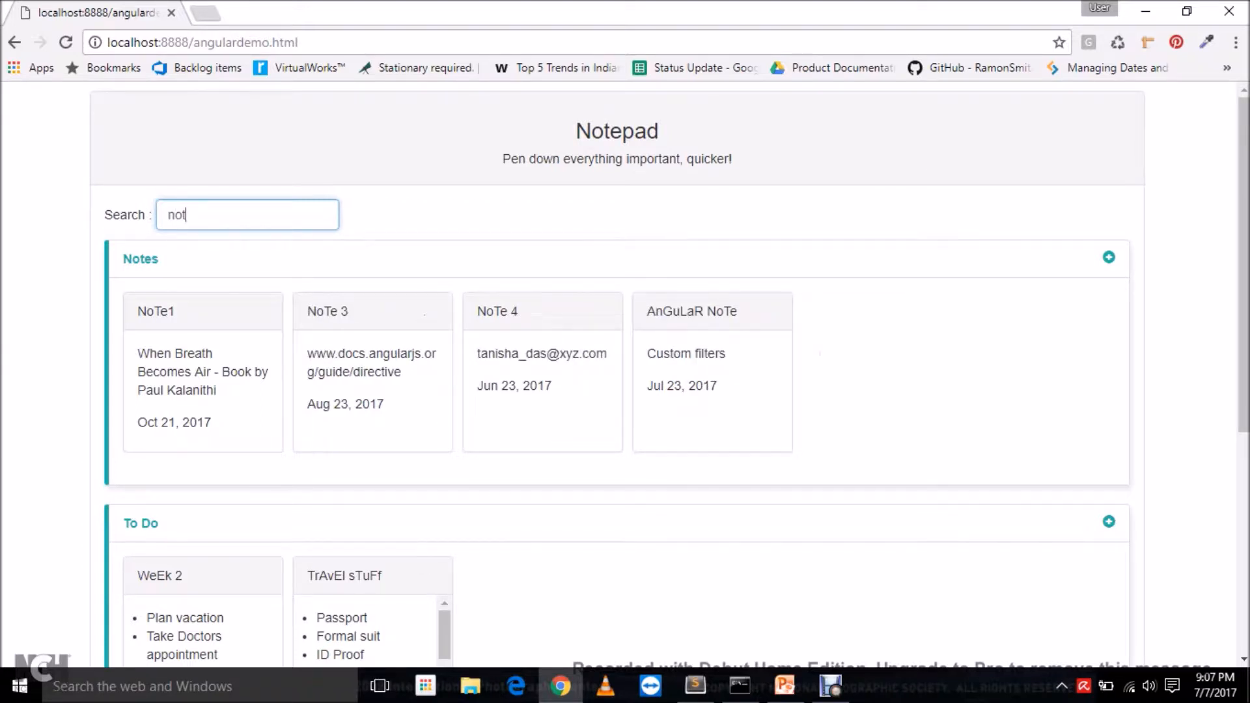
text(e)
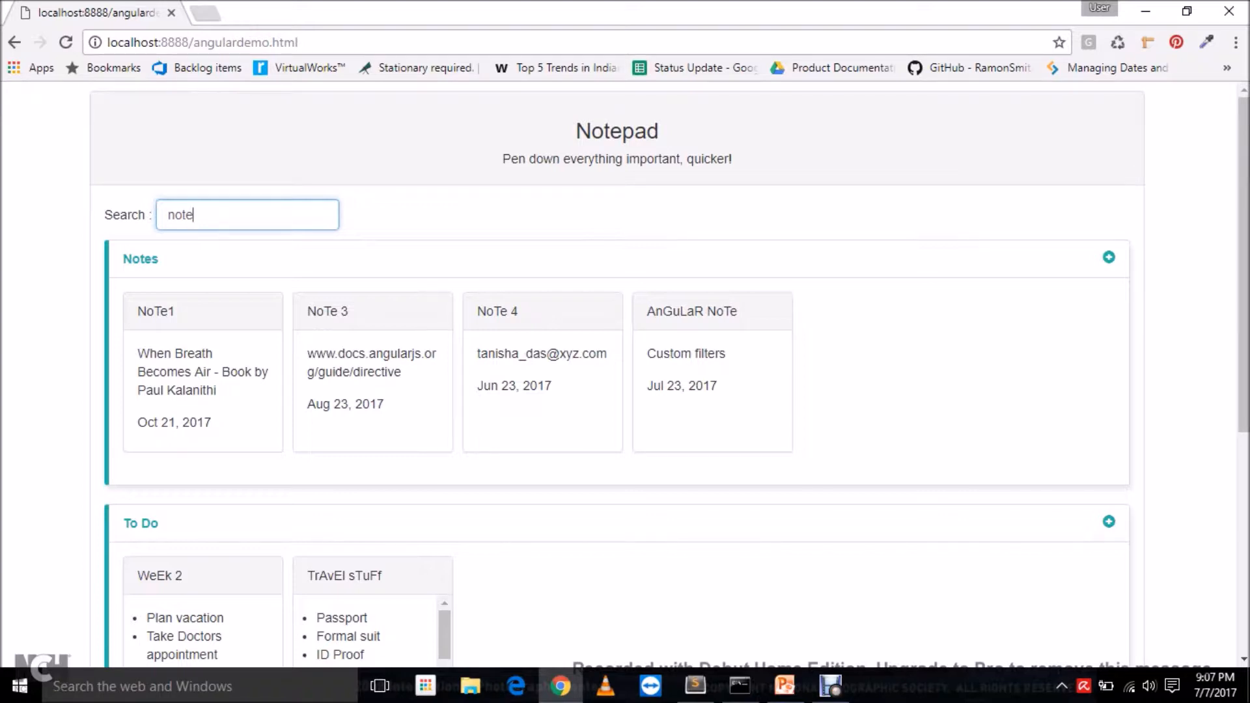
text(3)
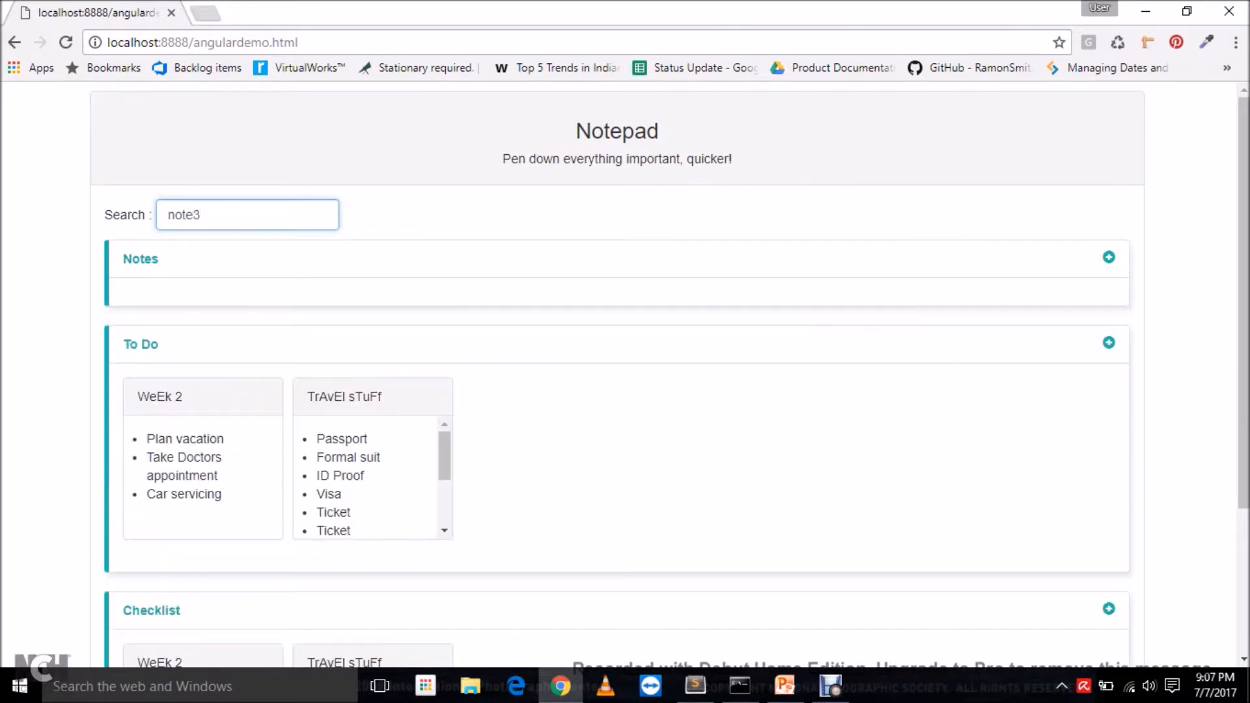
key(backspace)
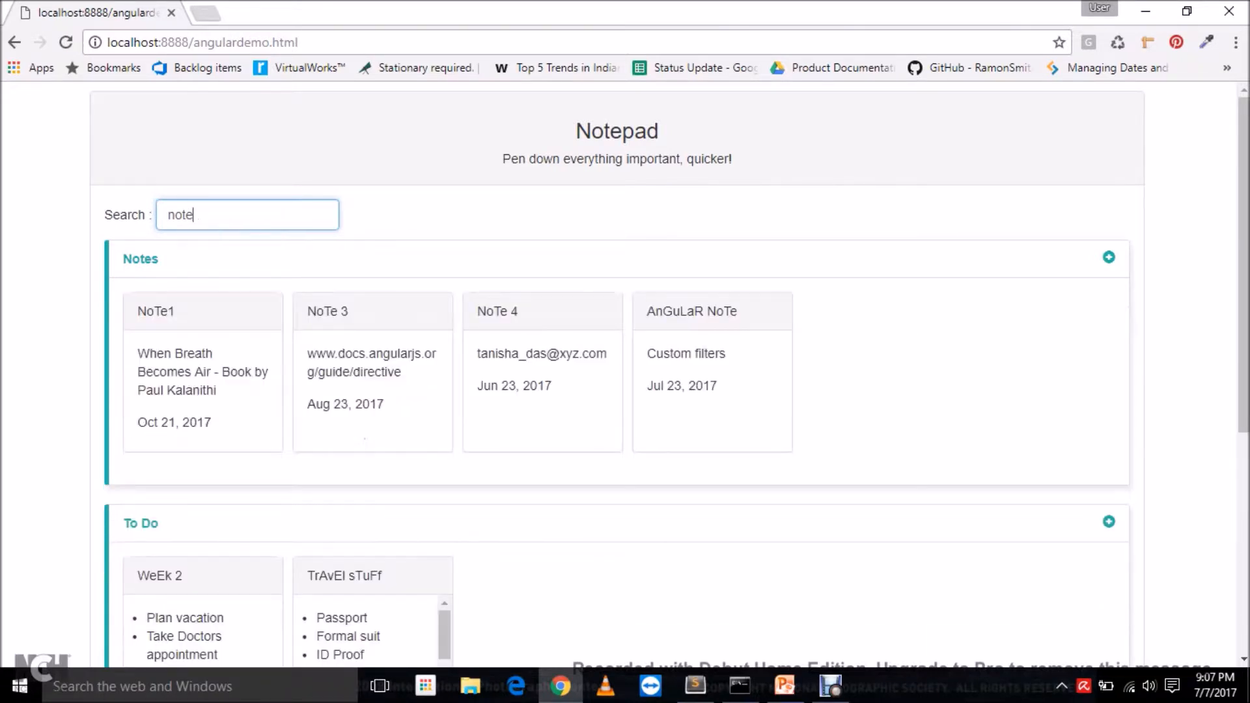
text(3)
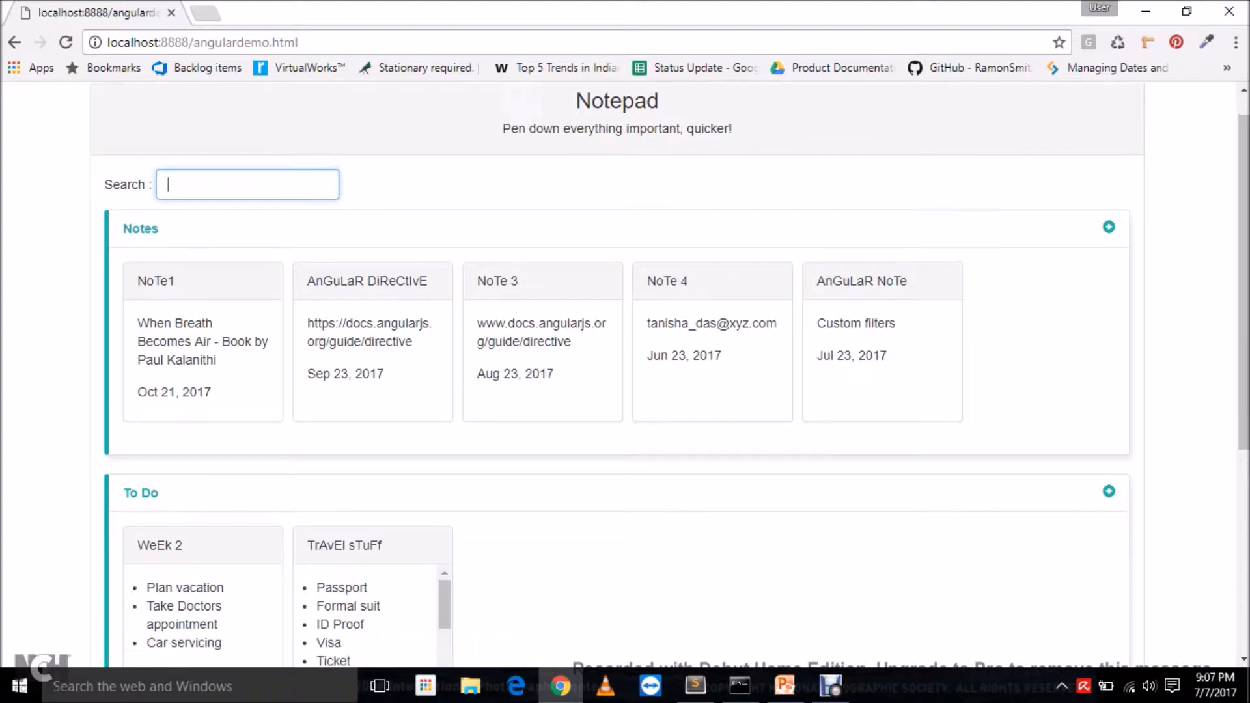
- With the search cleared, look over the To Do and Checklist cards, then switch back to Sublime Text
scroll(down, 3)
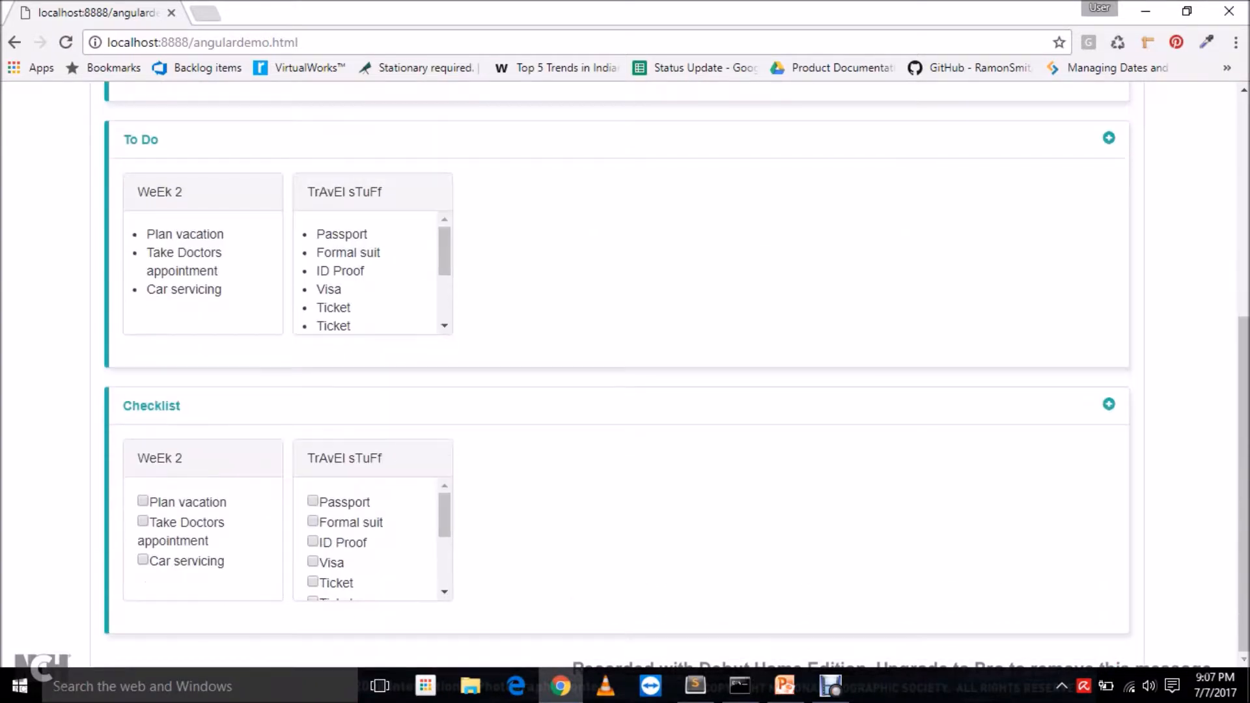
scroll(up, 3)
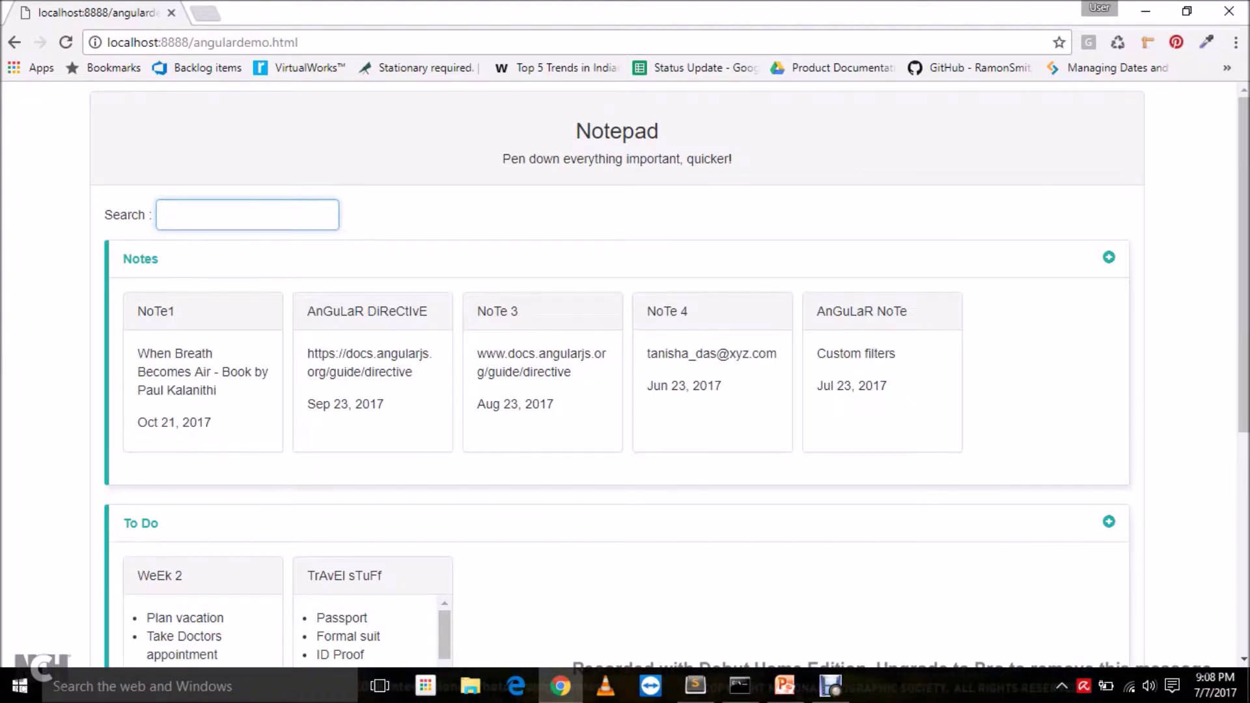
click(248, 215)
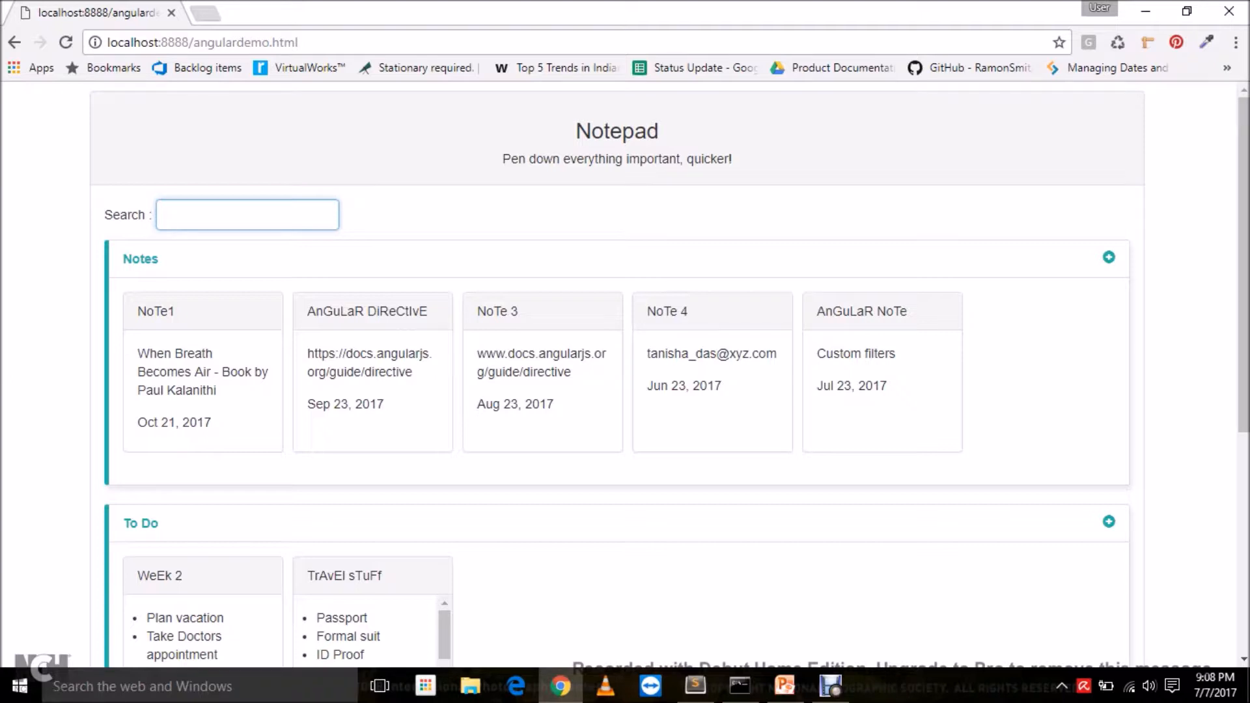
click(248, 214)
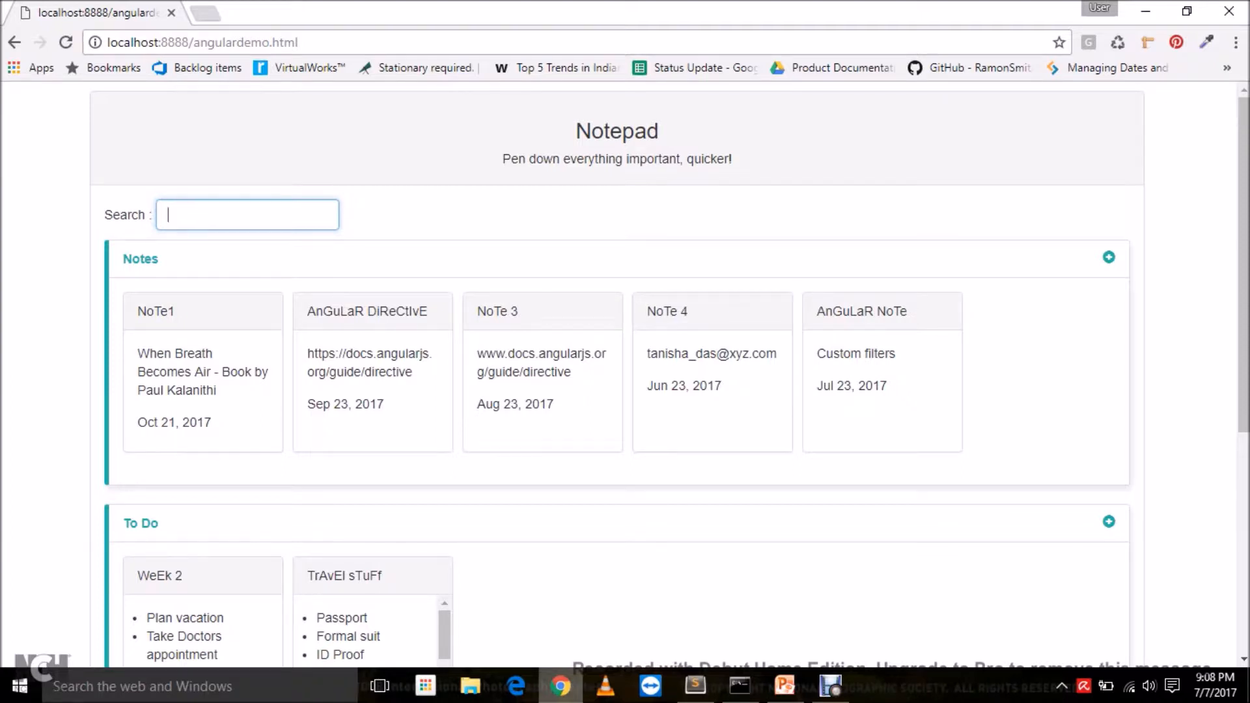
click(695, 686)
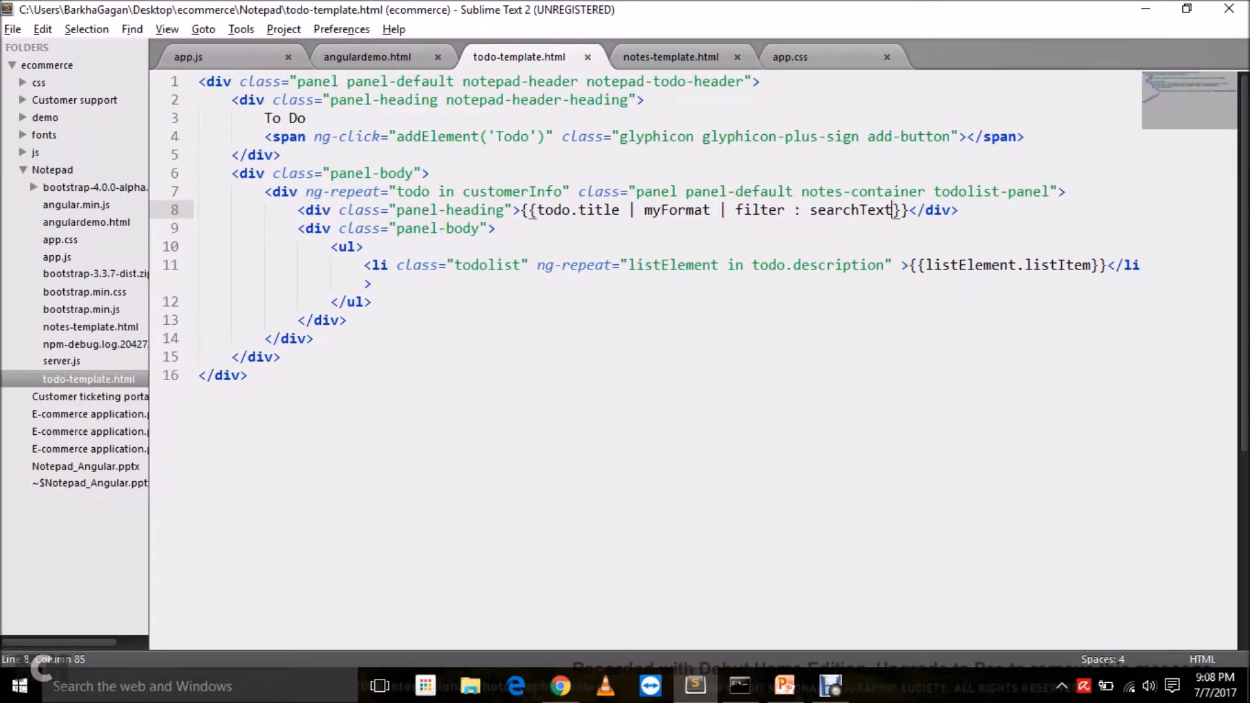
- Highlight the searchText ng-model on angulardemo.html's search input, then move to notes-template.html
click(367, 56)
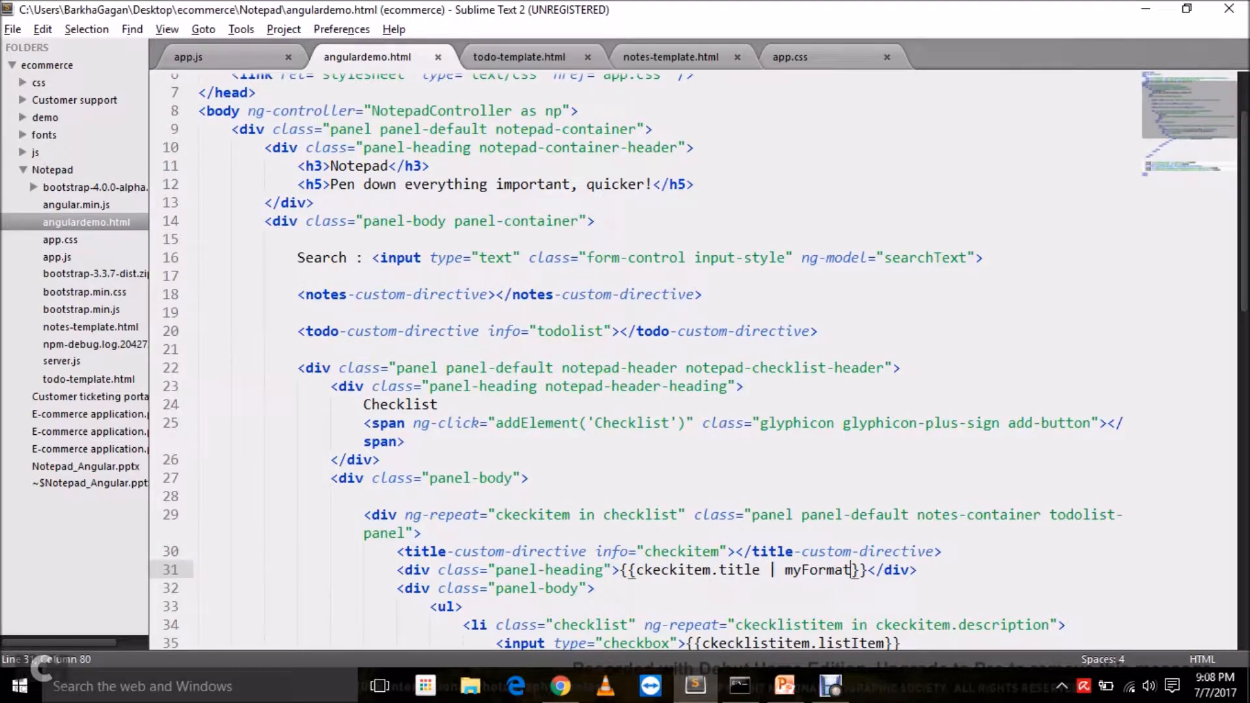
double_click(924, 258)
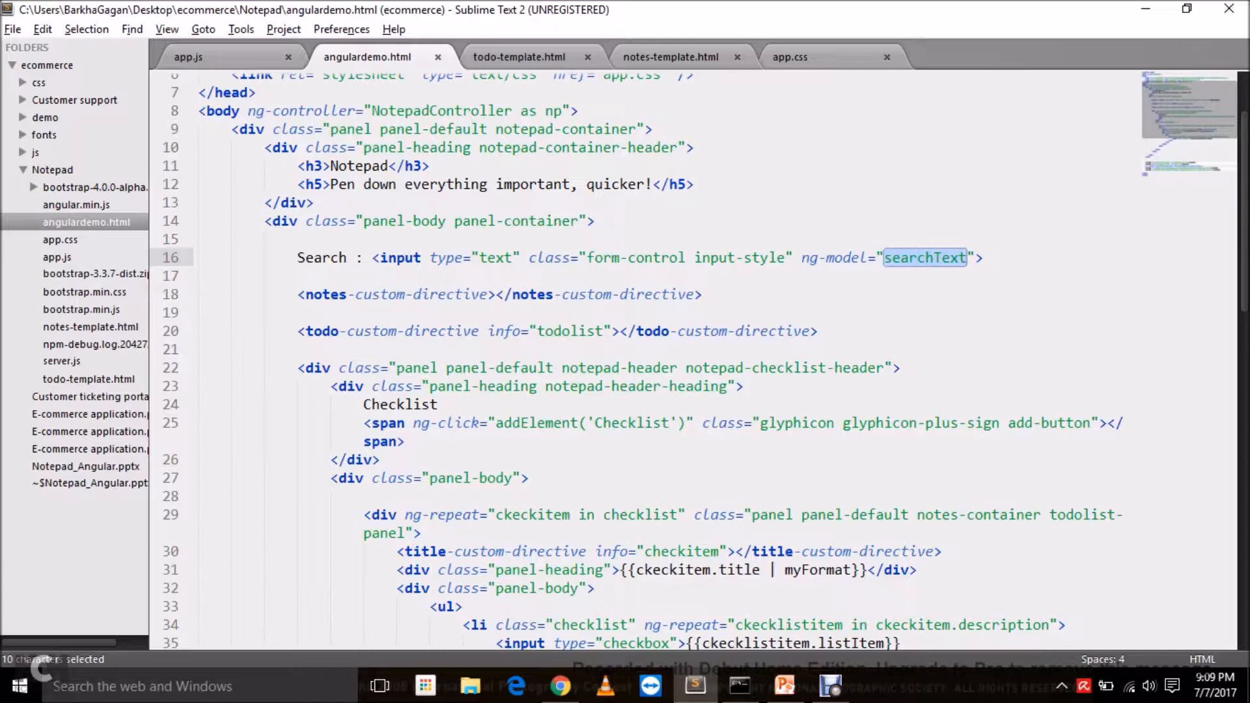
click(671, 57)
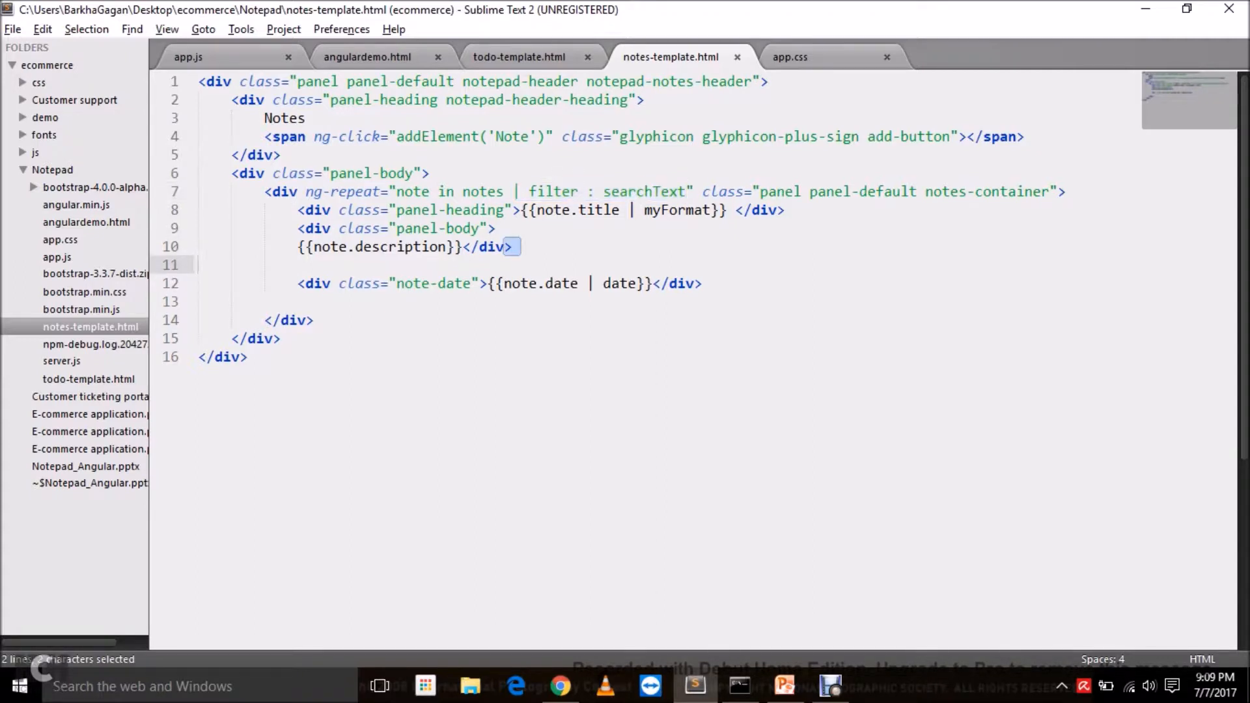
- Highlight the searchText filter on the notes repeat, then bring up the NotepadController code in app.js
double_click(553, 192)
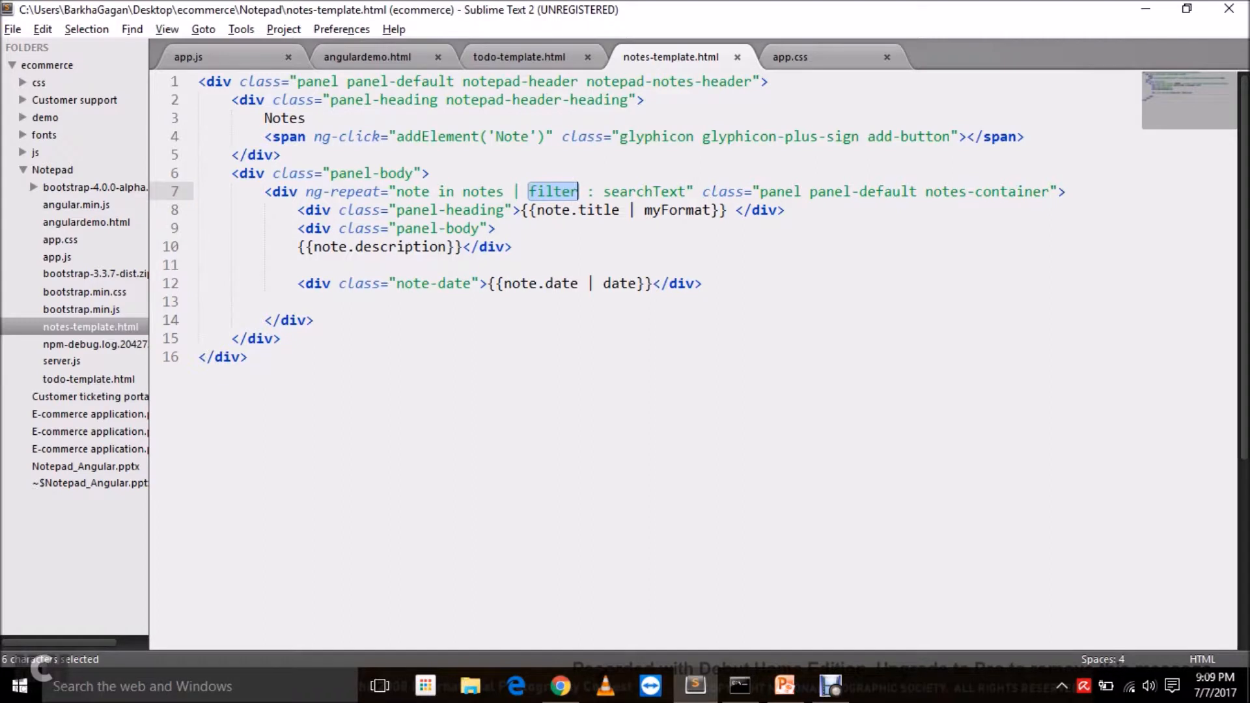
double_click(644, 192)
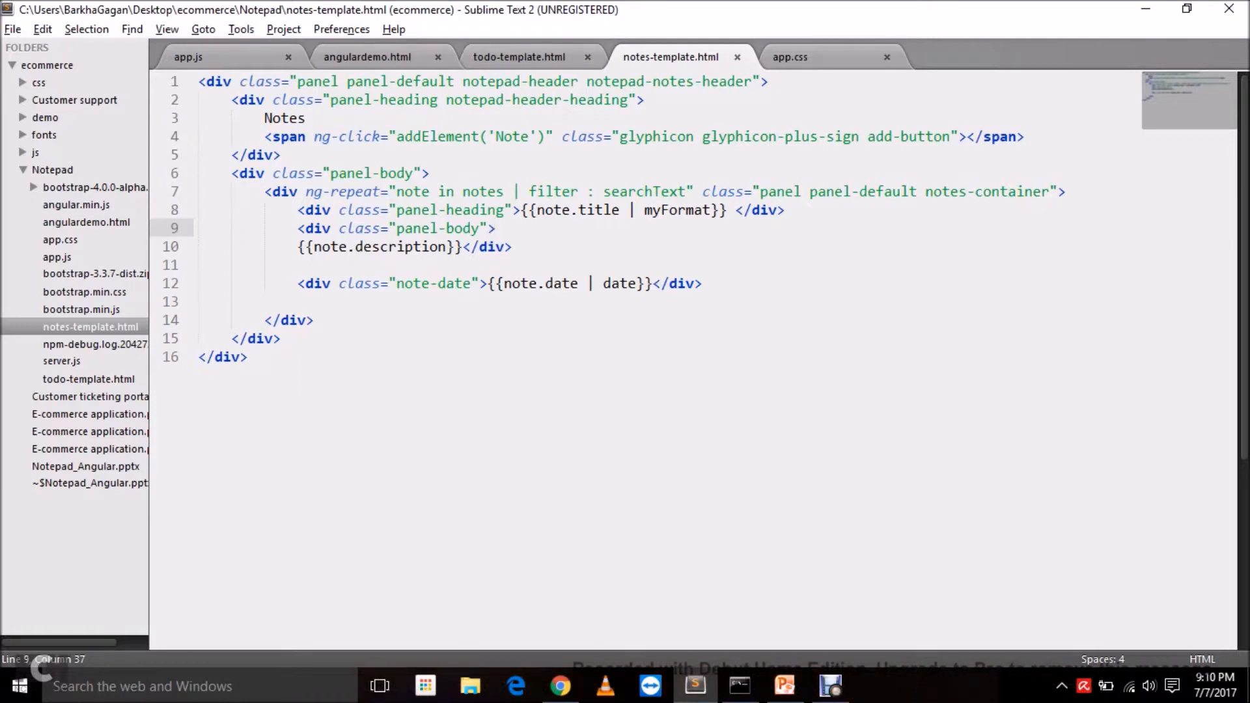
click(366, 57)
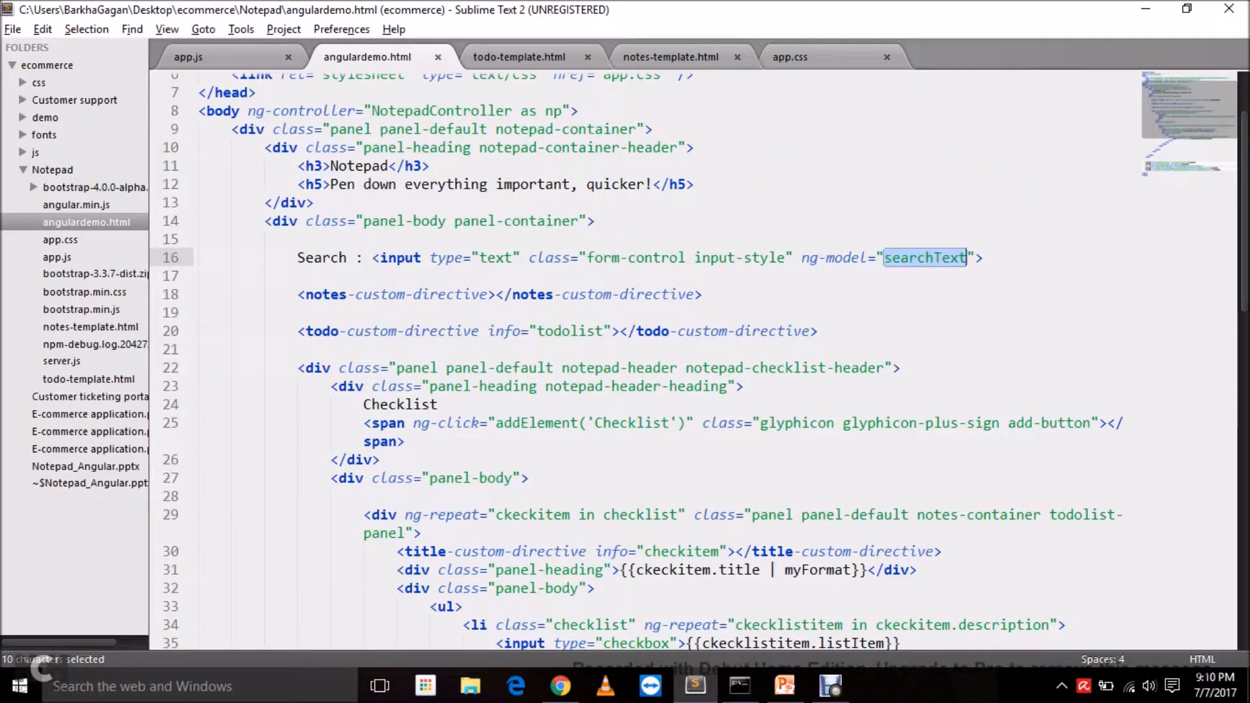
click(189, 57)
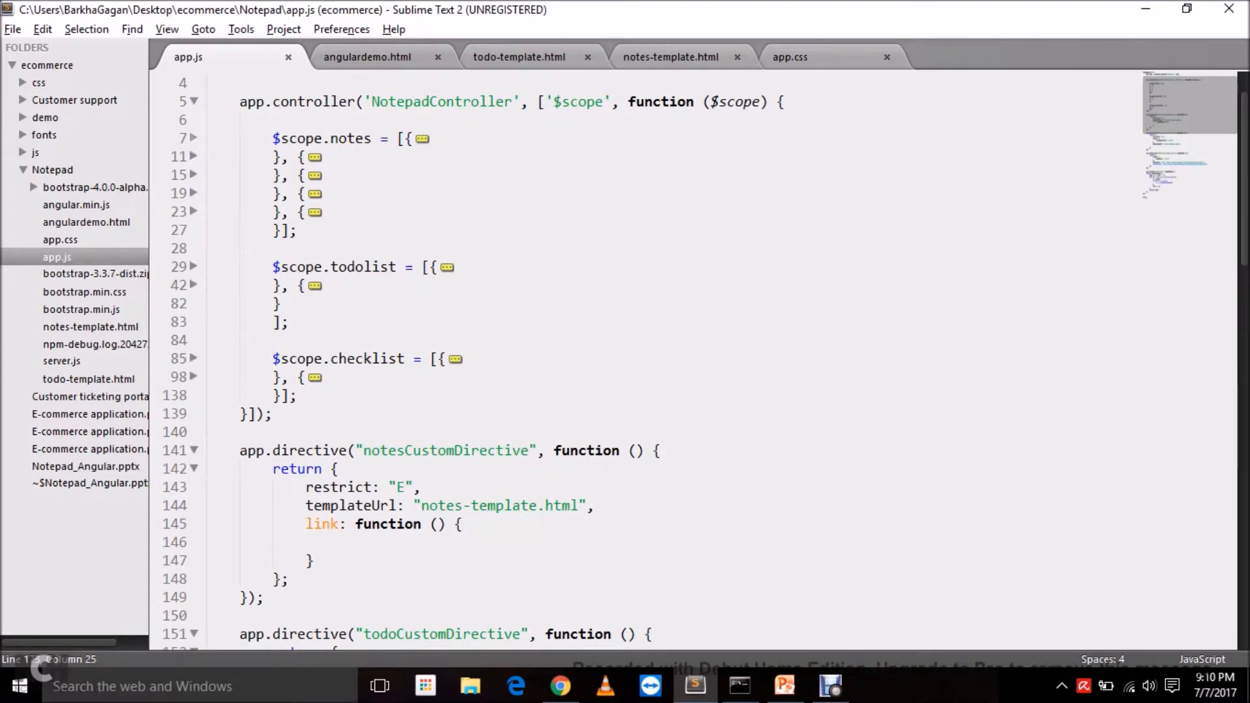
click(191, 138)
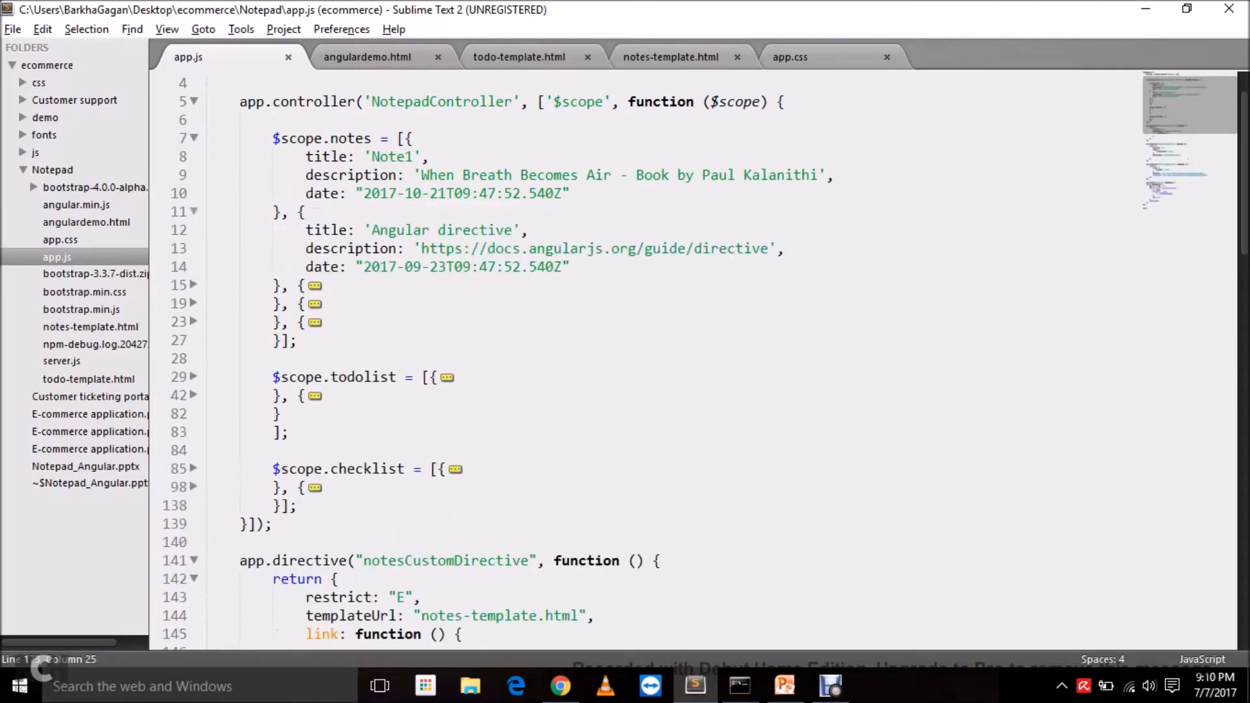
click(192, 284)
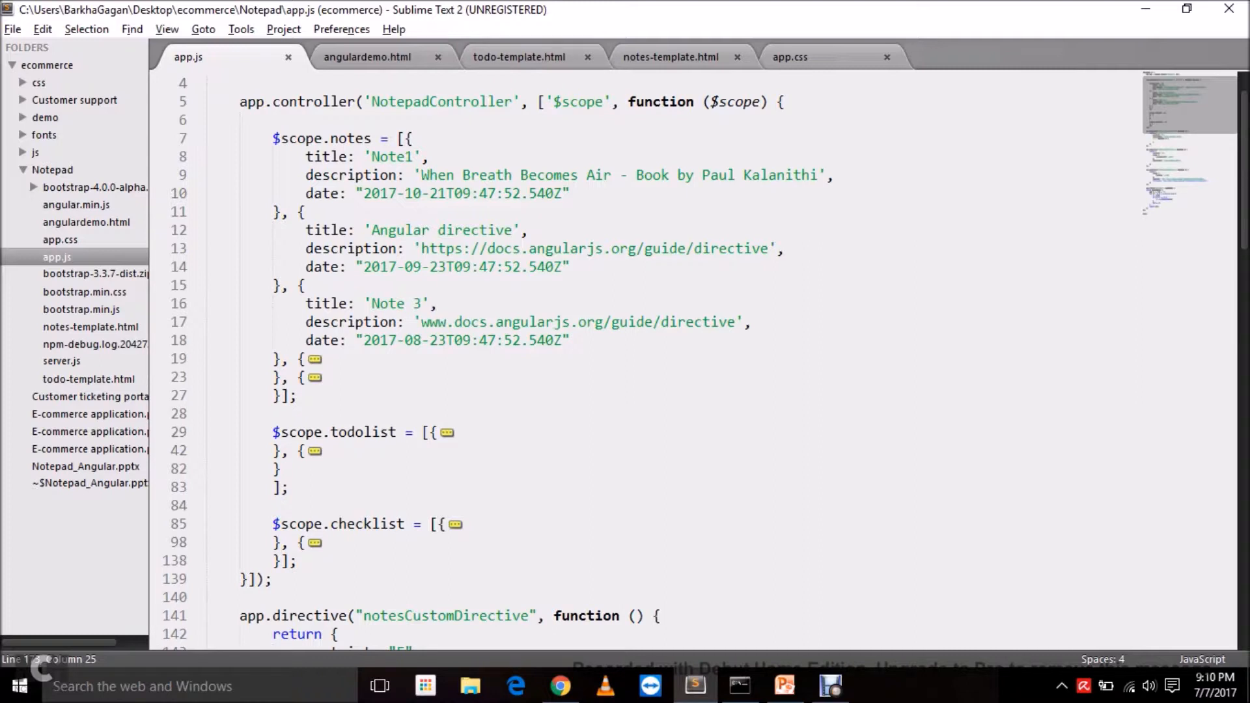
click(672, 57)
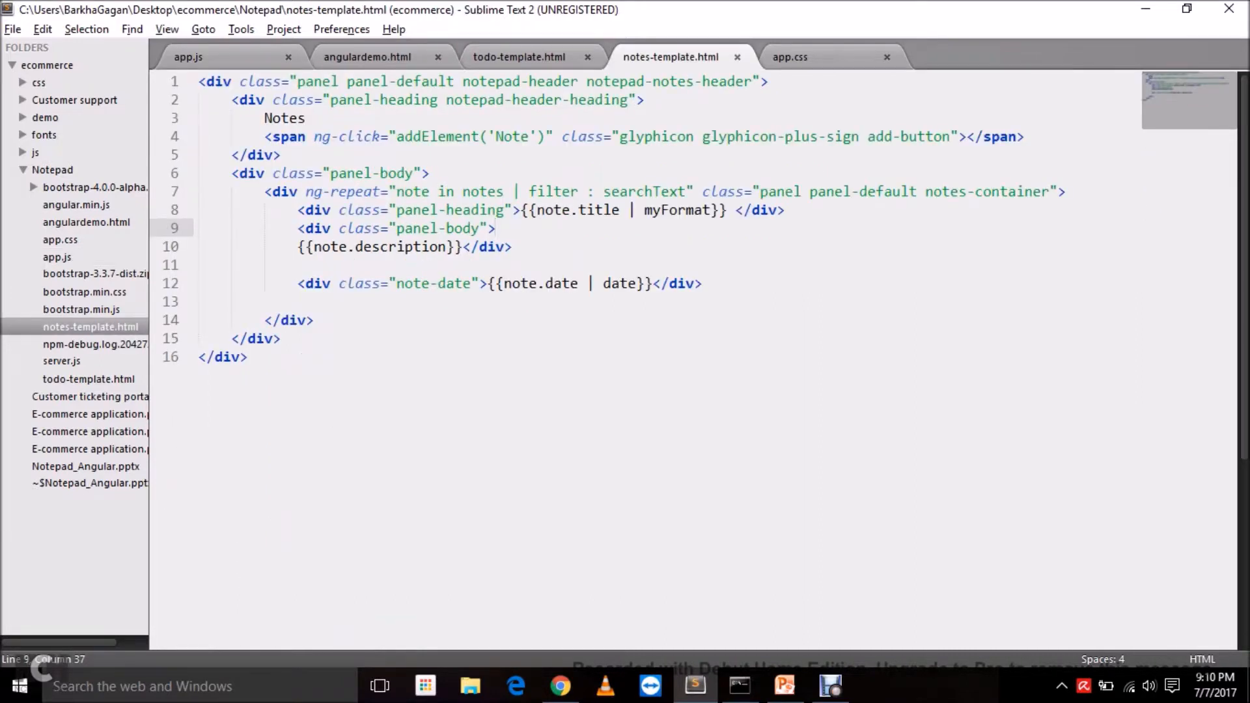
double_click(619, 283)
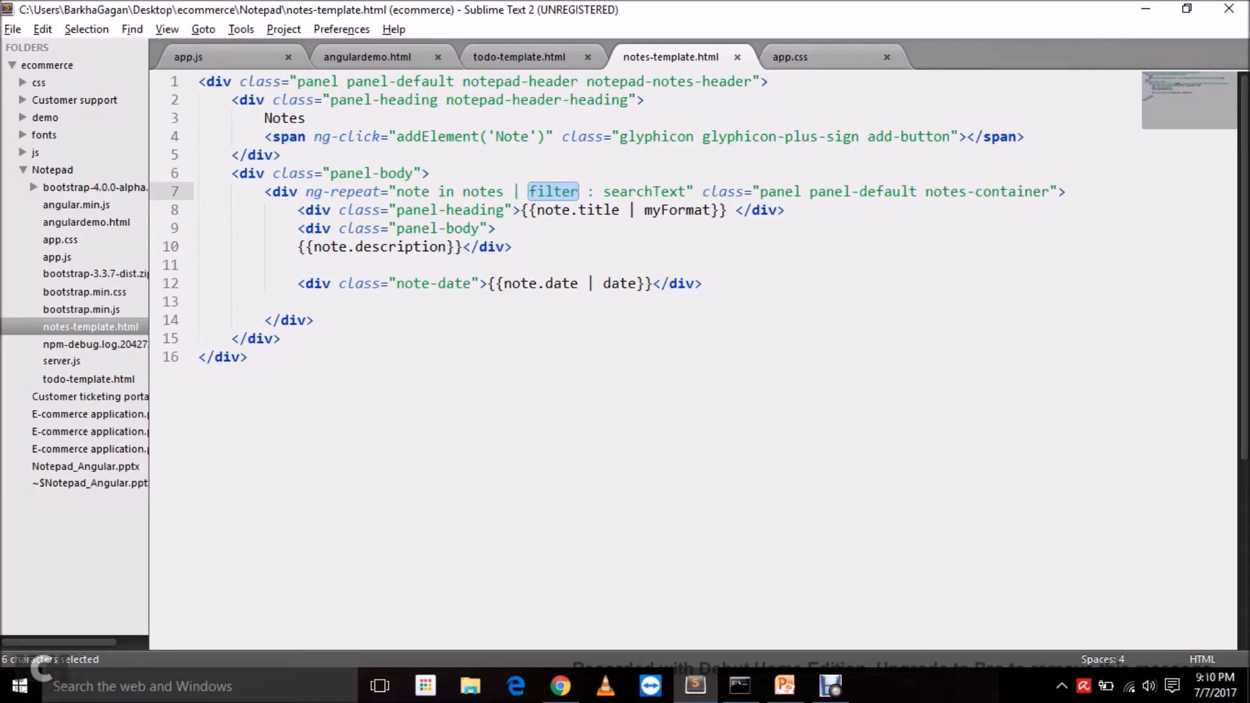
click(366, 56)
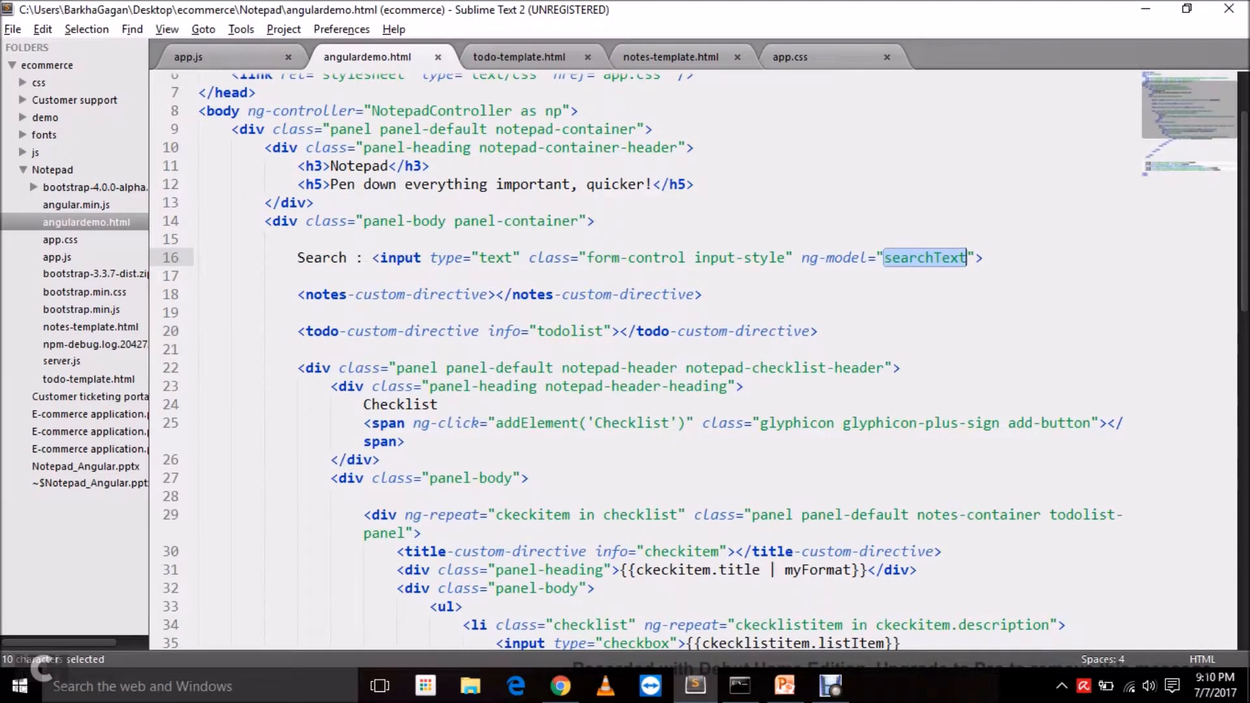
scroll(down, 3)
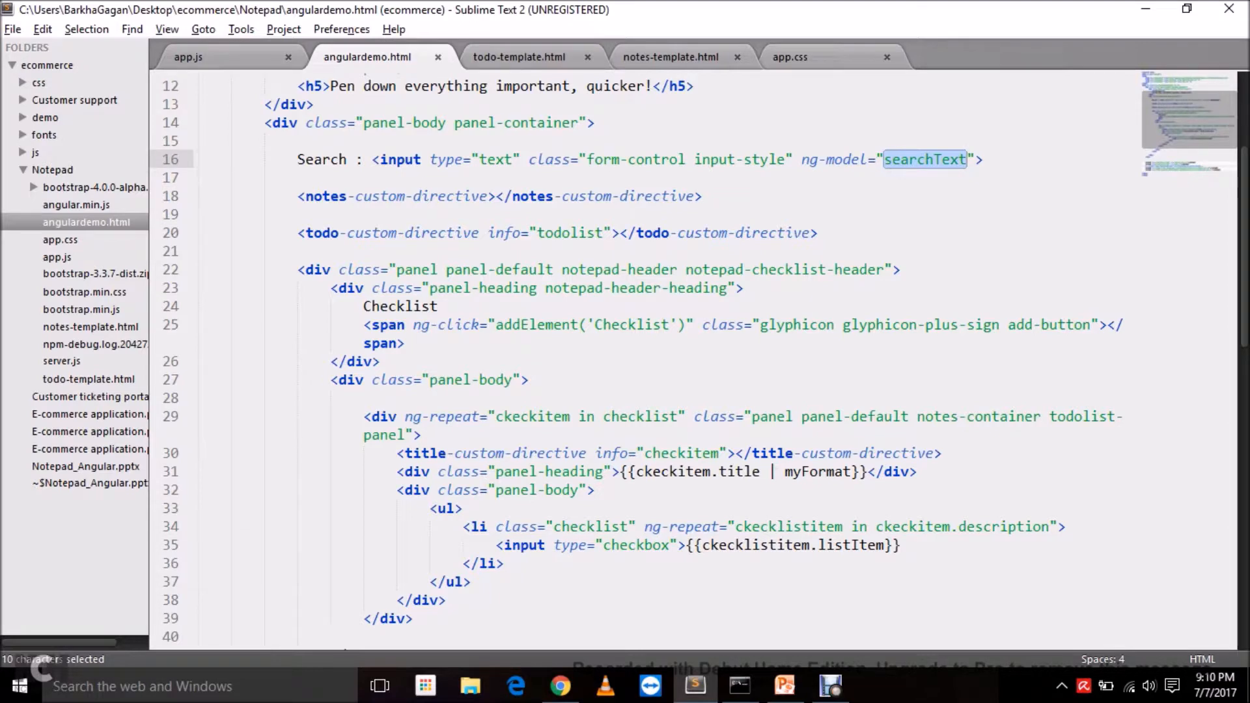
mouse_move(671, 56)
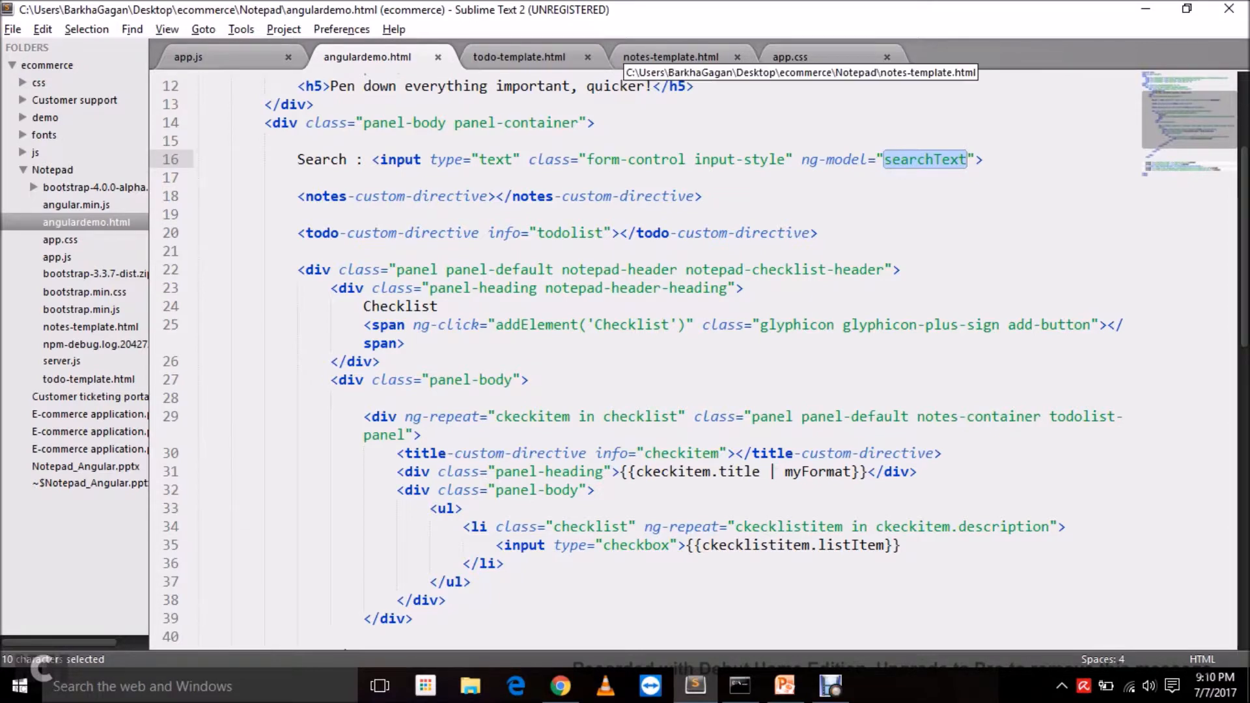
click(671, 57)
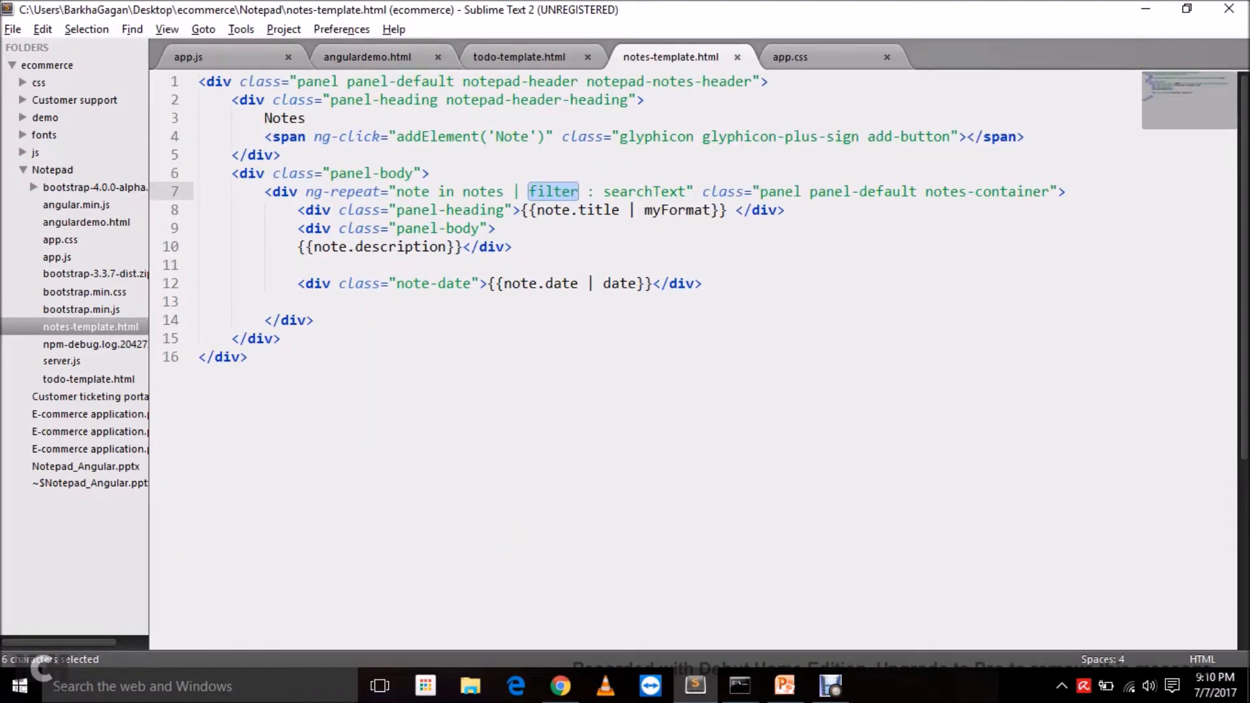
click(512, 246)
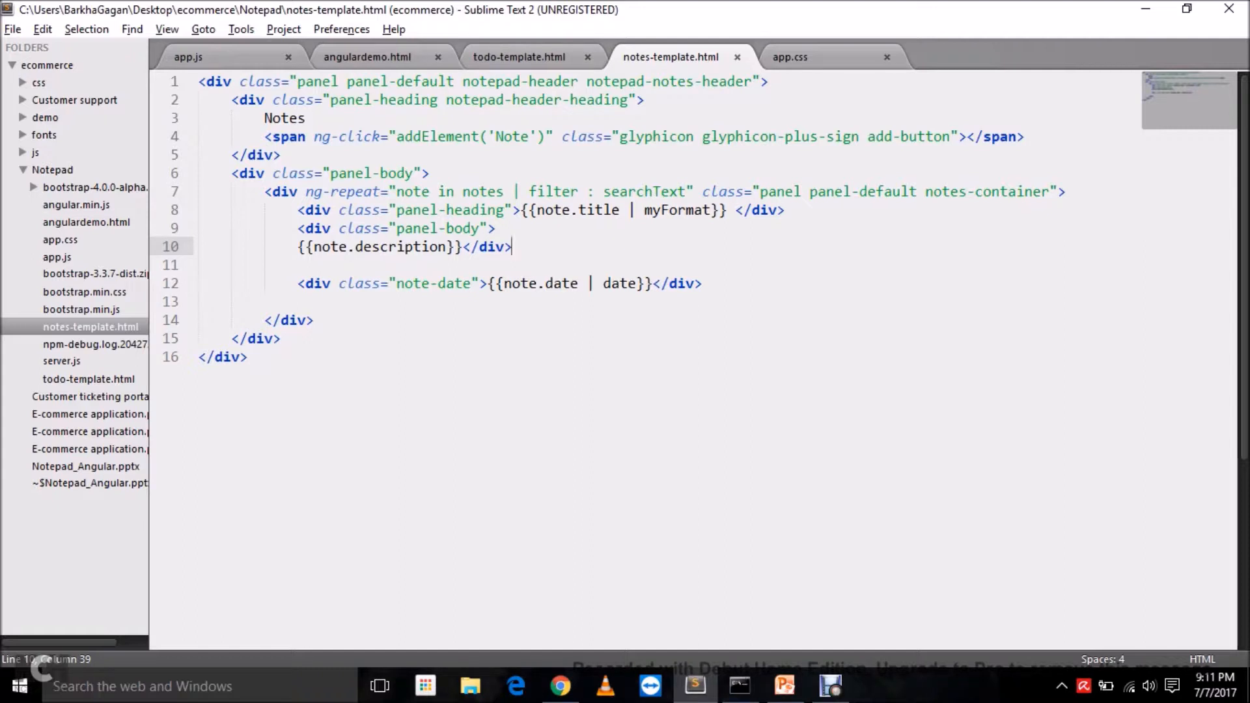
click(189, 57)
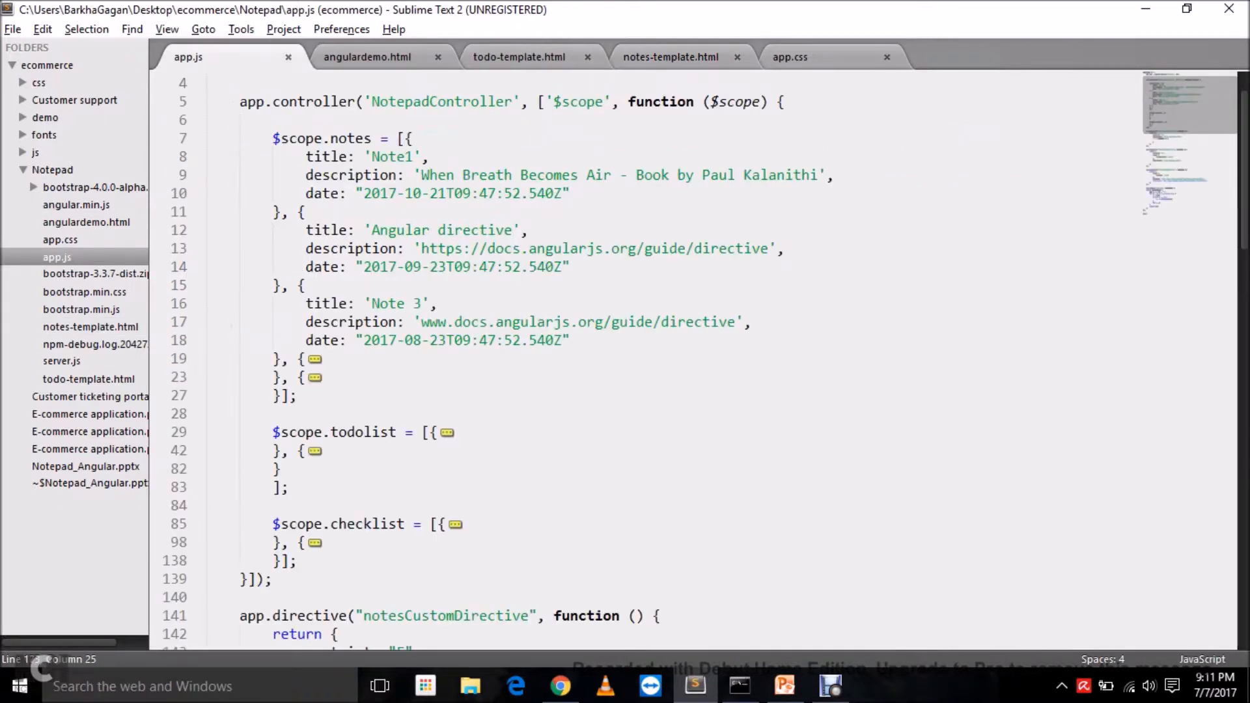
- Fold the $scope.notes data objects and scroll app.js down to the app.filter('myFormat') definition
scroll(down, 3)
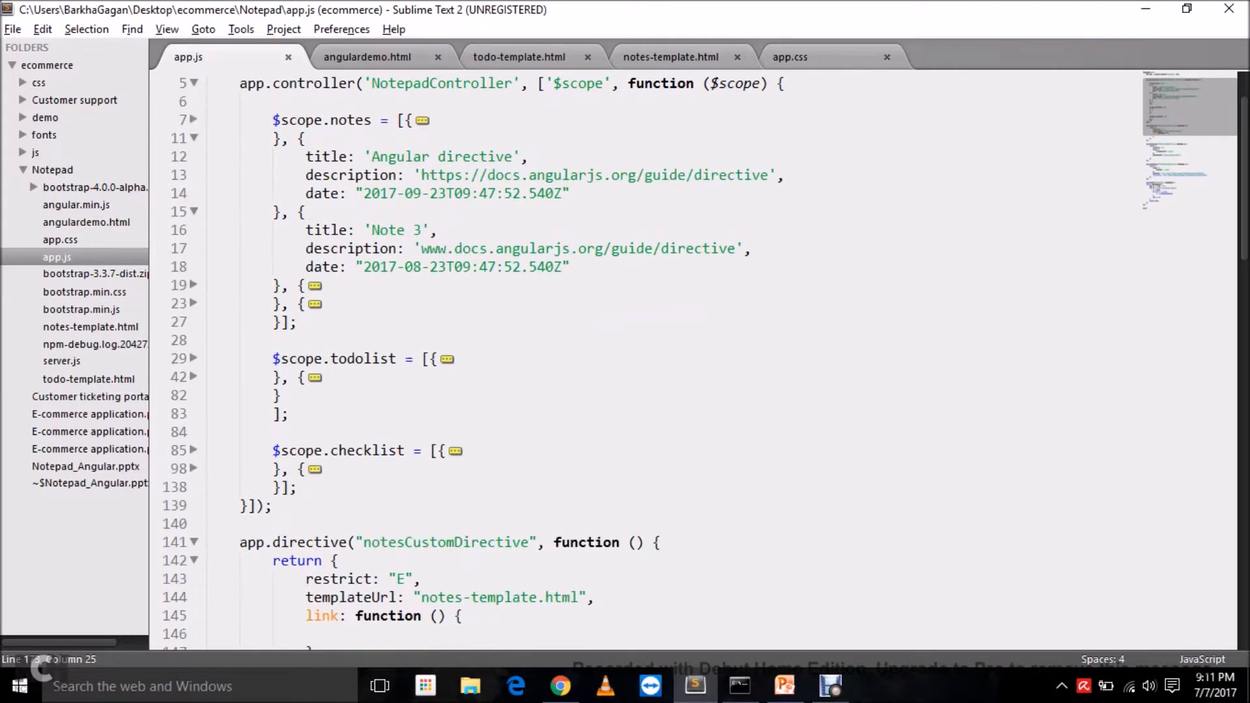
click(194, 120)
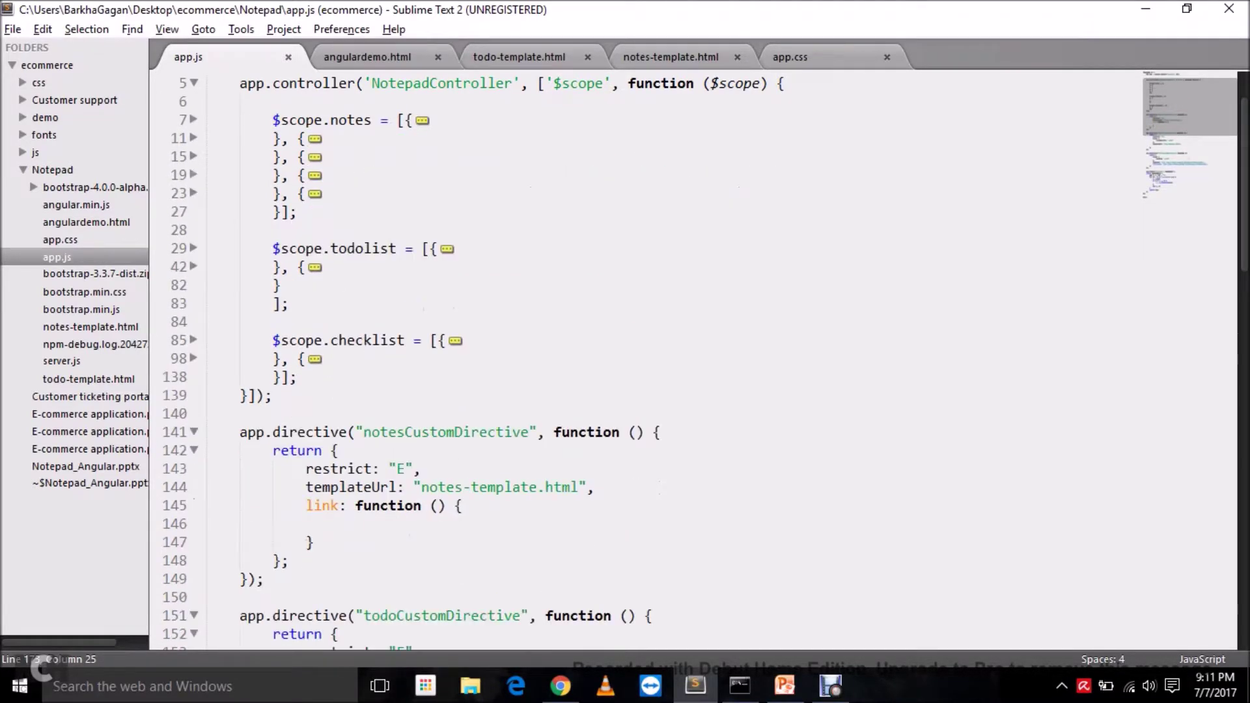
scroll(up, 3)
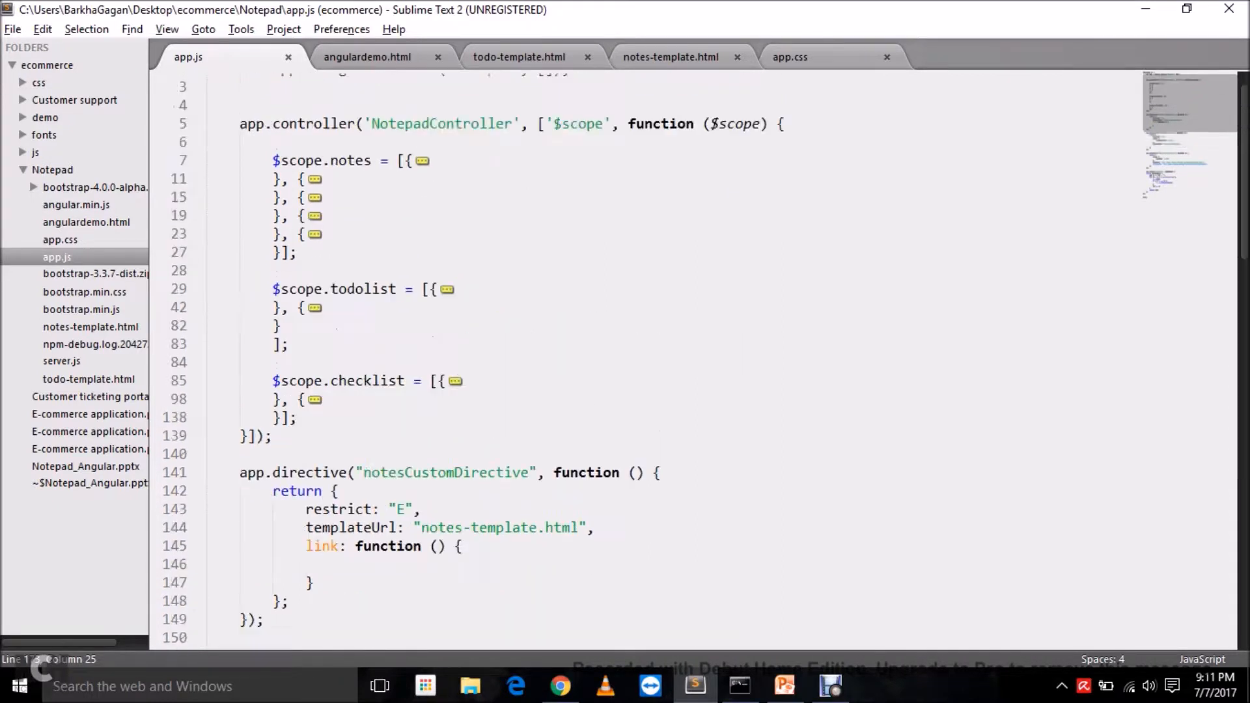
scroll(up, 3)
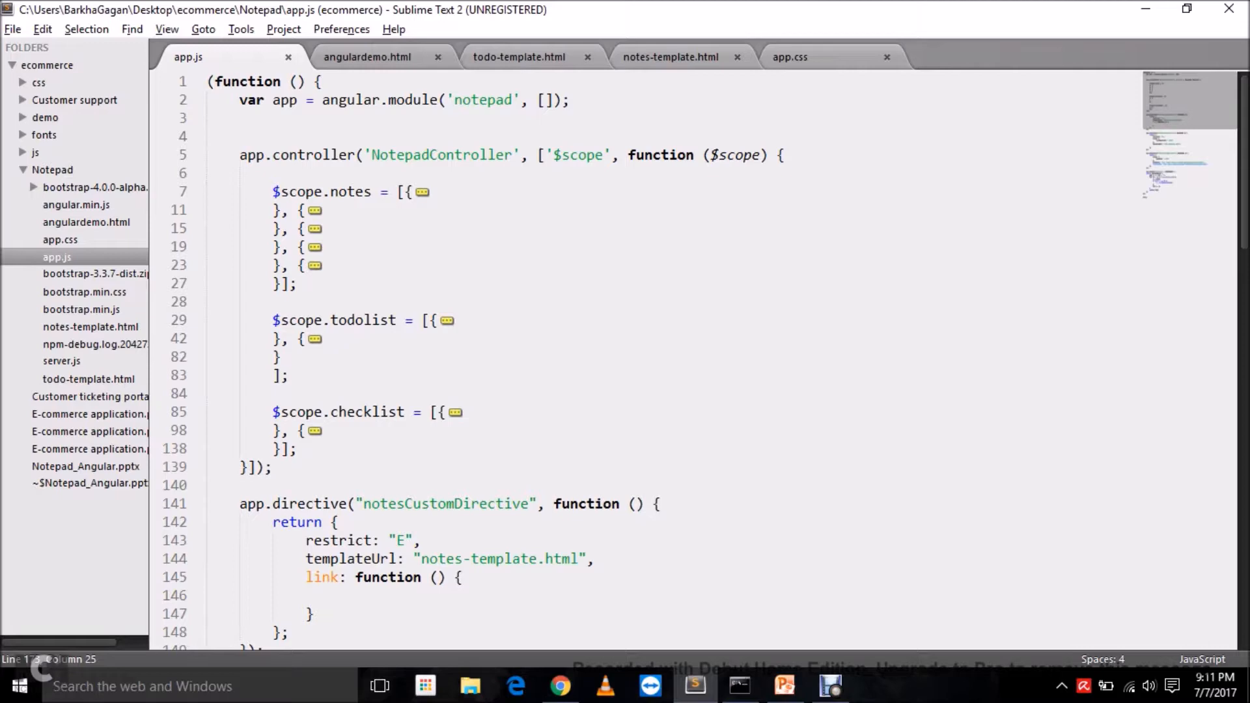
scroll(down, 3)
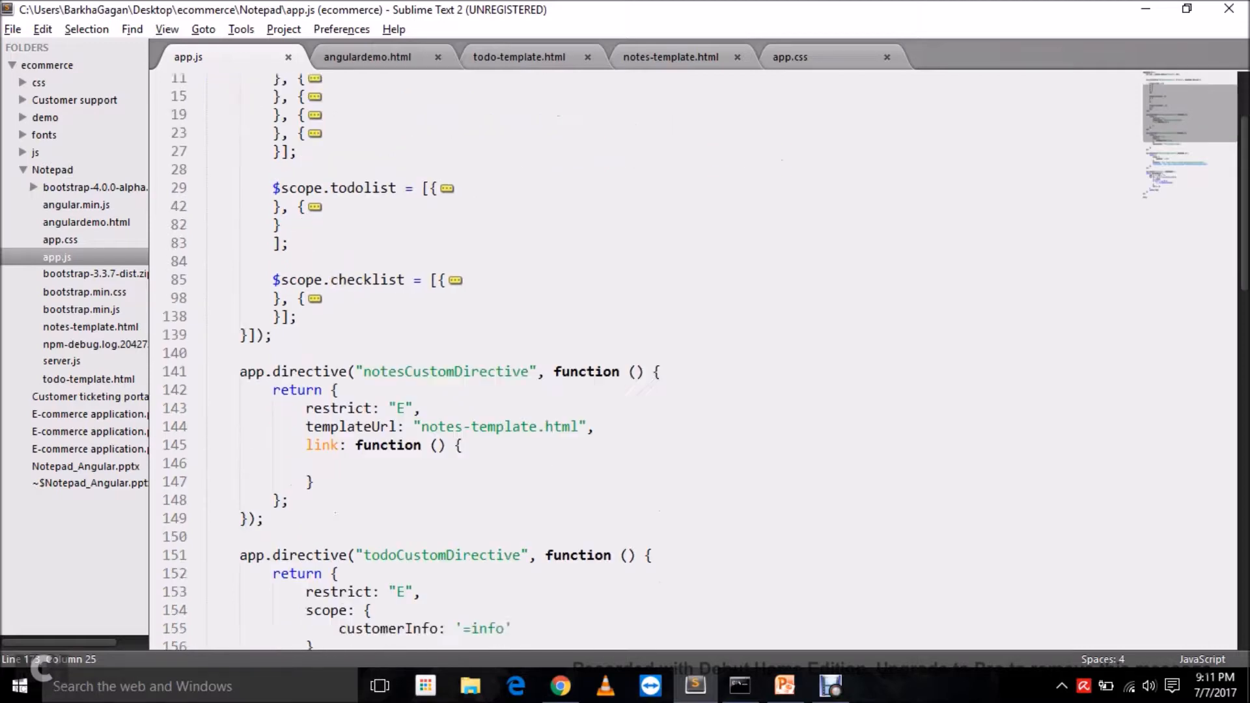
scroll(down, 3)
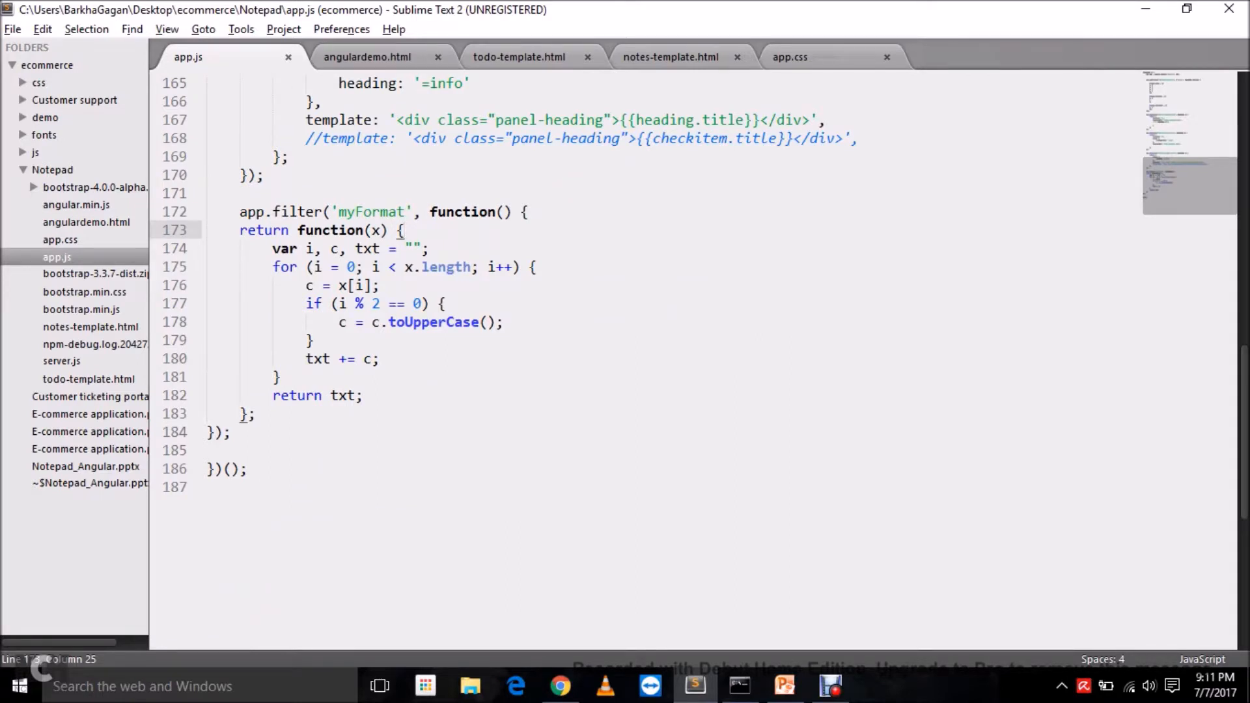
scroll(up, 3)
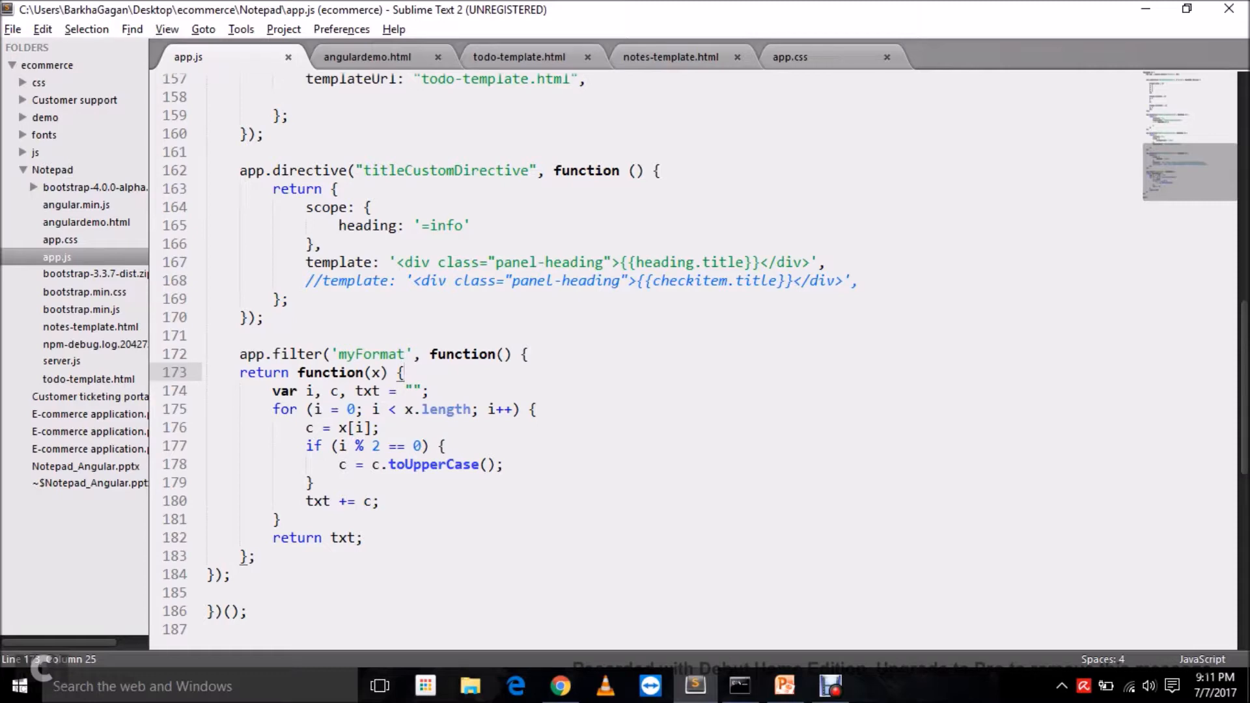
scroll(up, 3)
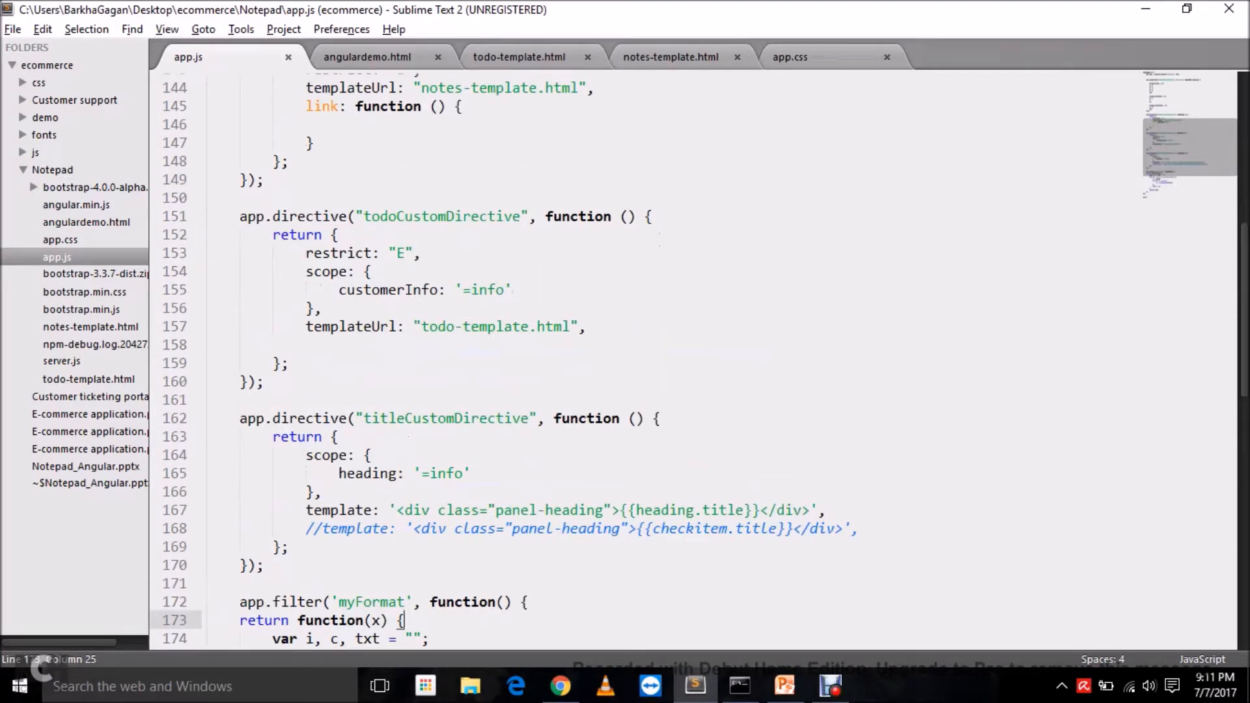
scroll(up, 3)
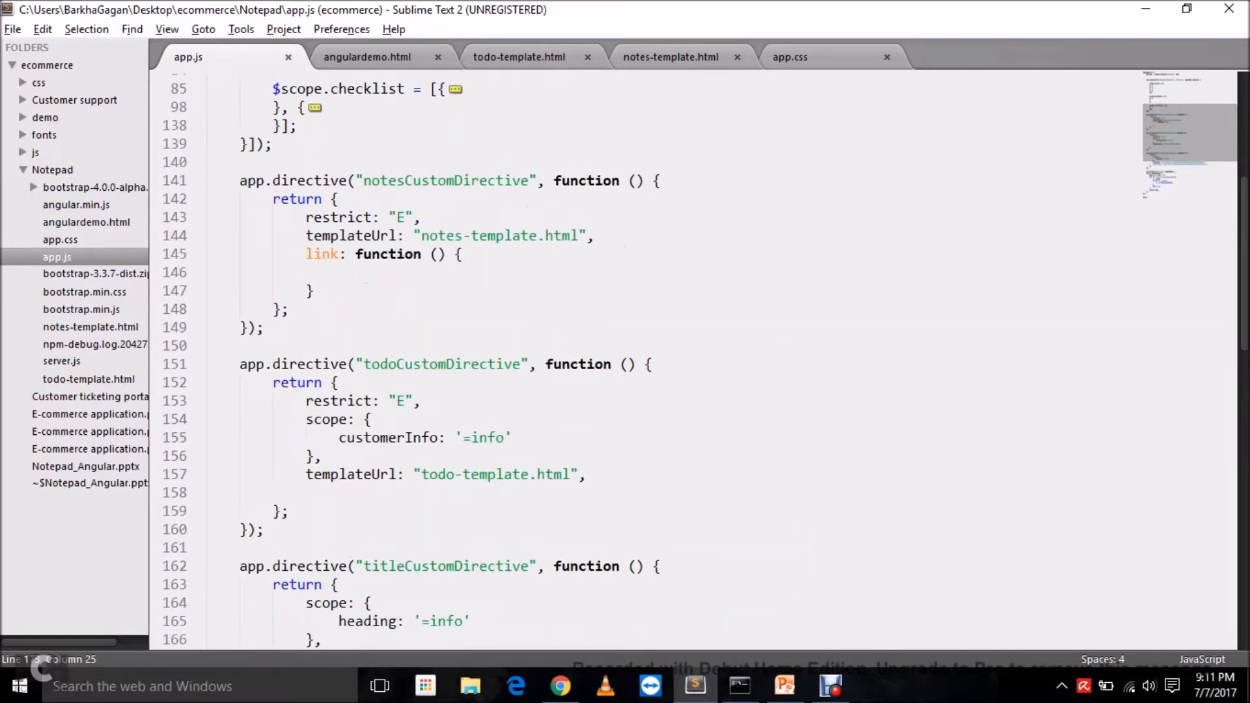
scroll(up, 3)
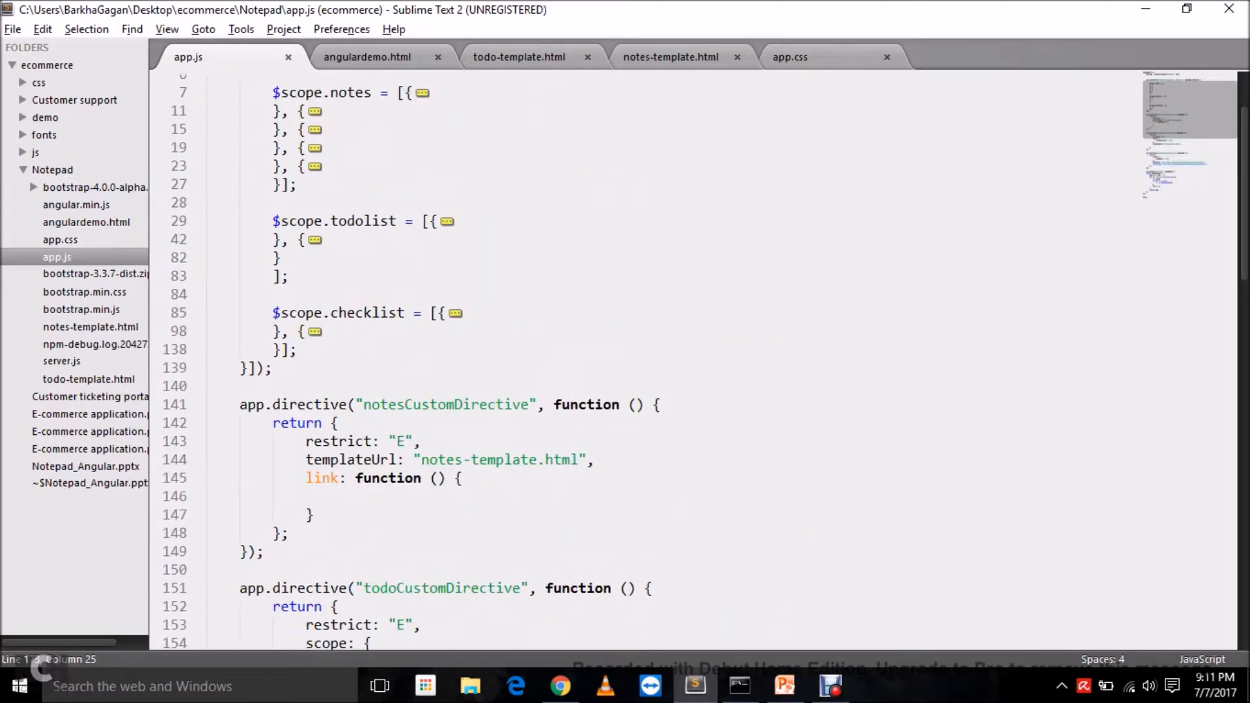
scroll(down, 3)
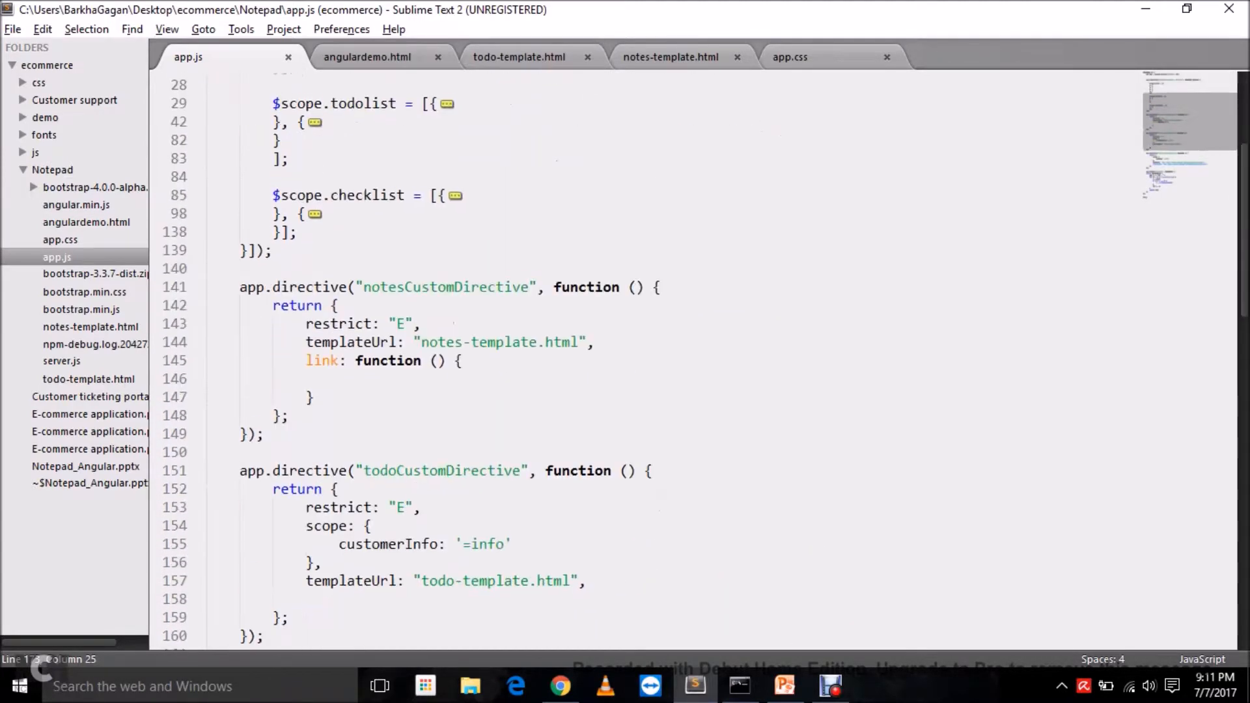
scroll(down, 3)
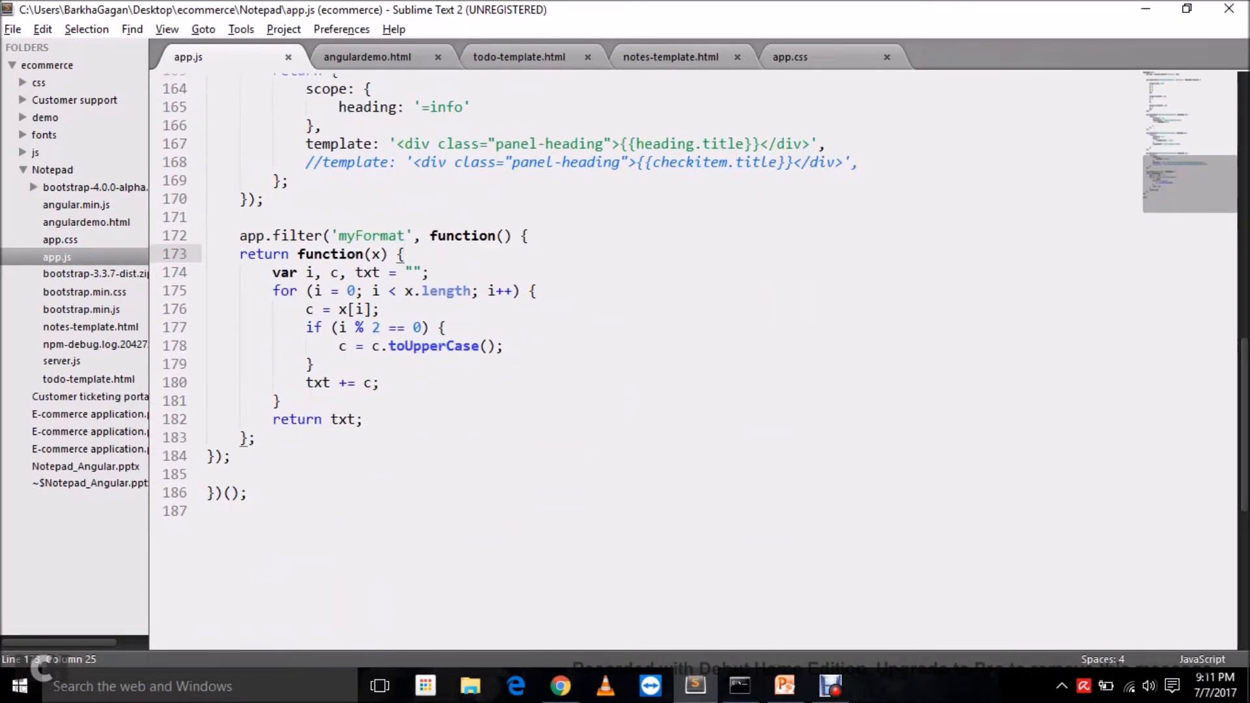
double_click(371, 236)
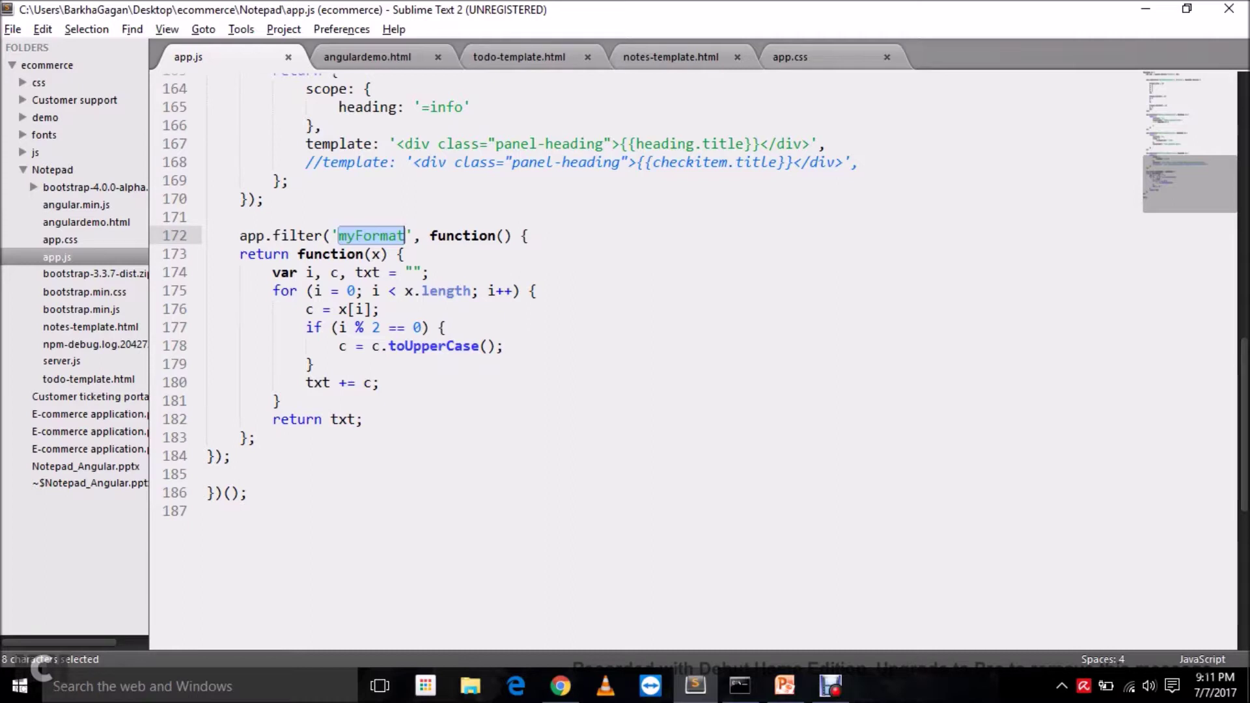
click(671, 57)
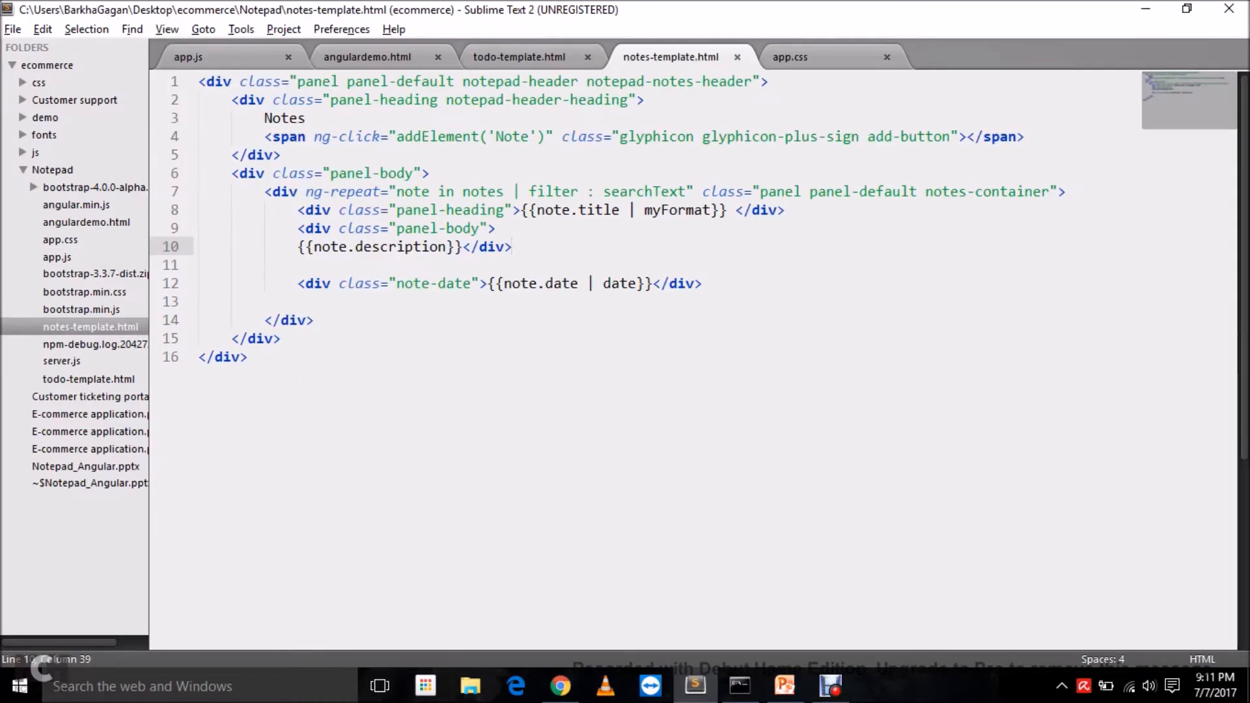
double_click(412, 192)
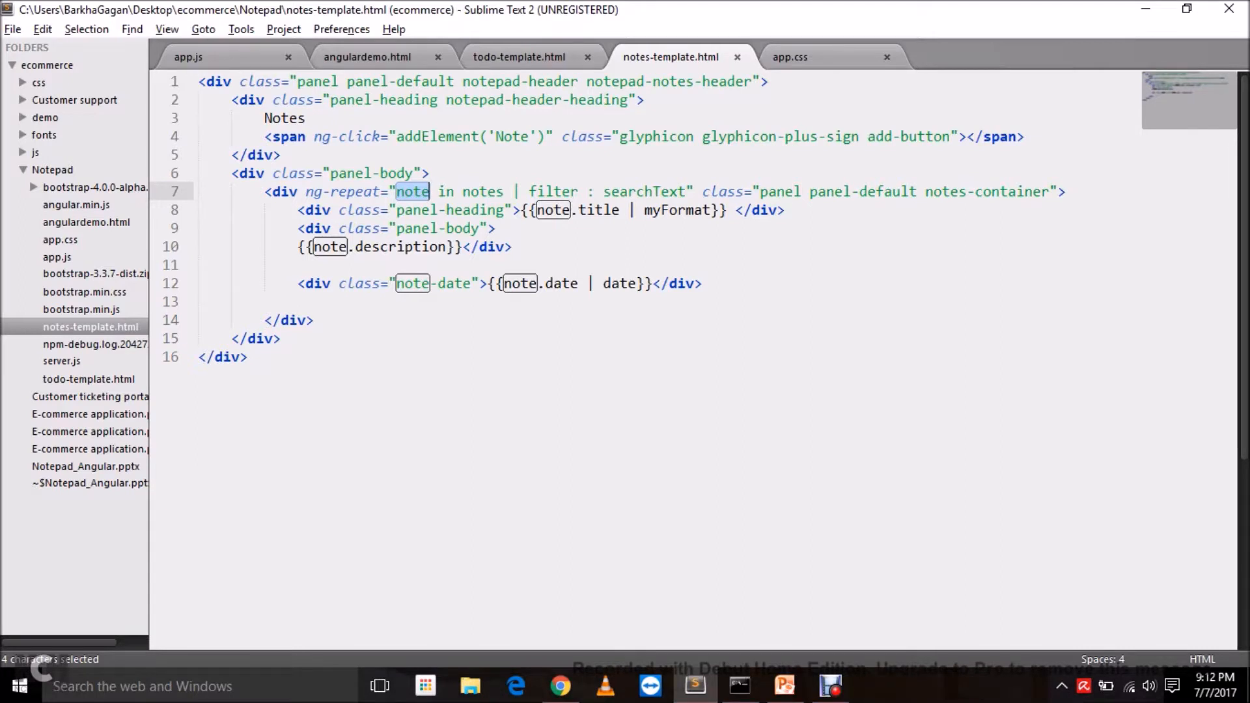
double_click(676, 209)
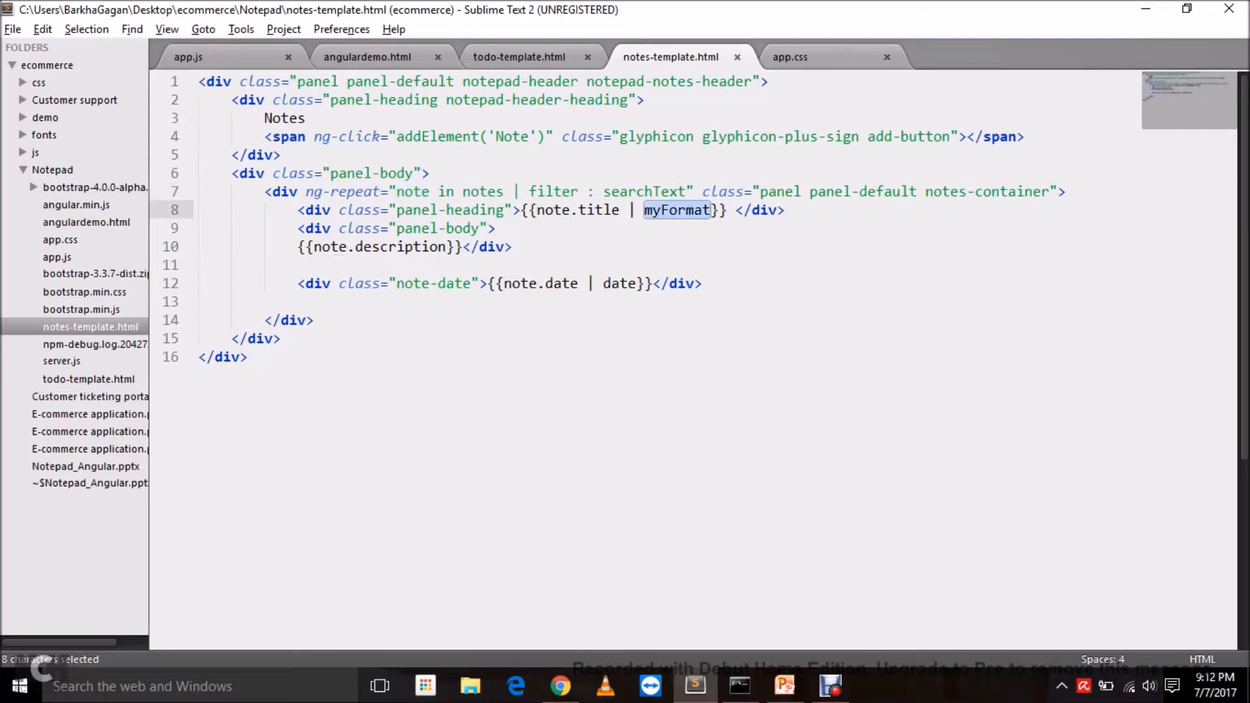
click(367, 57)
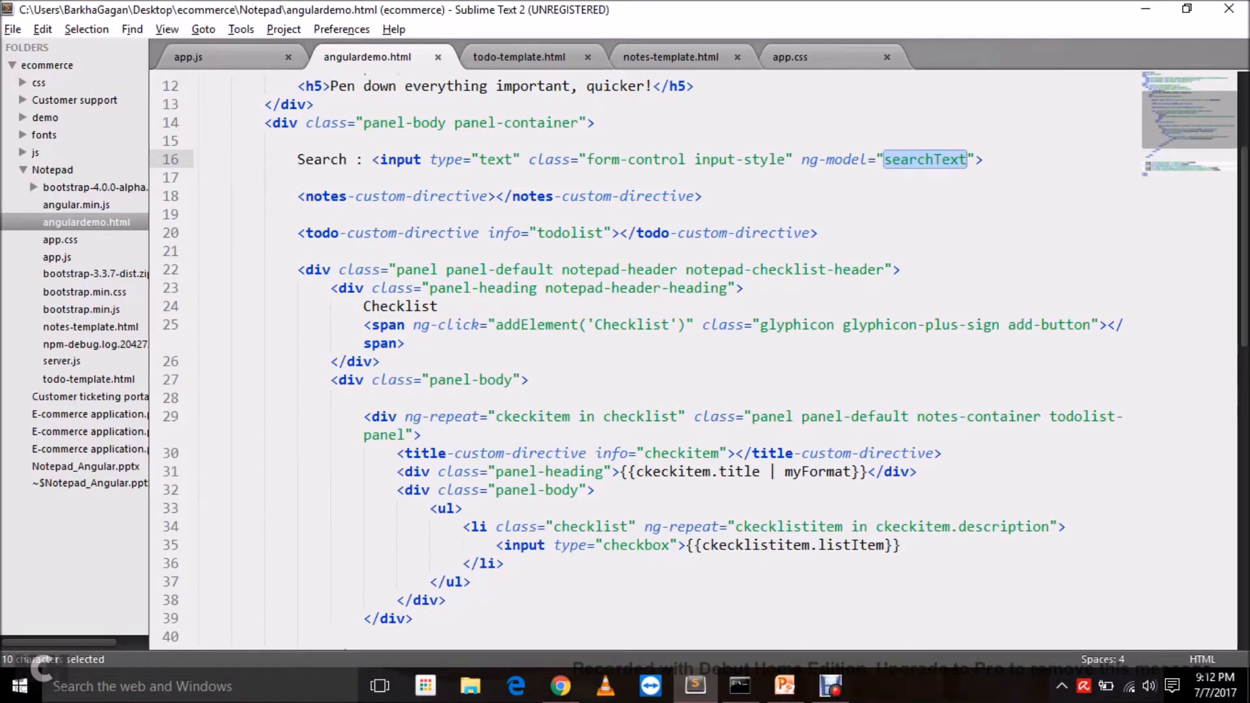
click(189, 57)
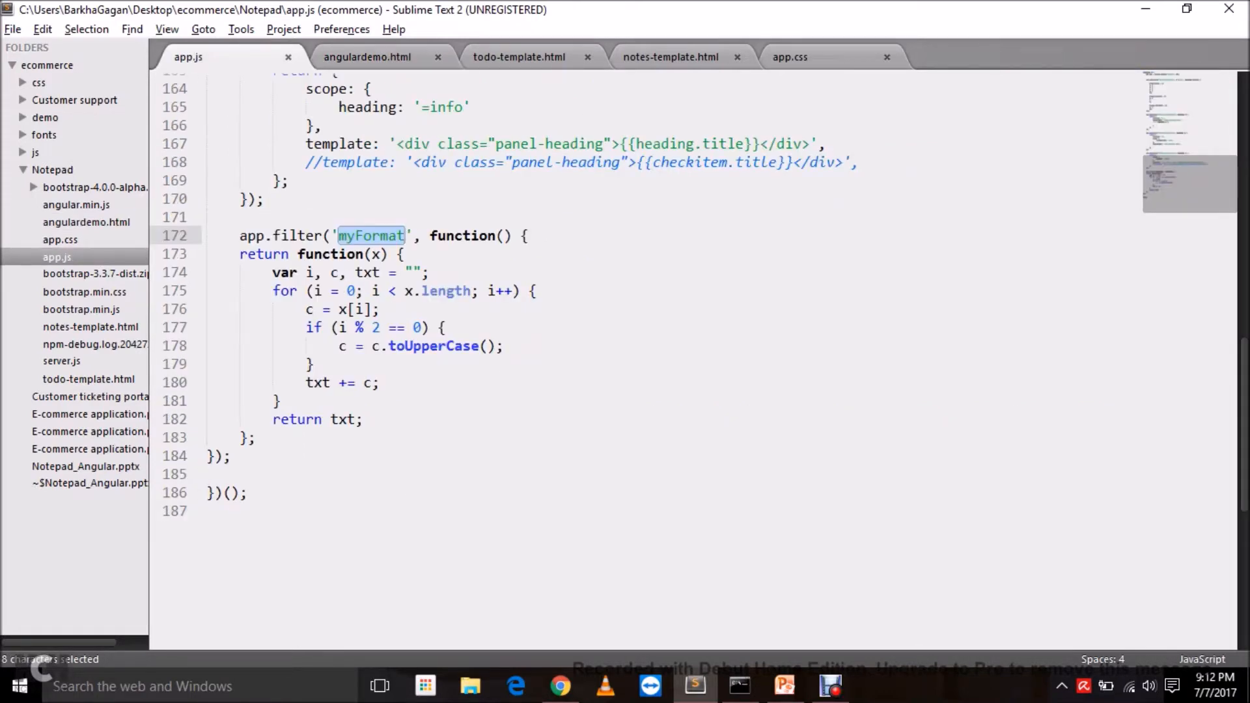
double_click(375, 253)
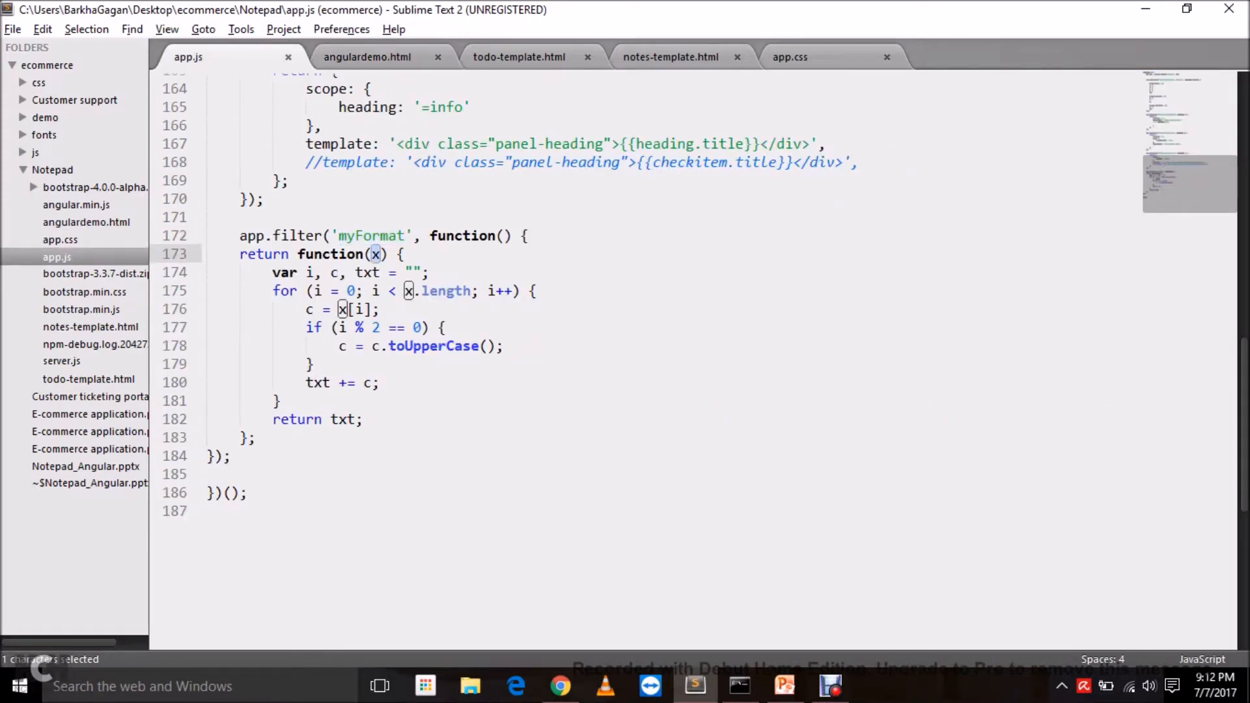
click(514, 291)
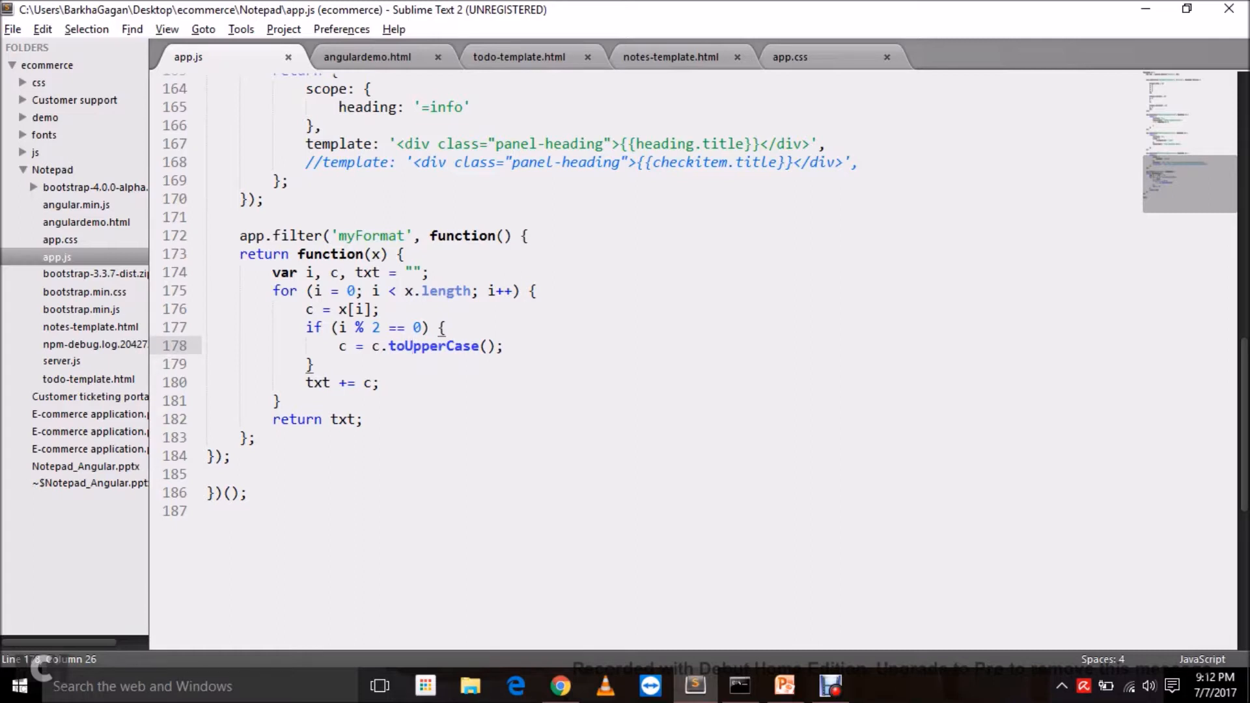
mouse_move(519, 57)
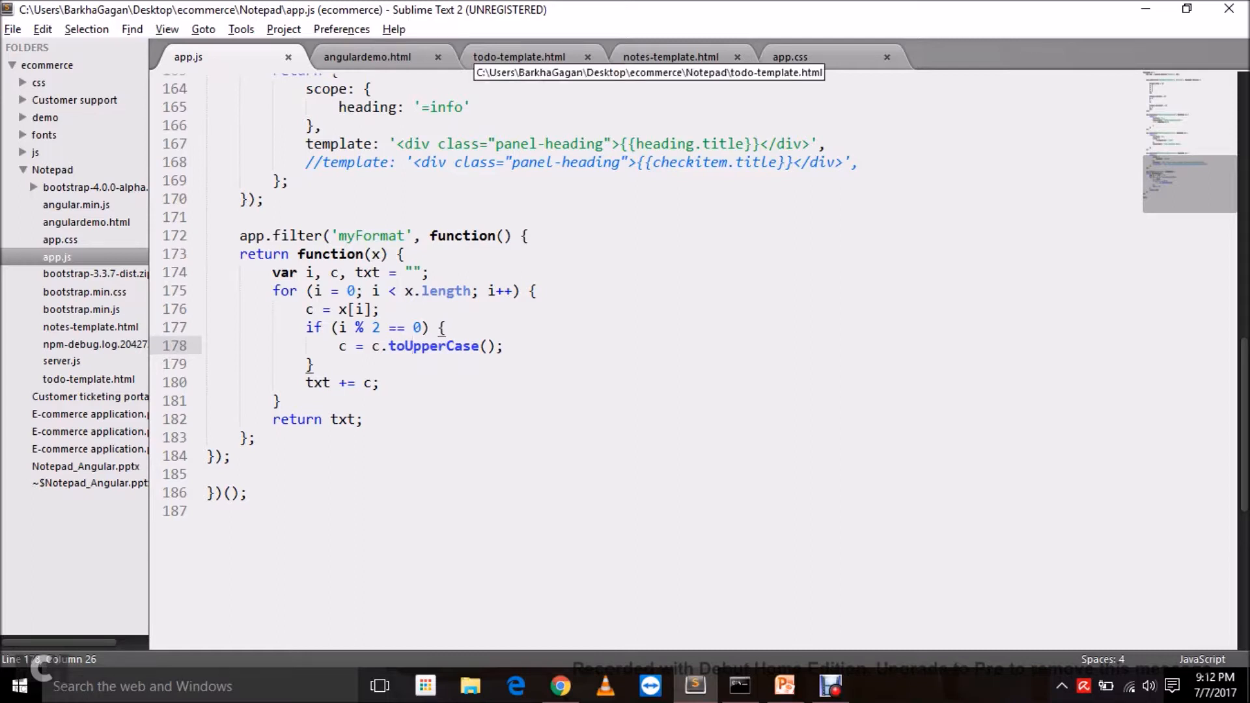
click(519, 57)
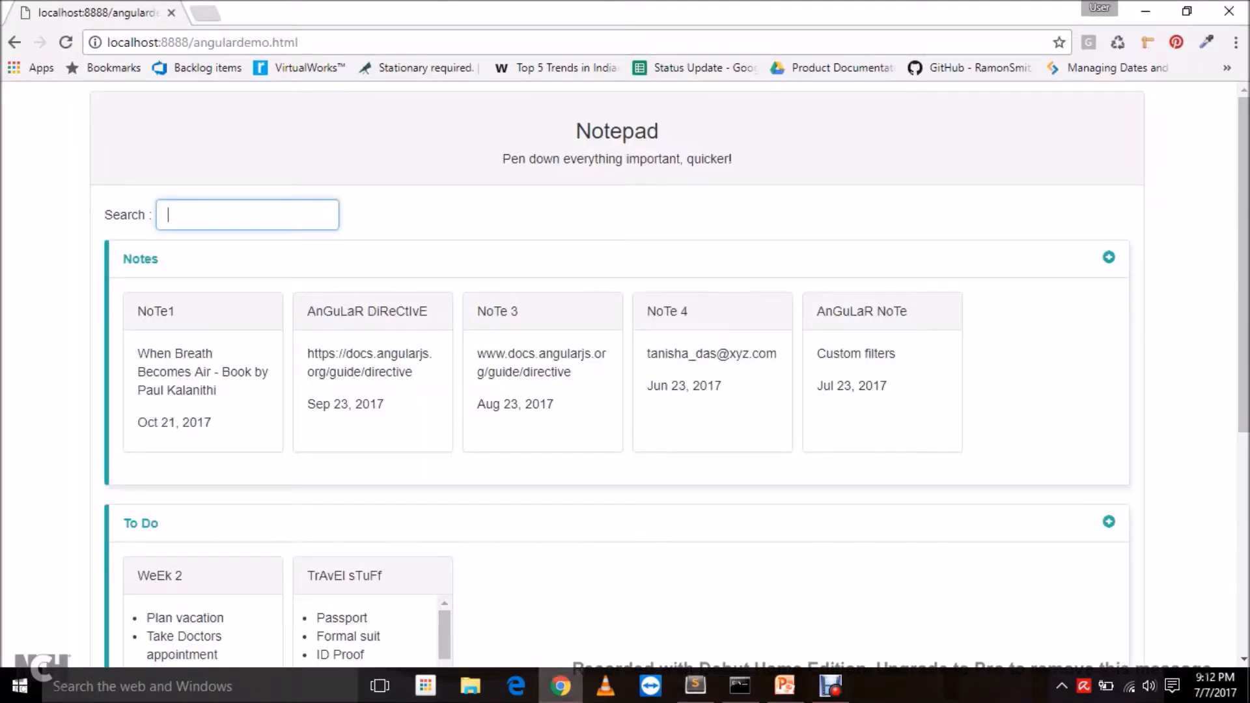
double_click(155, 312)
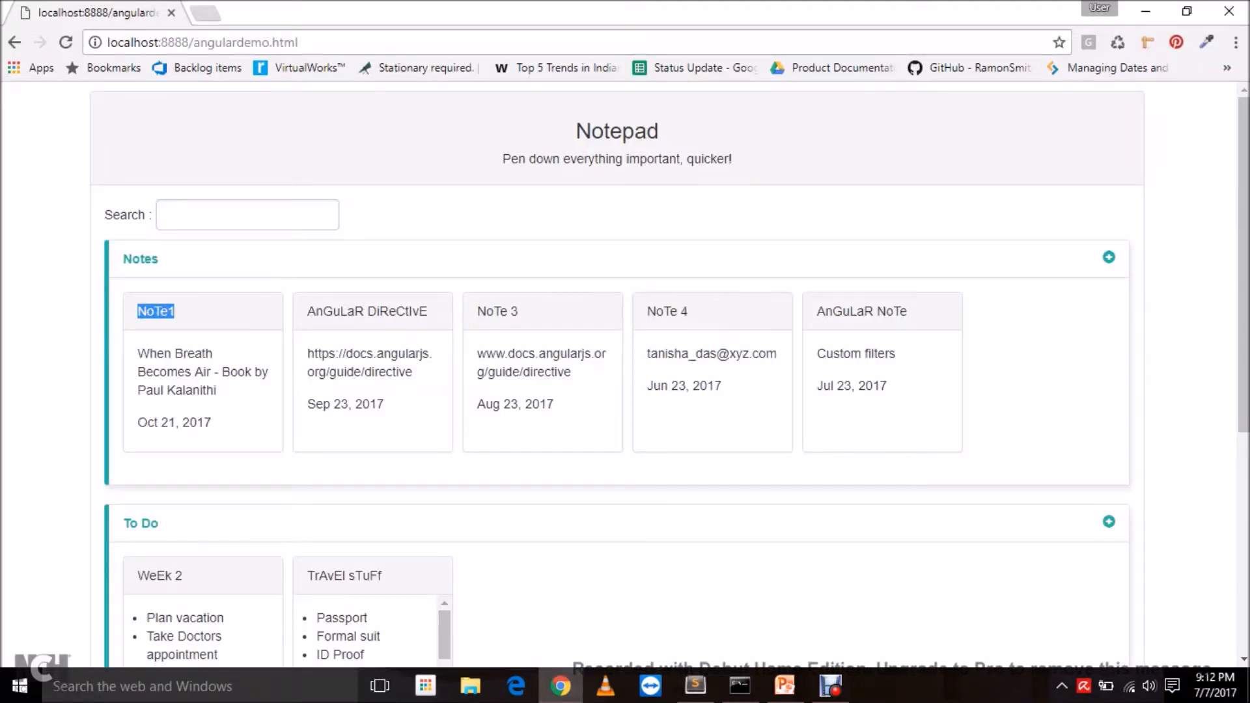
scroll(down, 3)
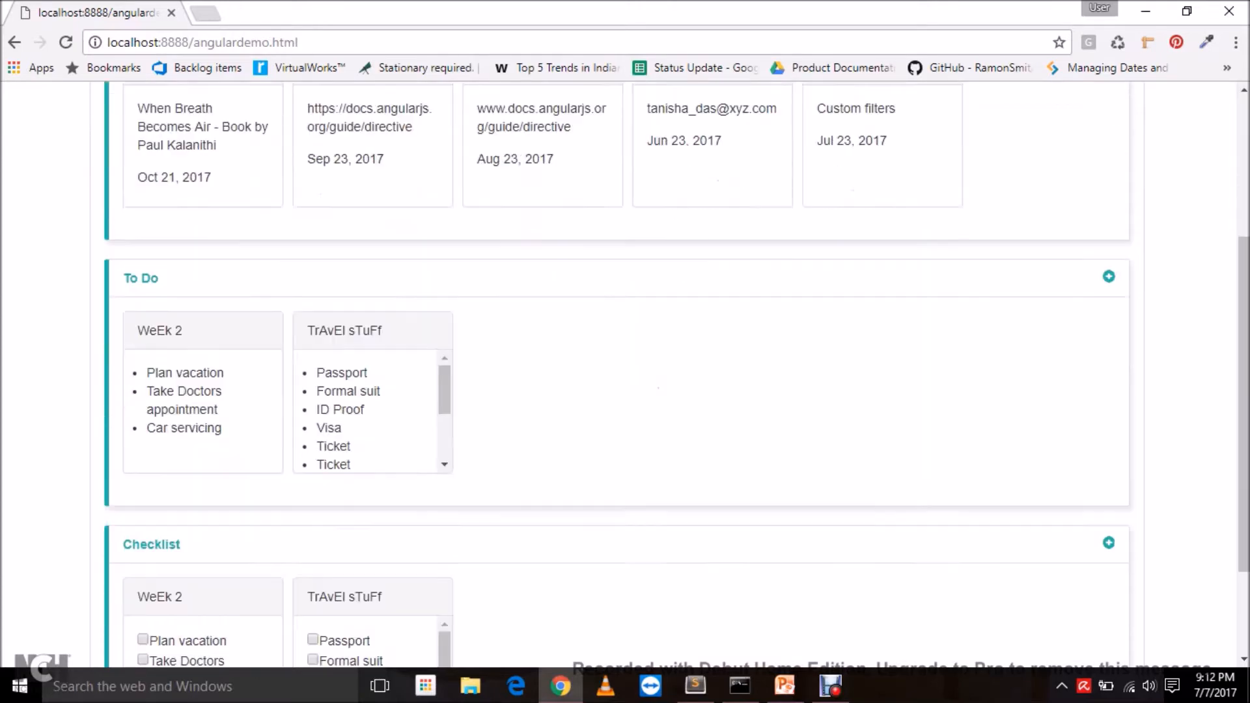
scroll(down, 3)
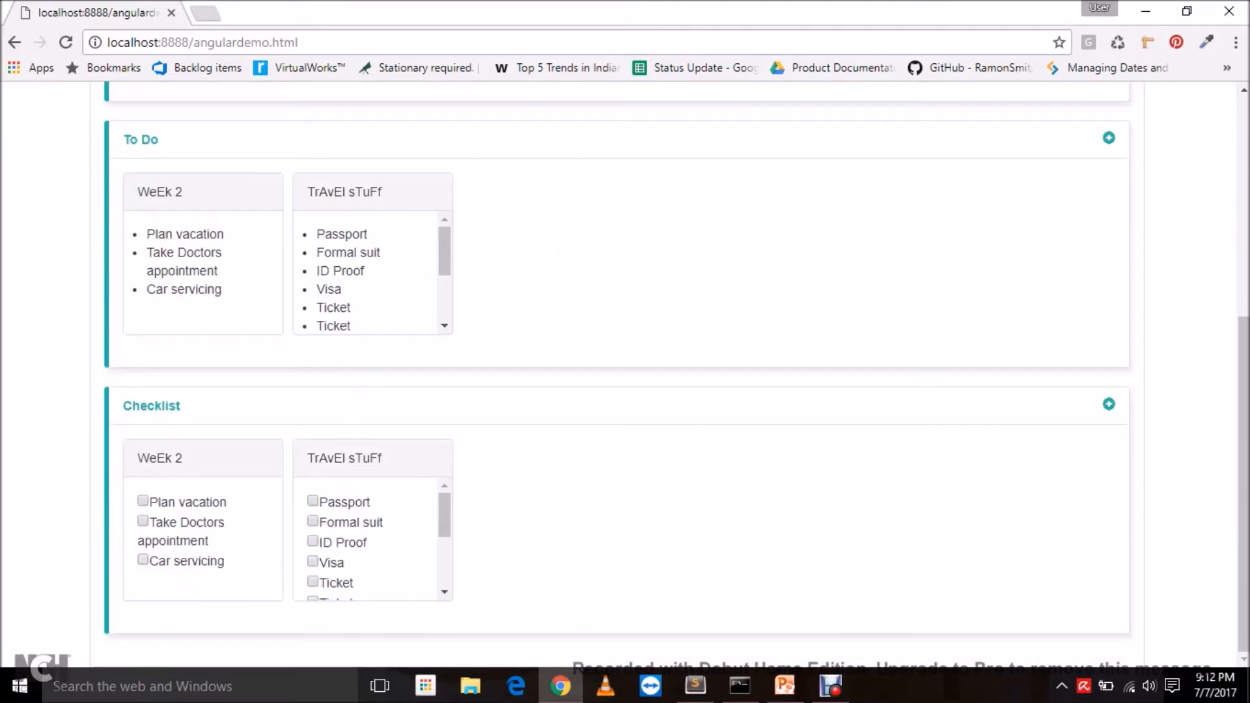
scroll(up, 3)
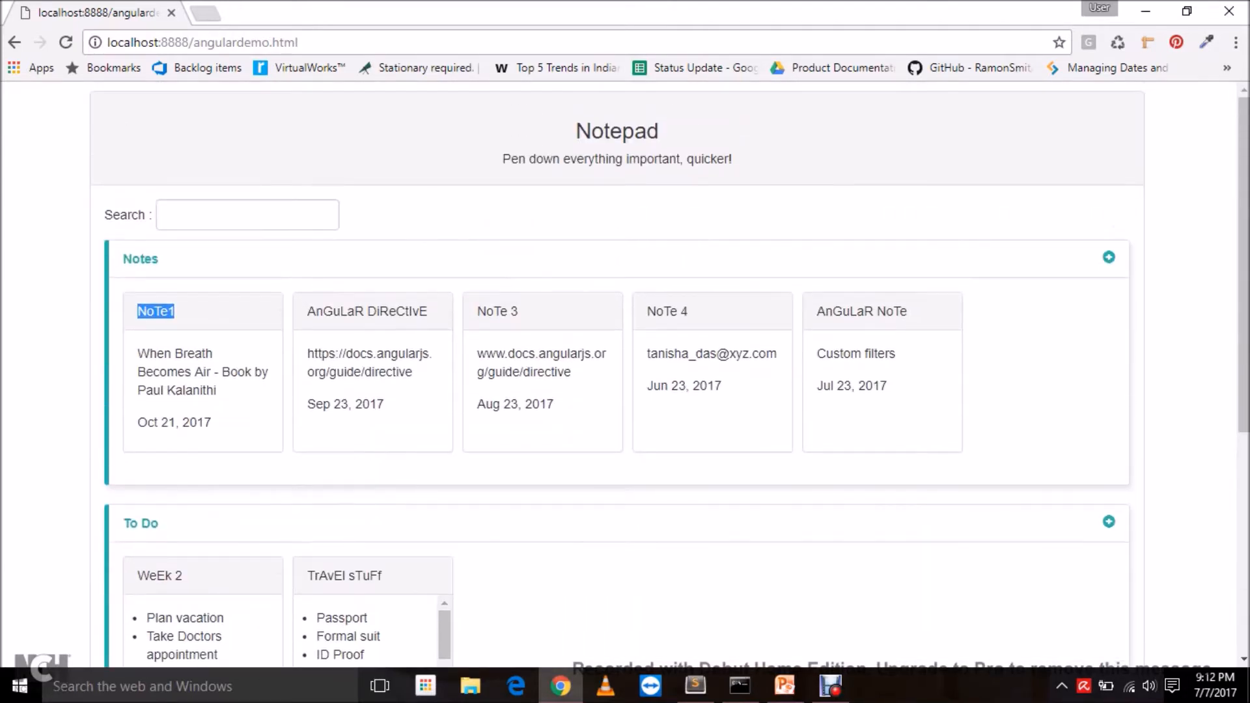
- Highlight 'filter : searchText' in the To Do title expression, then move to notes-template.html
click(695, 686)
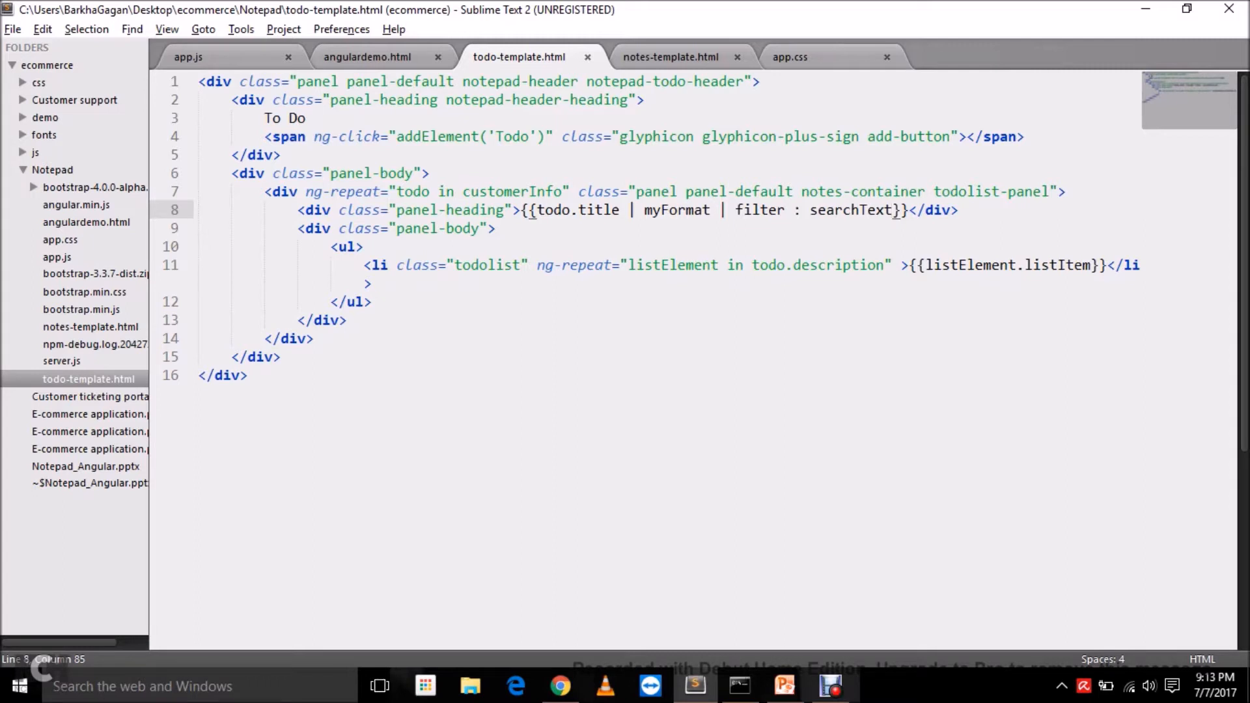
double_click(676, 210)
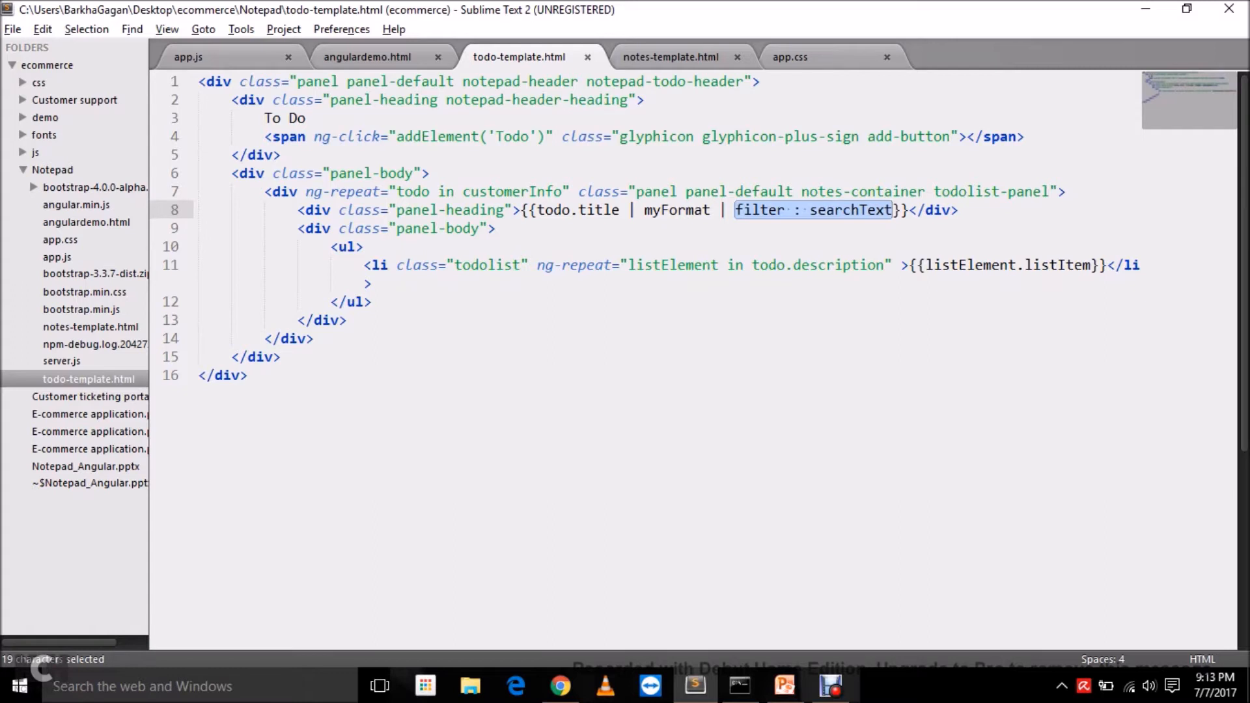
click(365, 247)
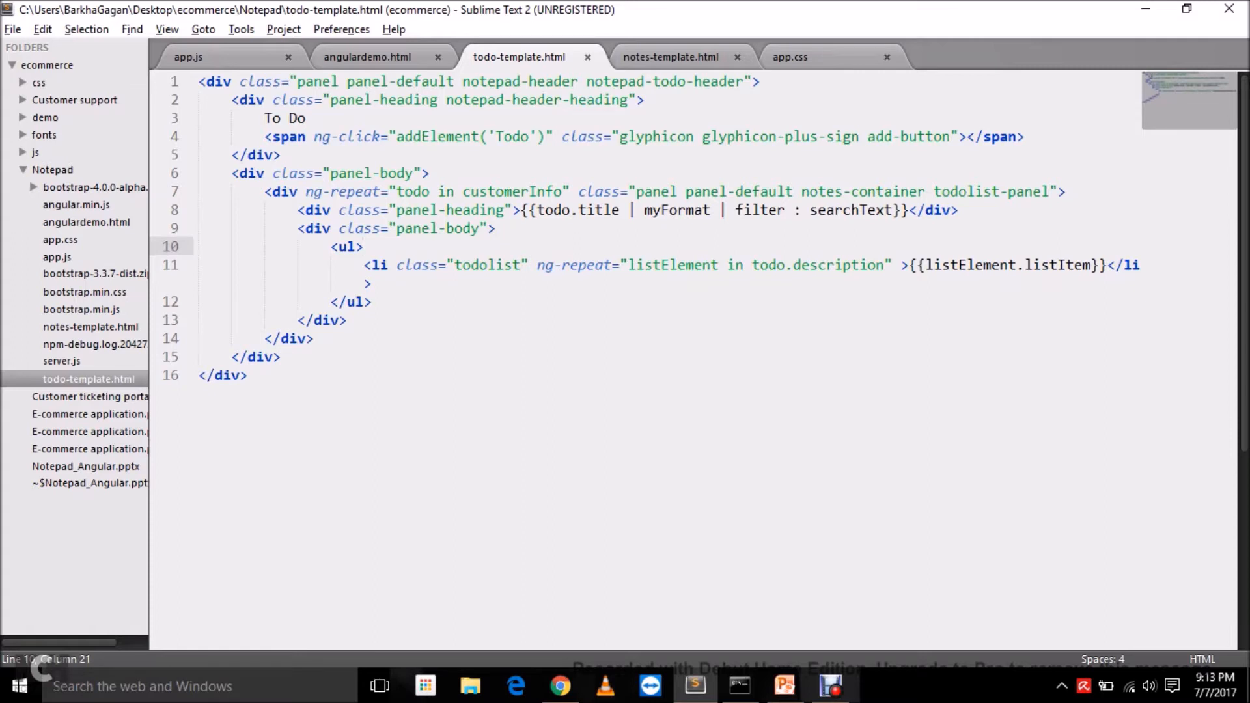
click(673, 56)
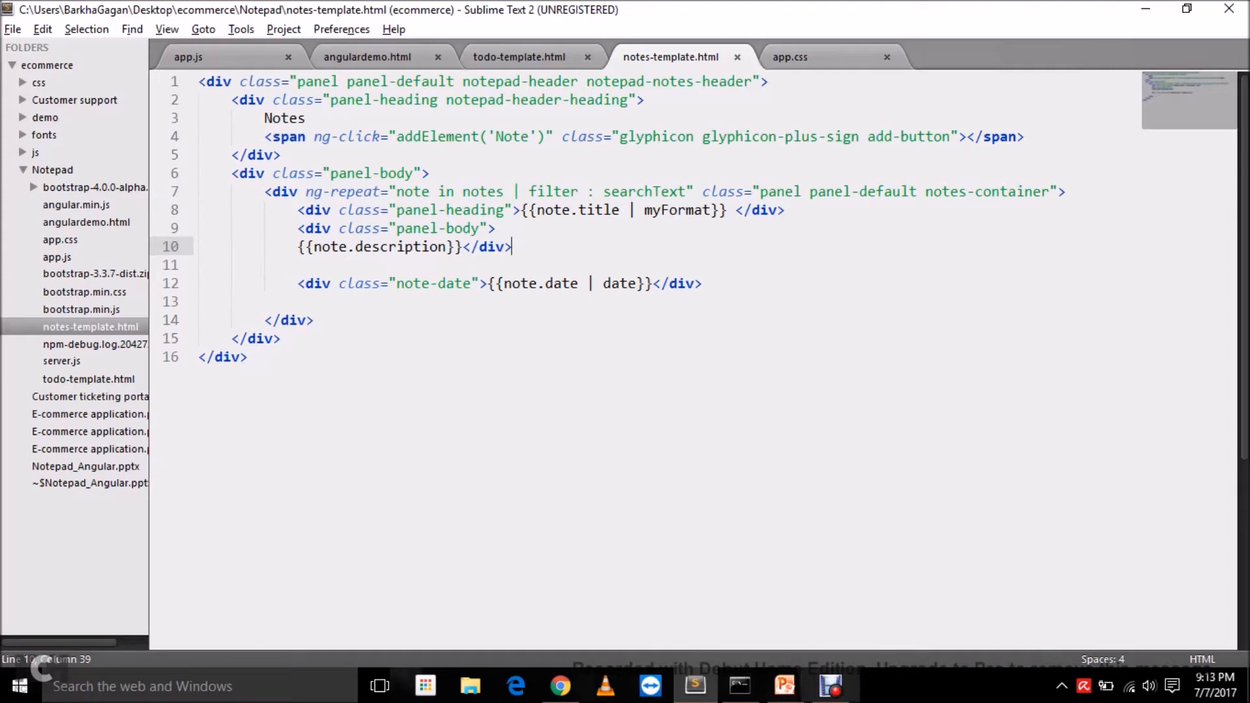
- Inspect the checklist markup and search input in angulardemo.html, then return to todo-template.html
click(519, 56)
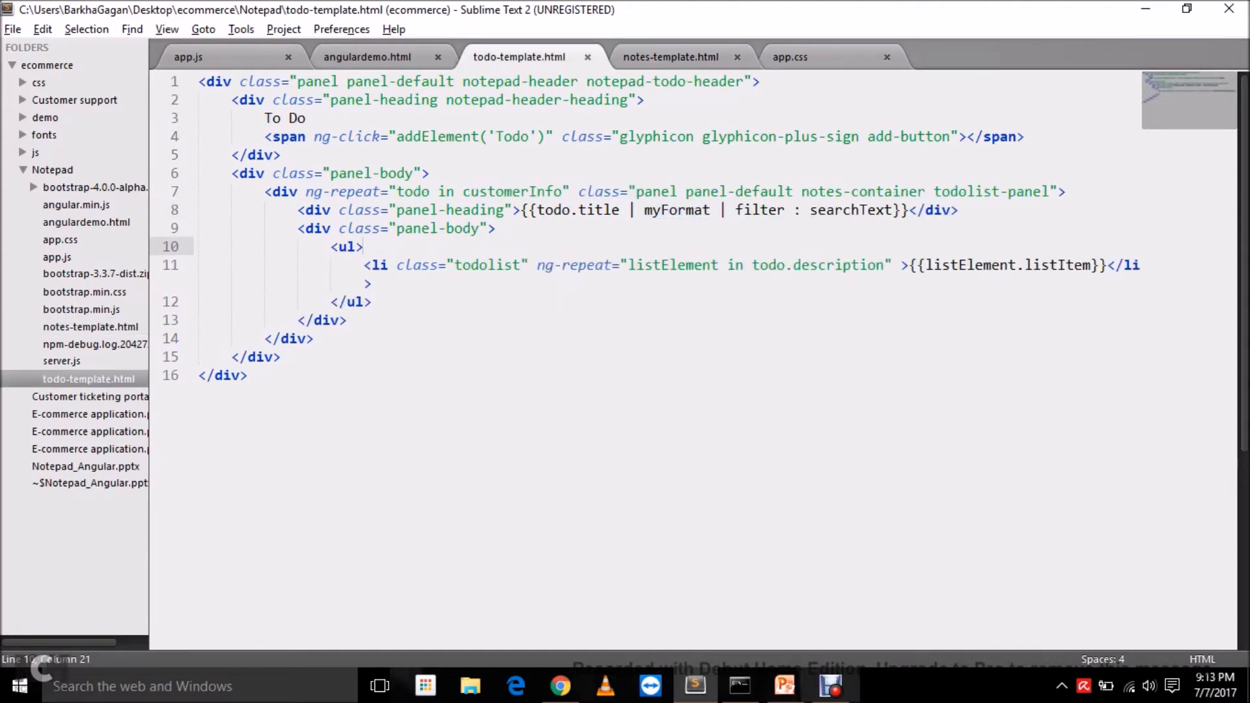
click(366, 56)
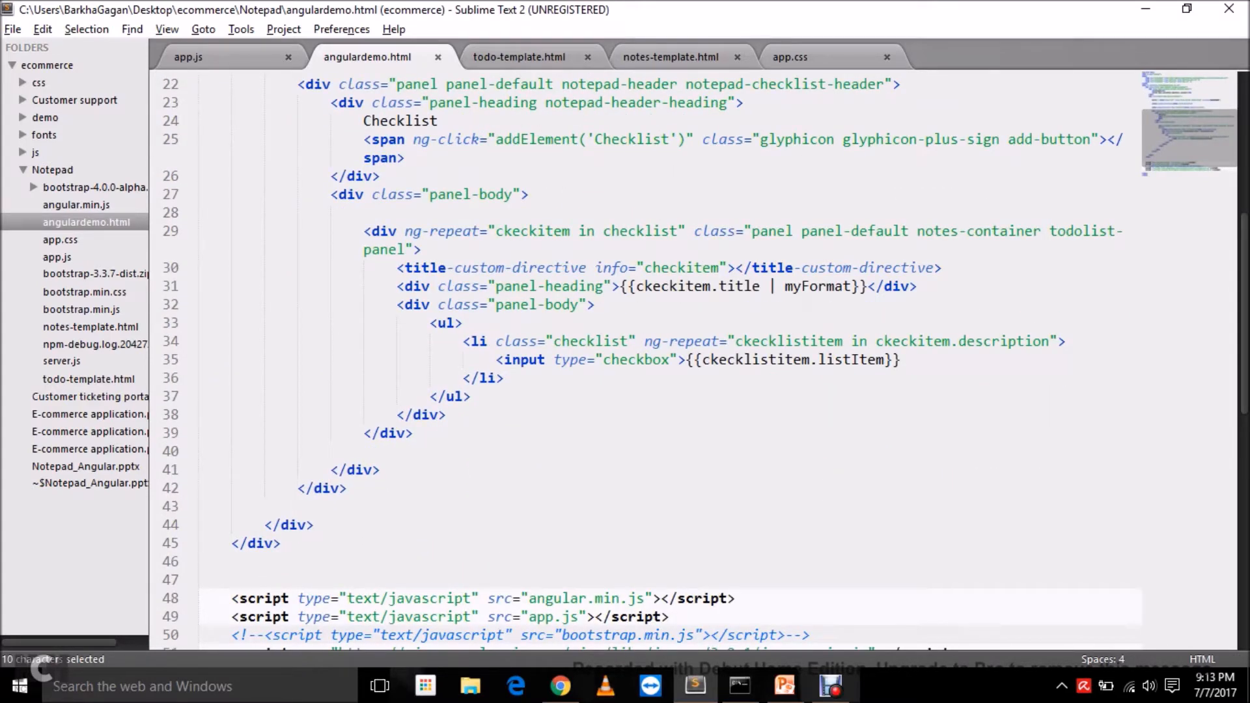
double_click(818, 286)
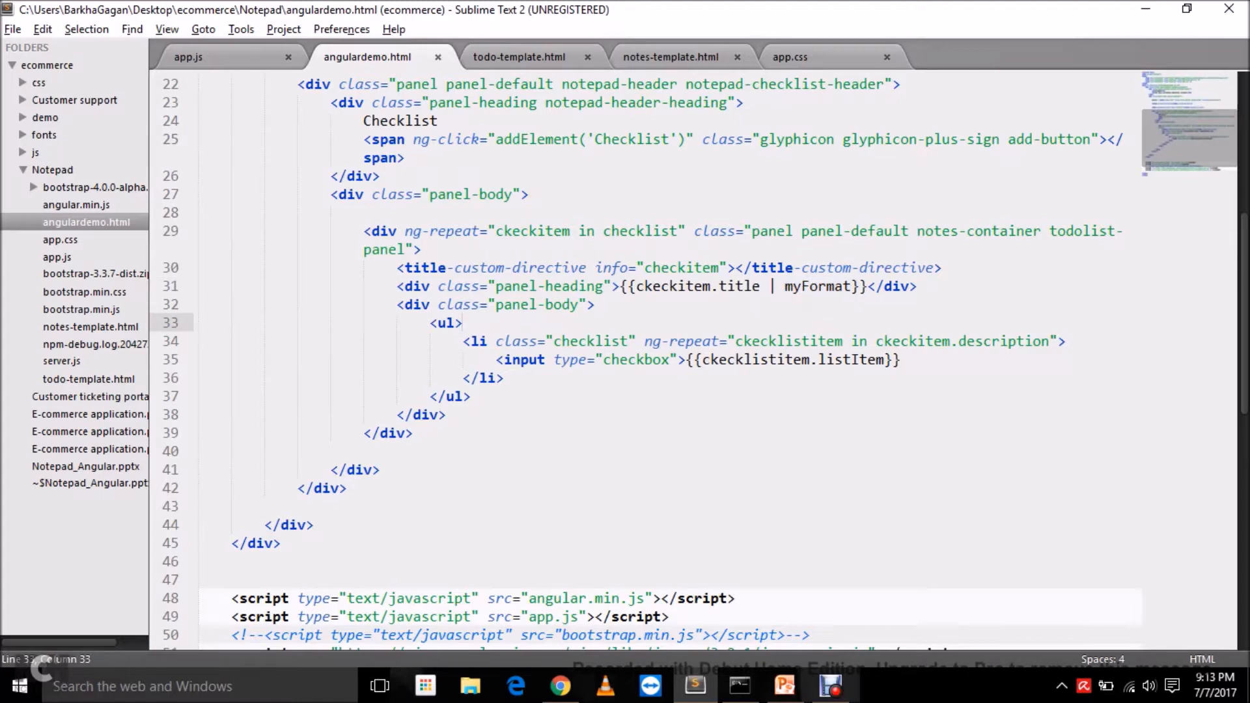
click(463, 322)
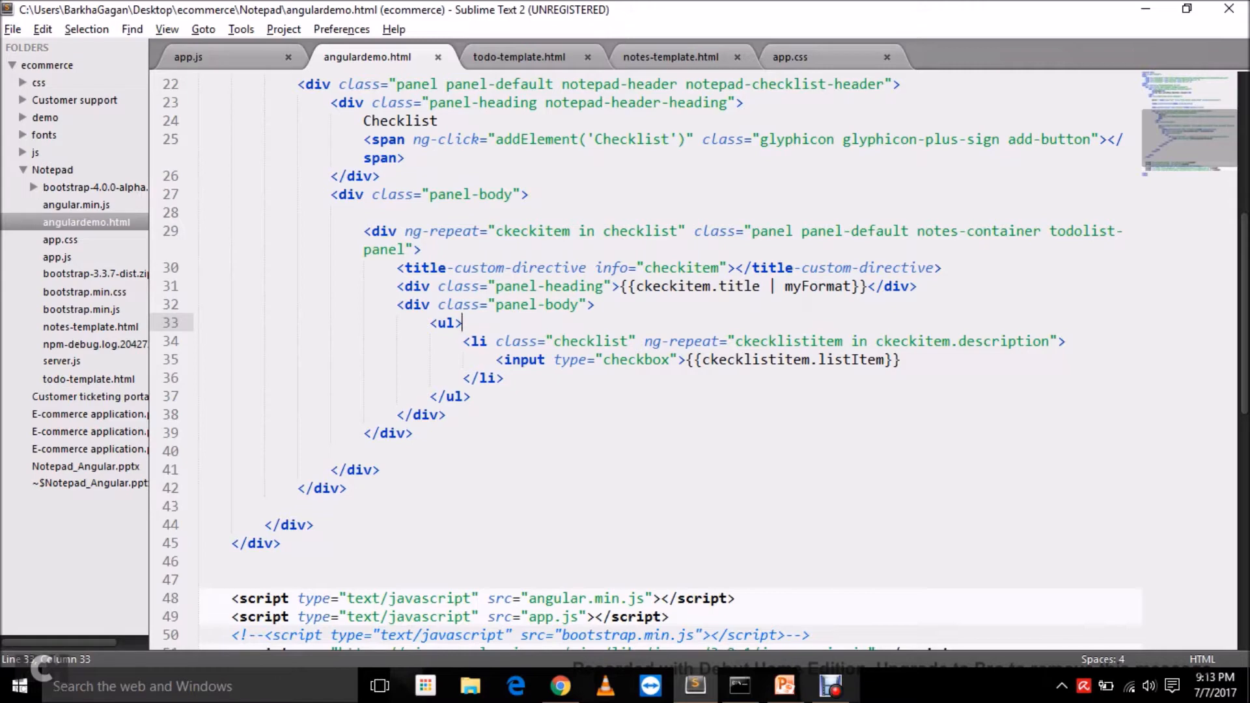
scroll(up, 3)
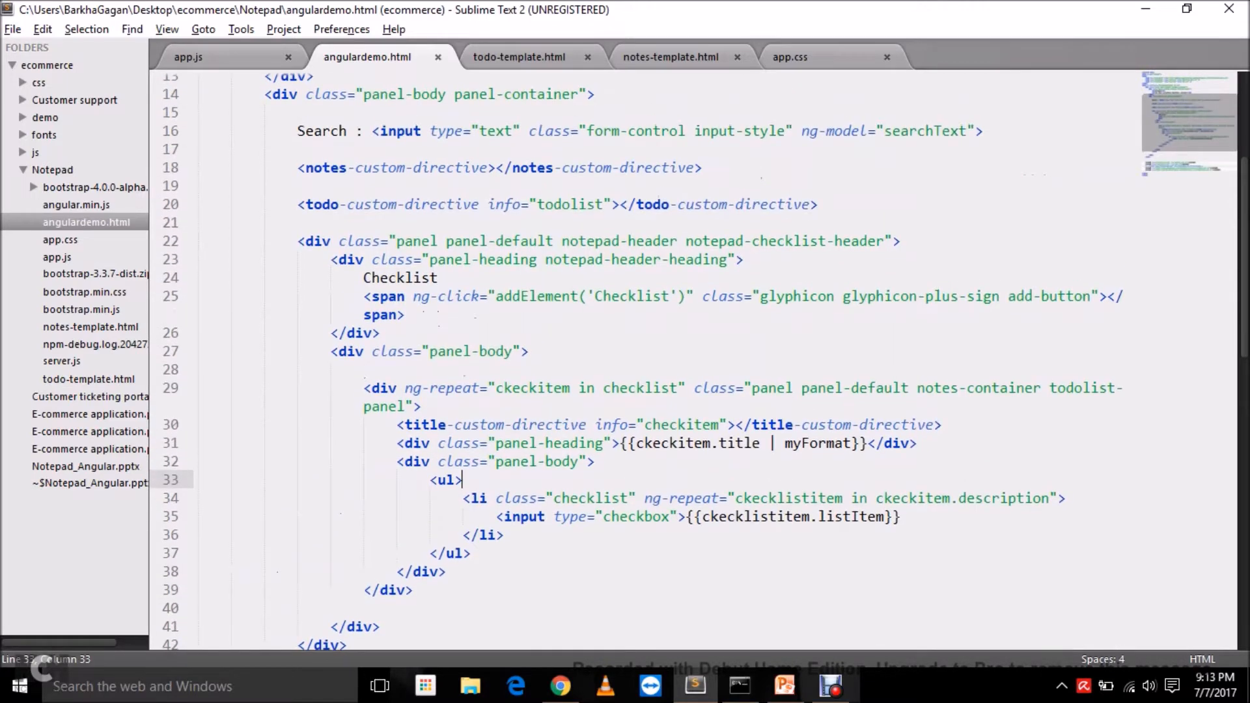
scroll(up, 3)
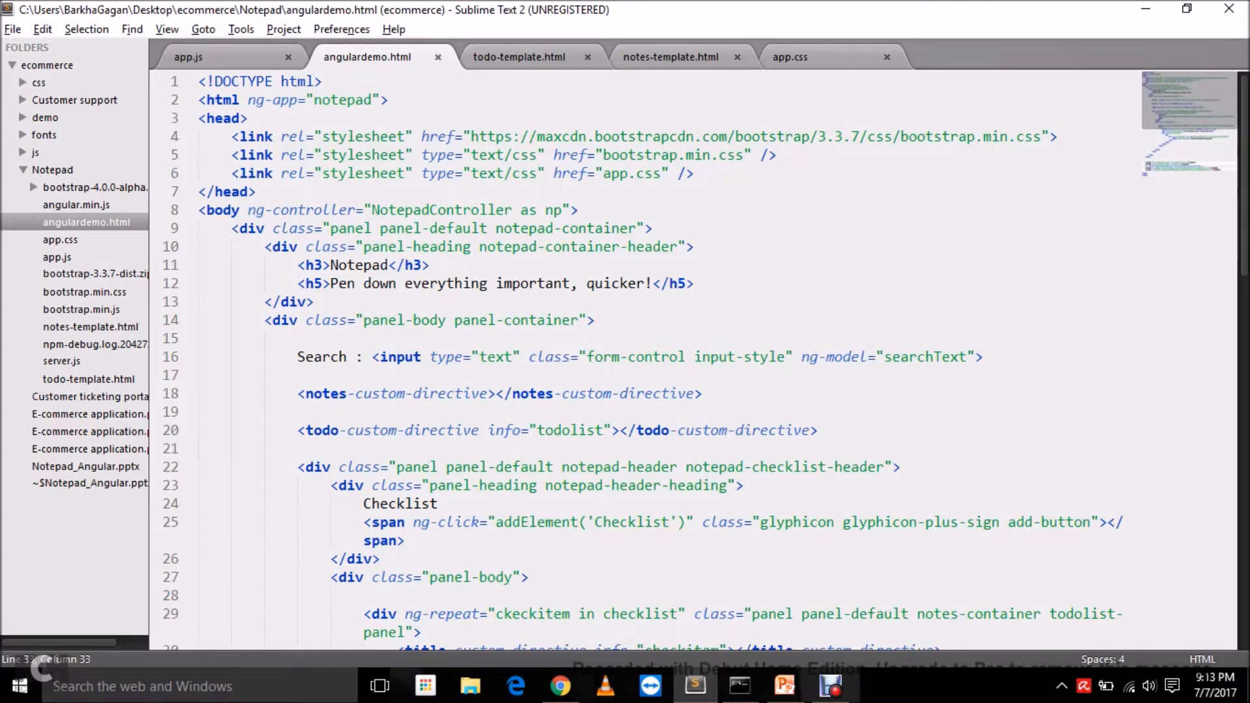
click(519, 57)
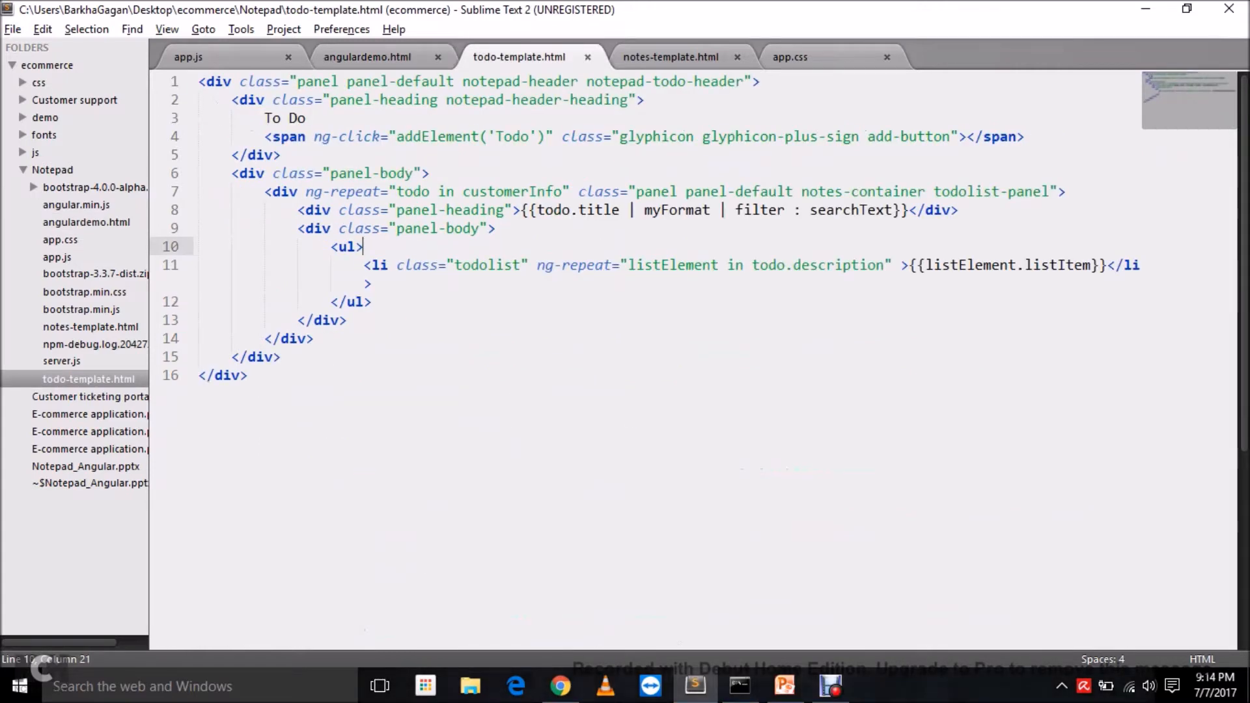
- Compare notes-template.html with todo-template.html and place the caret after myFormat in the To Do title
click(672, 57)
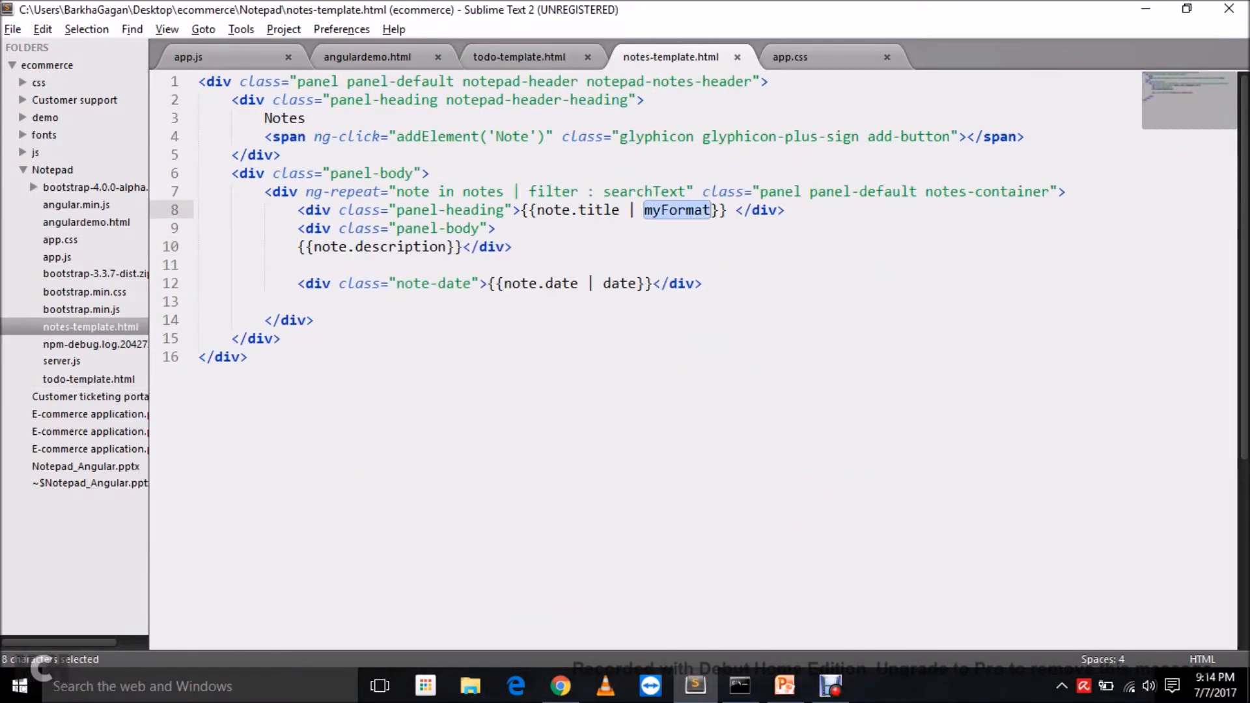
click(519, 57)
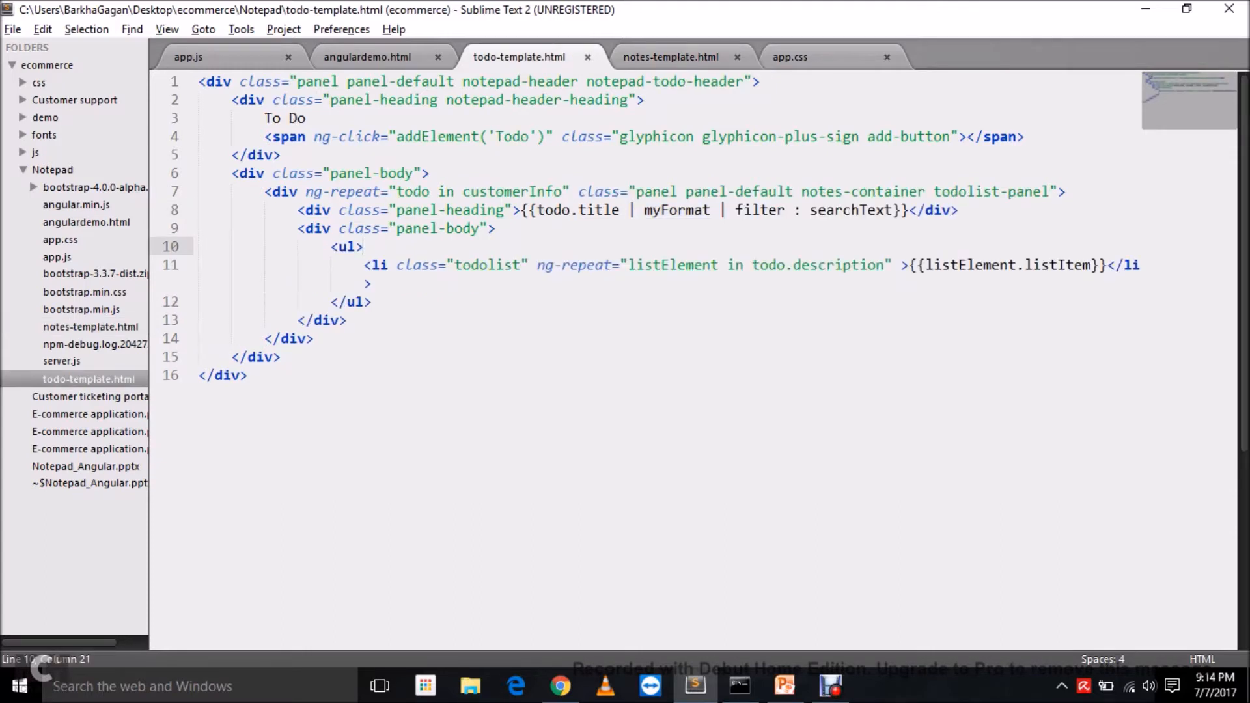
click(363, 246)
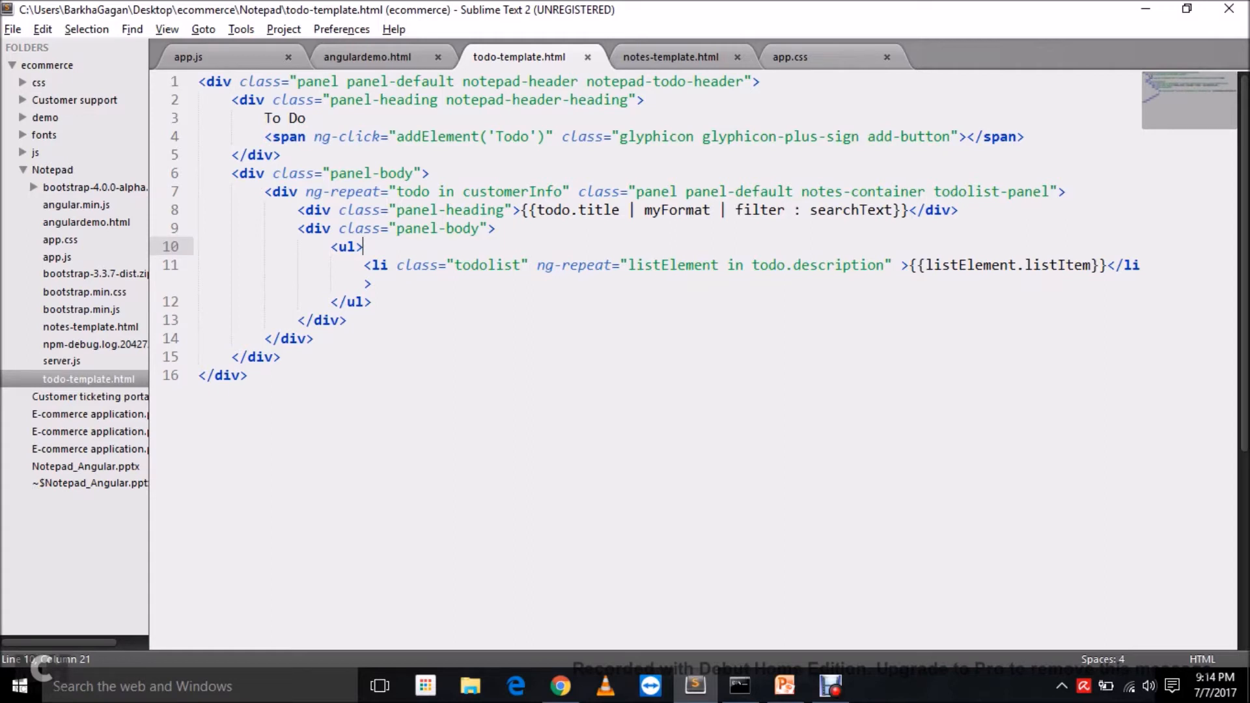
mouse_move(363, 247)
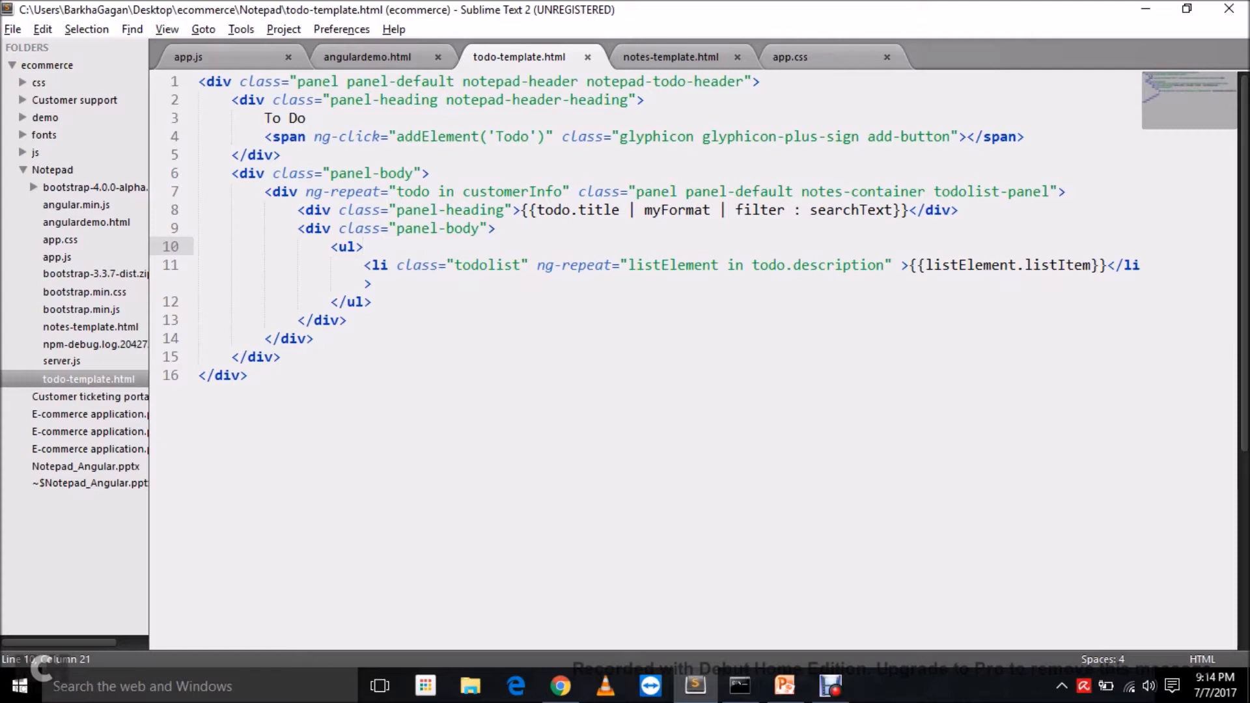
click(363, 246)
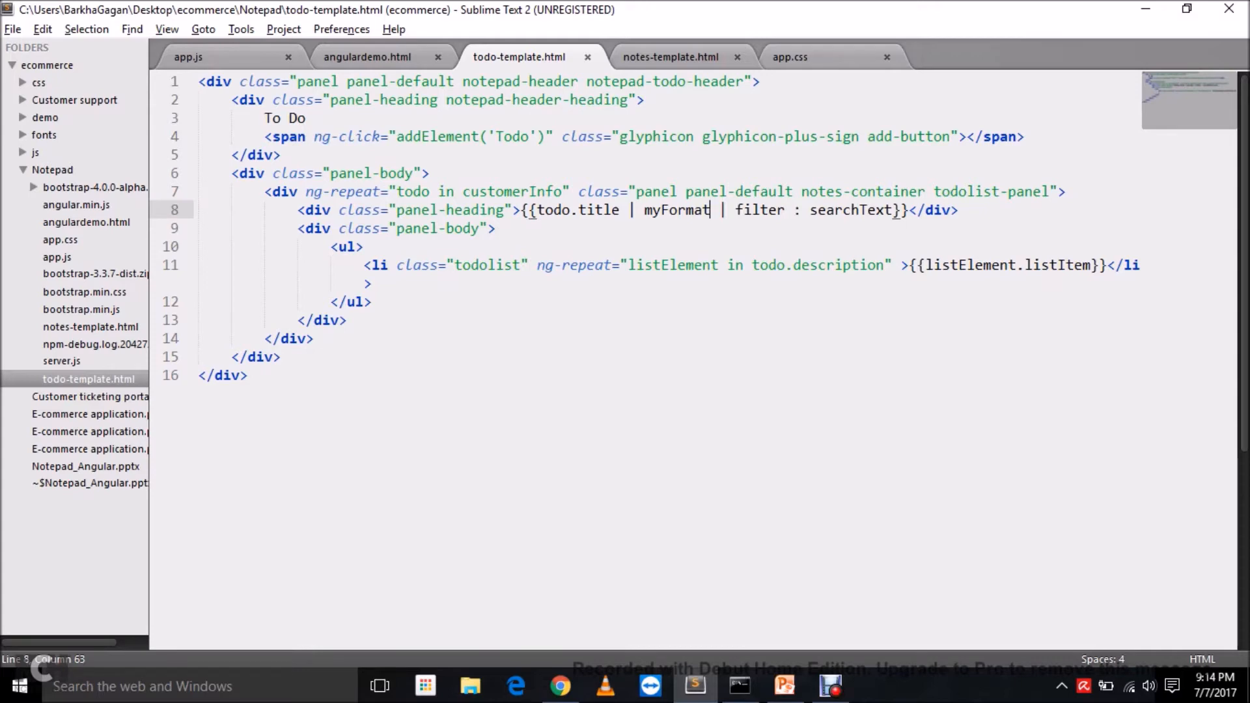
- Revisit app.js's myFormat filter via angulardemo.html, then switch to the running Notepad app in Chrome
click(367, 56)
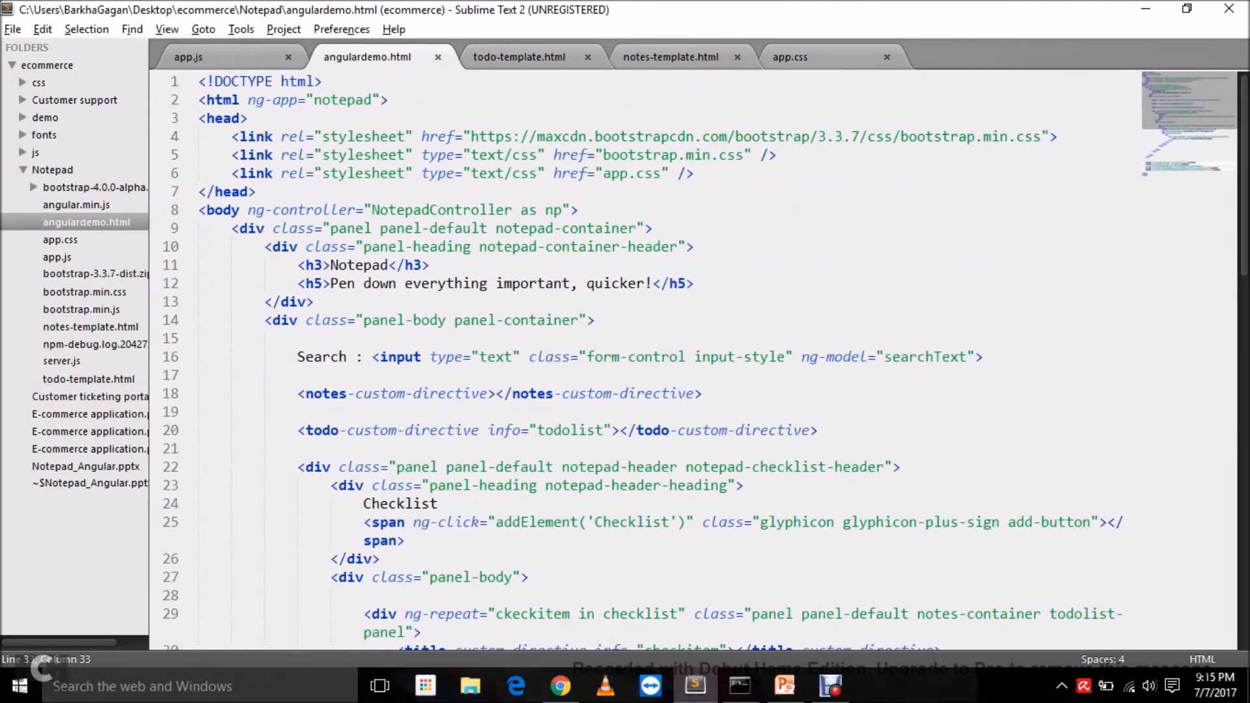
click(188, 56)
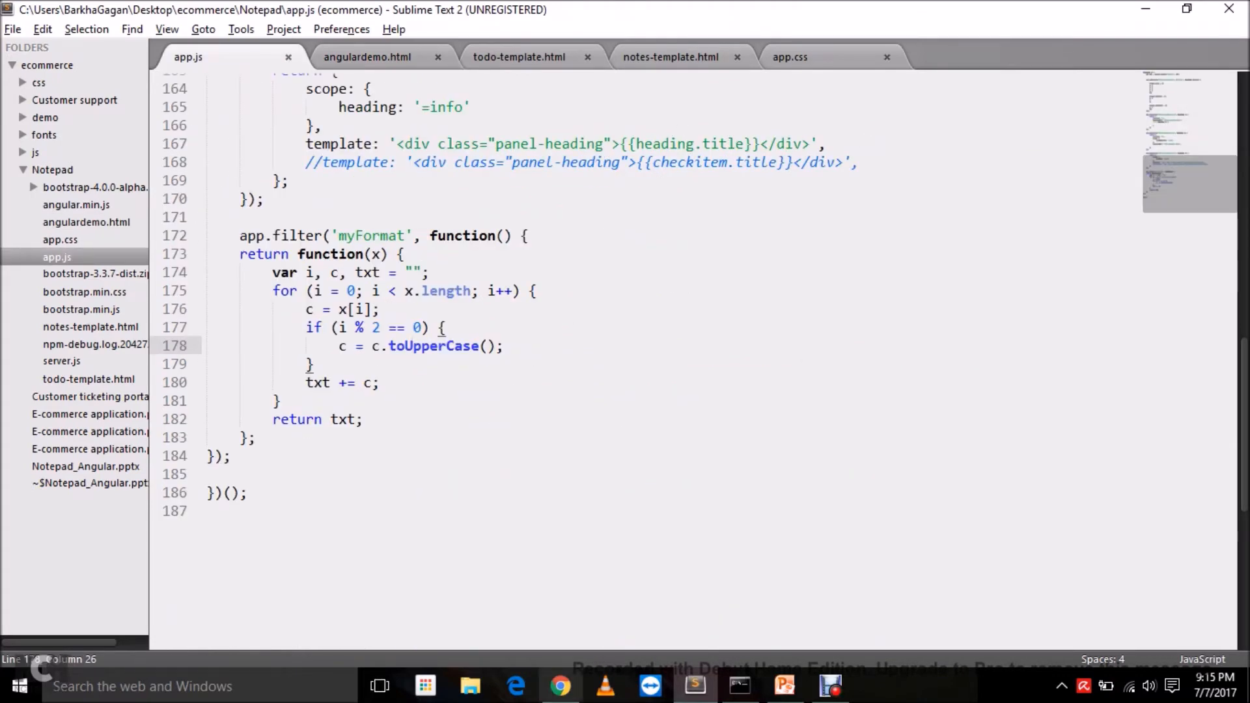
click(560, 686)
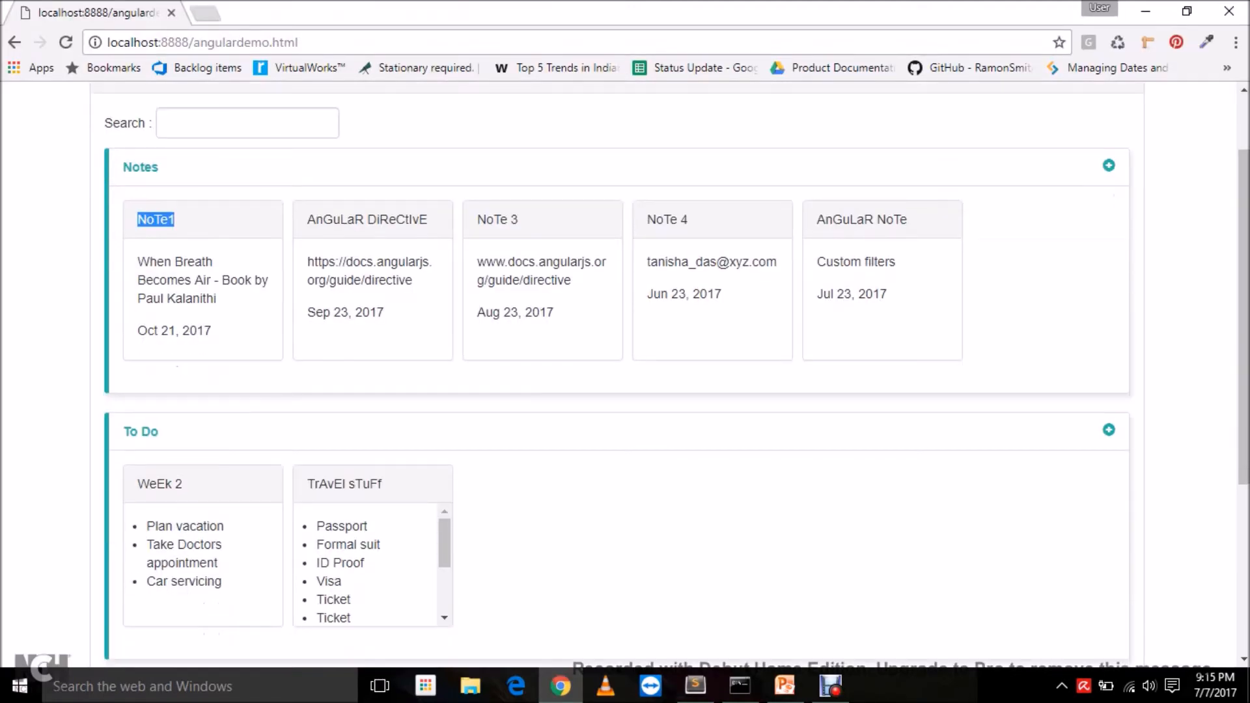
scroll(up, 3)
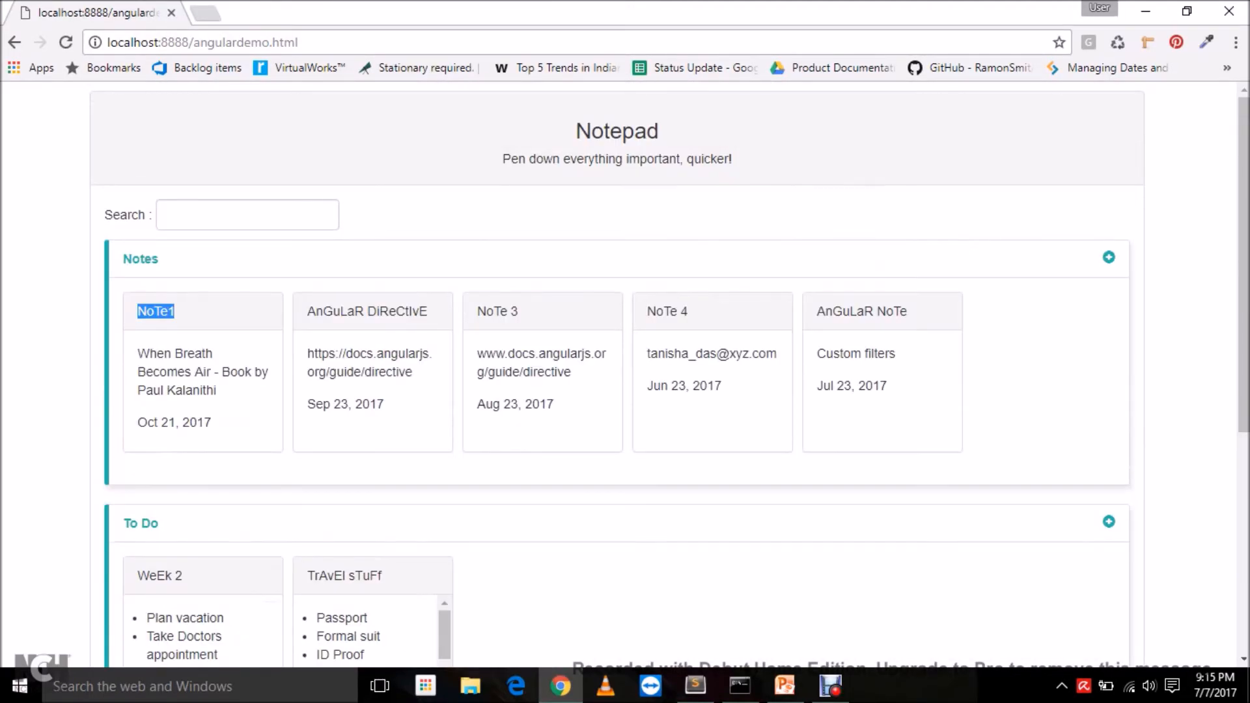
click(247, 213)
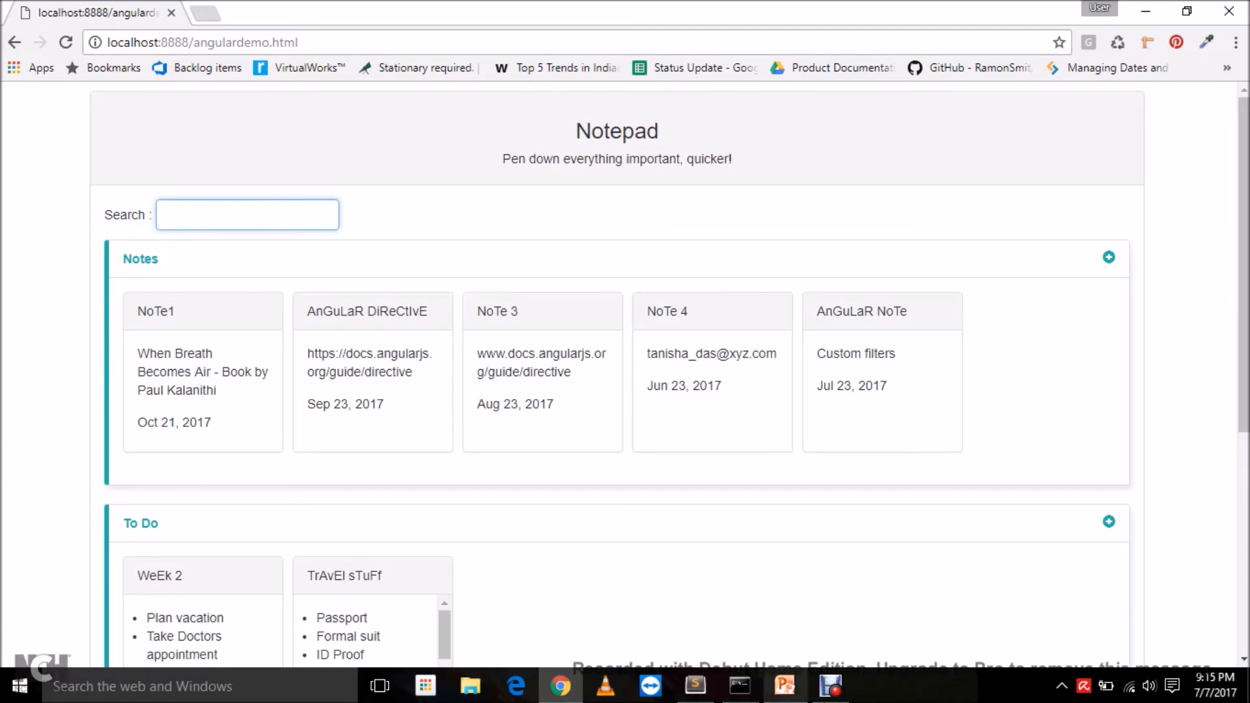
click(785, 685)
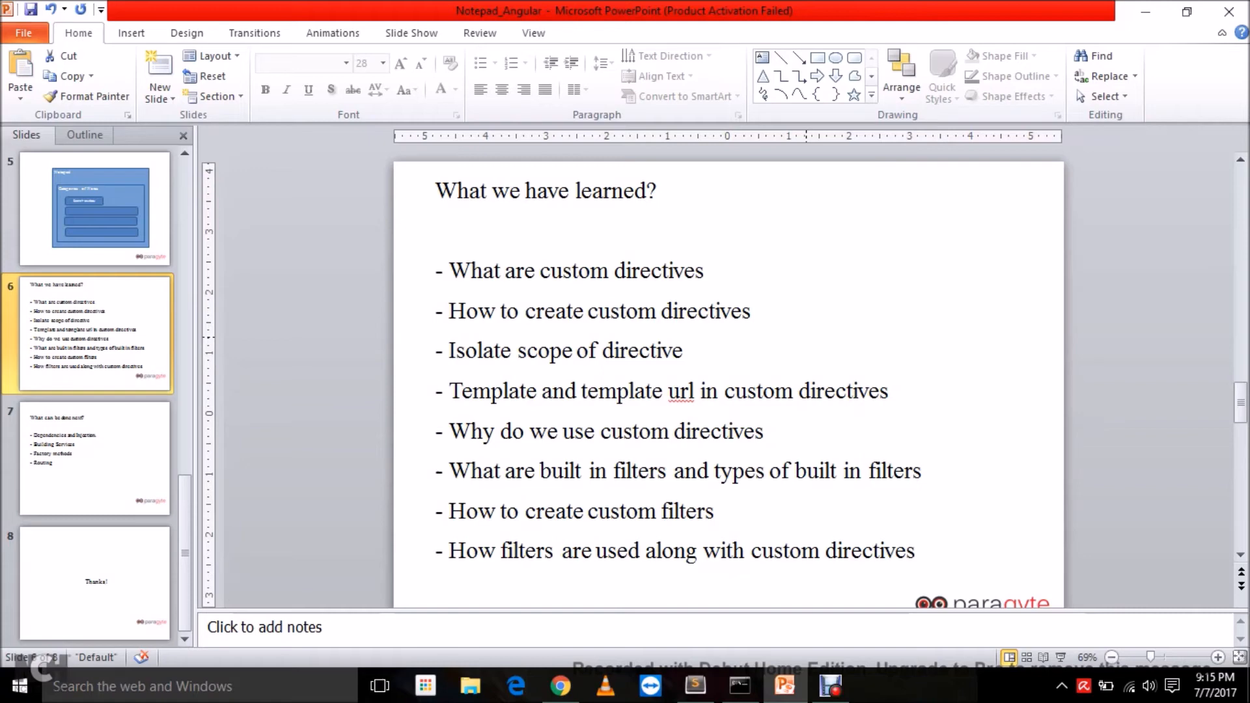
- Advance to slide 7, 'What can be done next?', listing dependencies, services, factory methods and routing
scroll(down, 3)
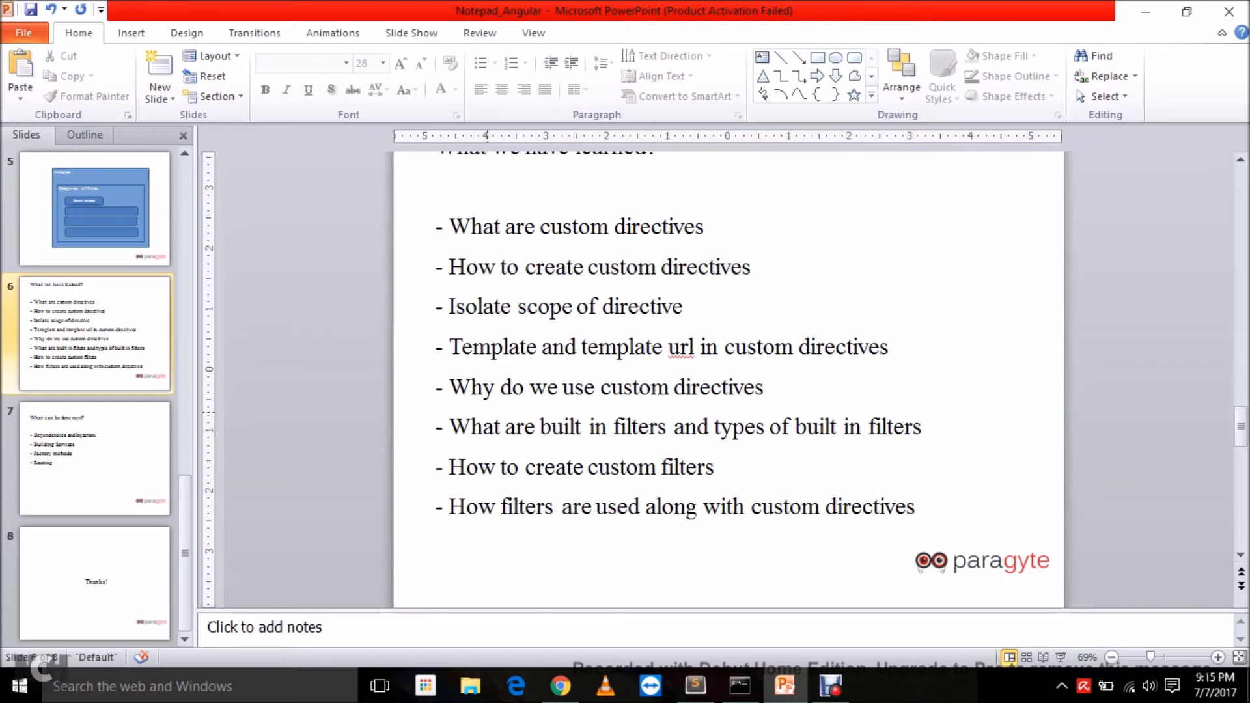
click(95, 459)
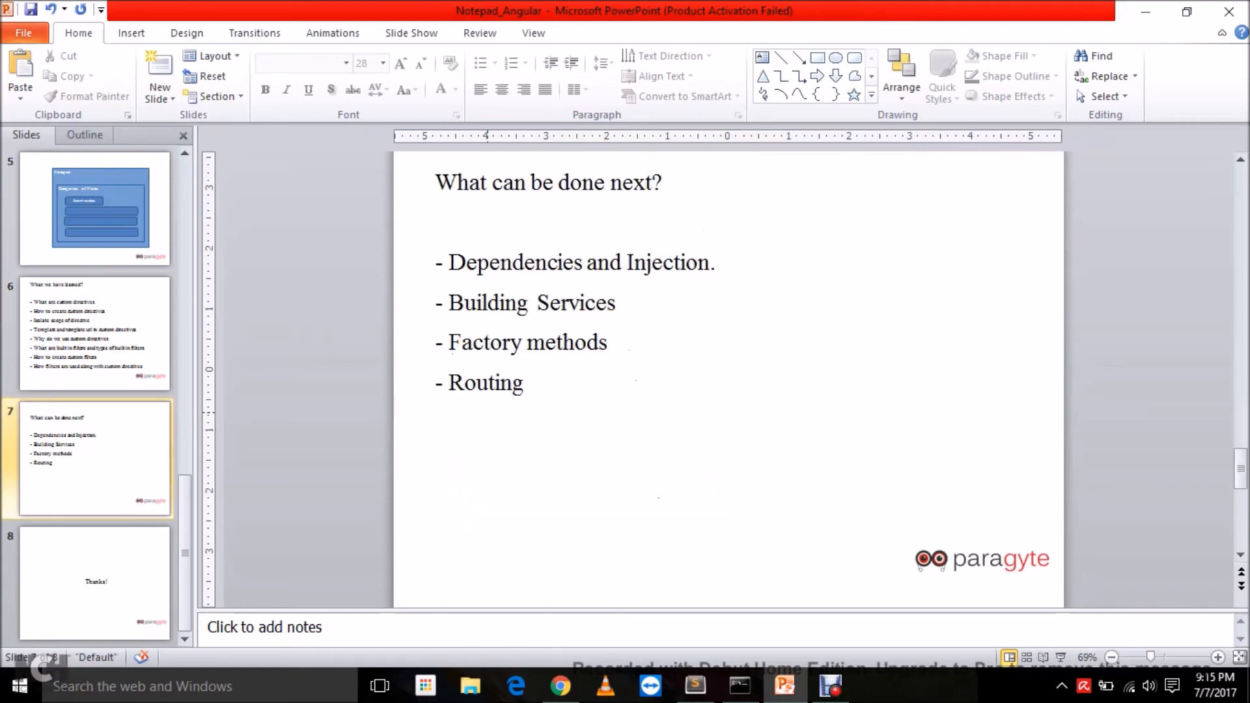
- Advance to slide 8, the closing 'Thanks!' slide of the deck
scroll(down, 3)
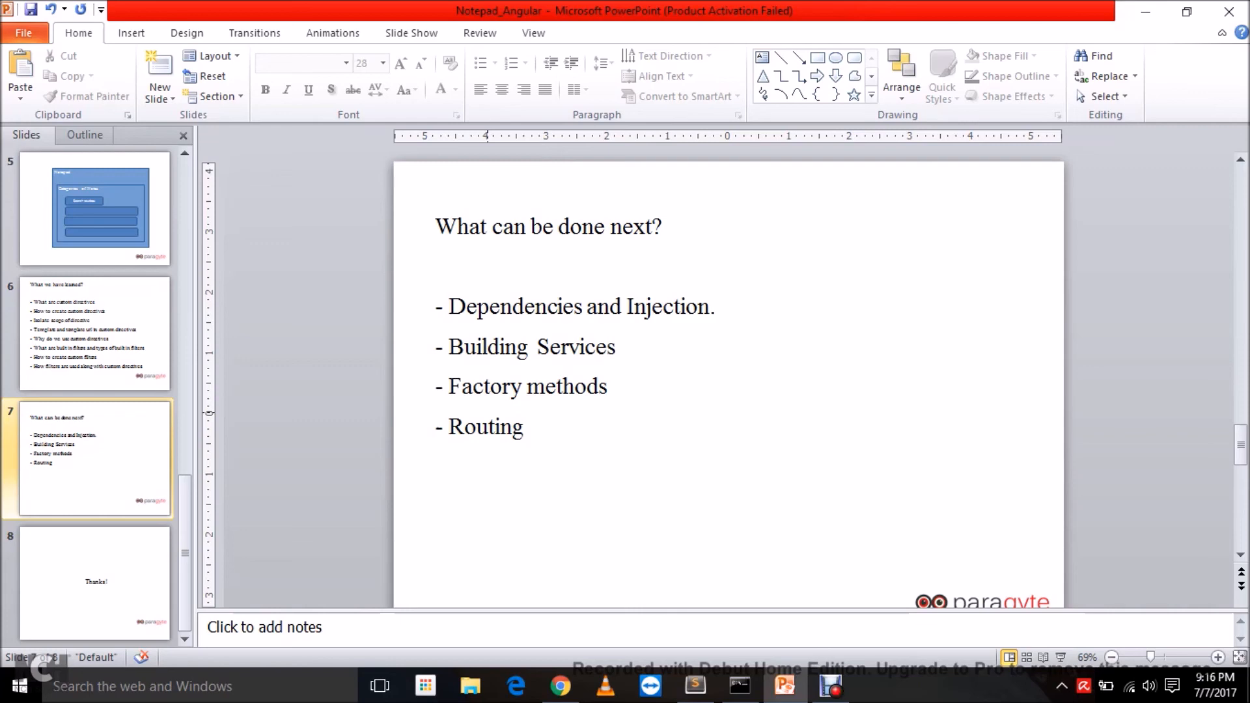
click(94, 583)
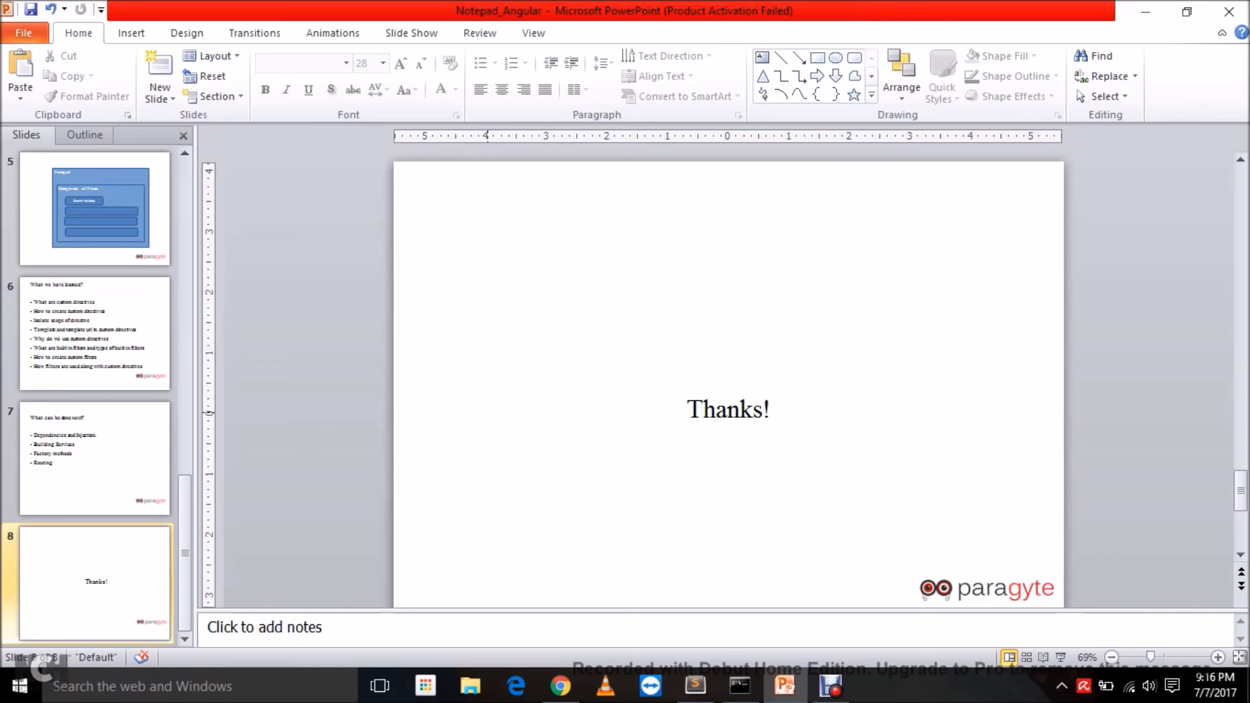